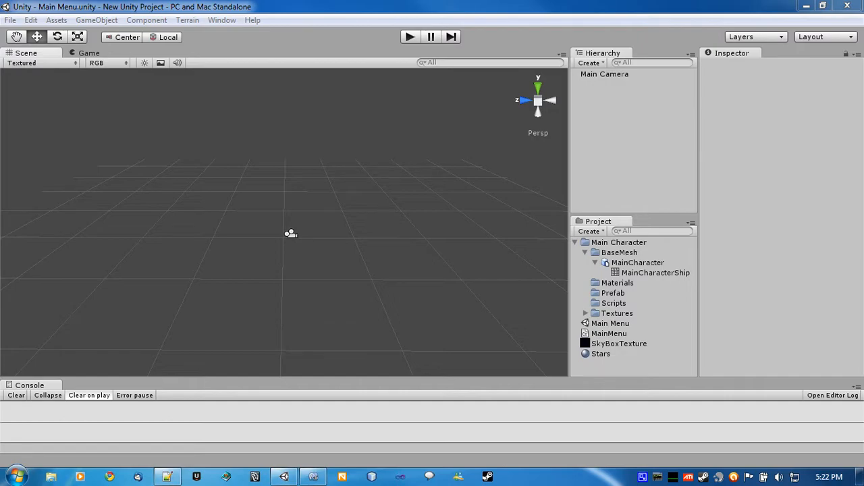
pyautogui.moveTo(300, 171)
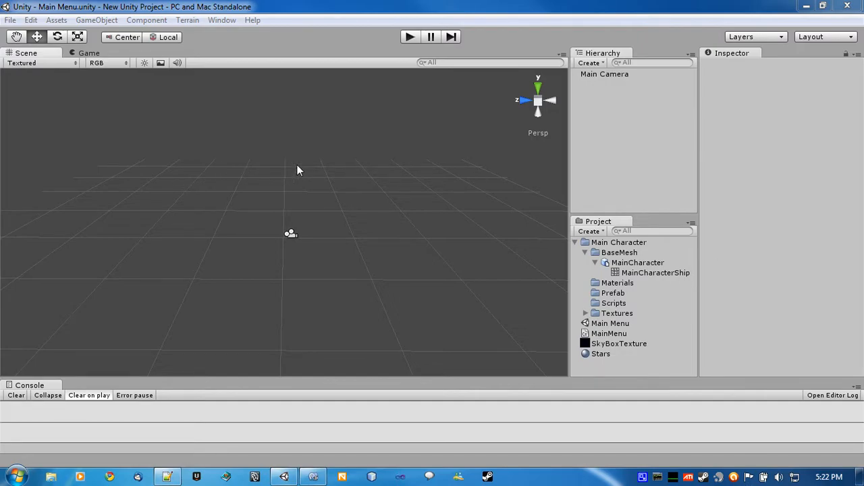
pyautogui.moveTo(511, 235)
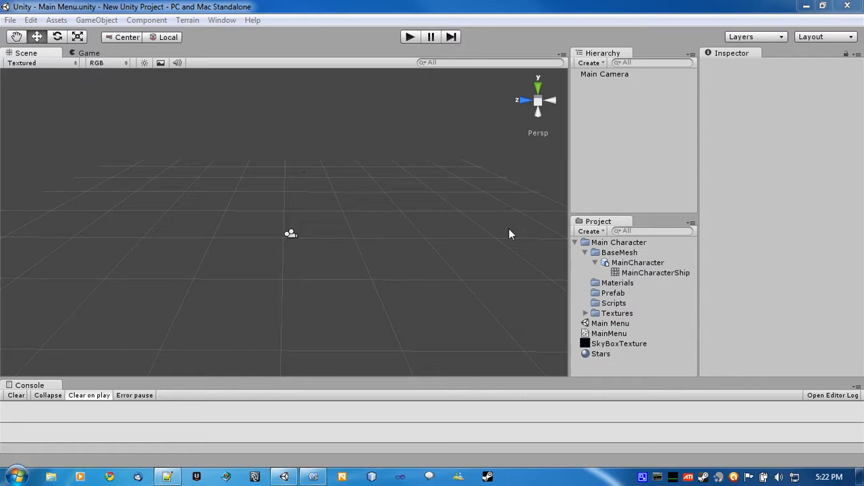
pyautogui.moveTo(428, 170)
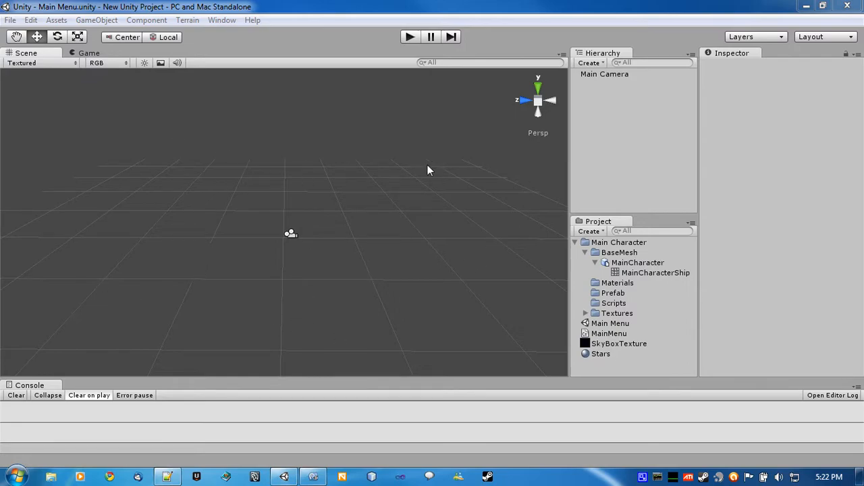
pyautogui.moveTo(152, 134)
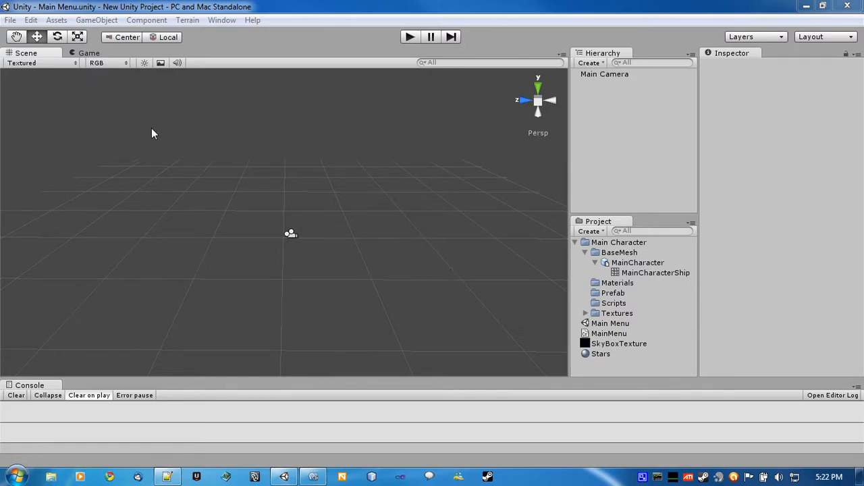
pyautogui.moveTo(92, 324)
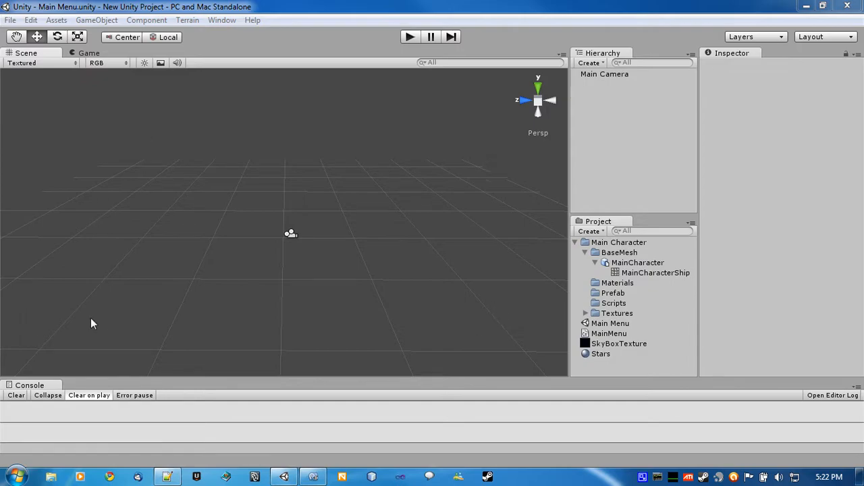
pyautogui.moveTo(113, 319)
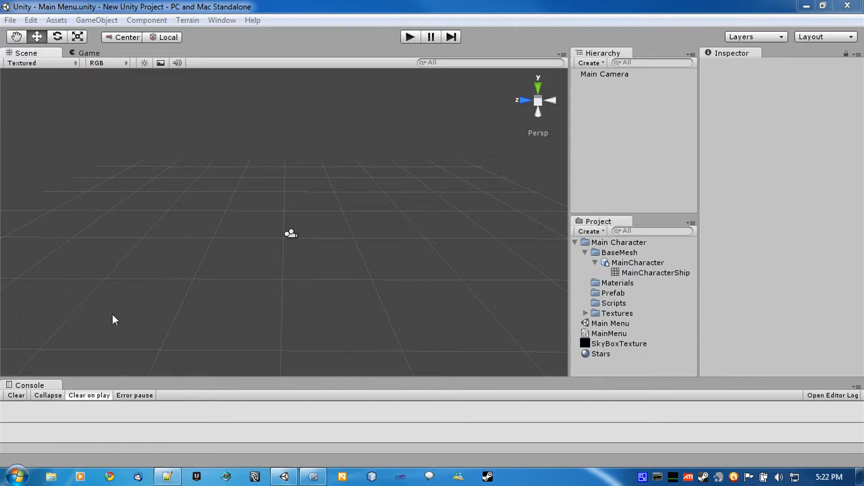
pyautogui.moveTo(432, 139)
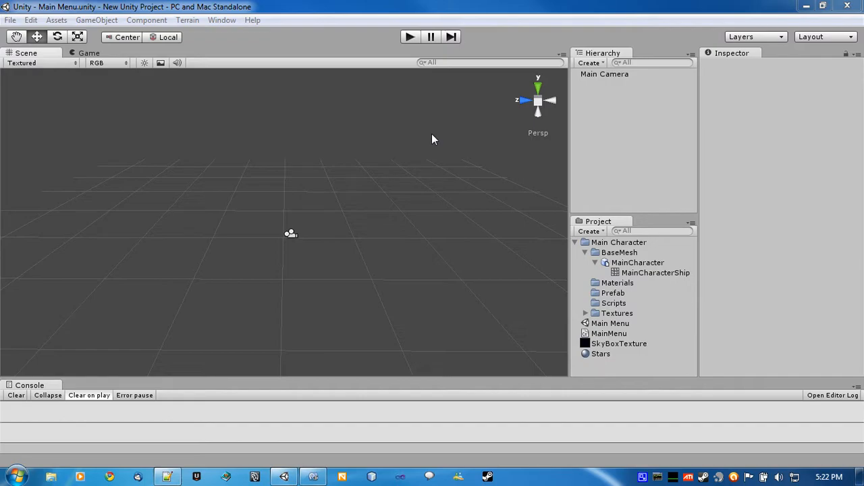
pyautogui.moveTo(426, 110)
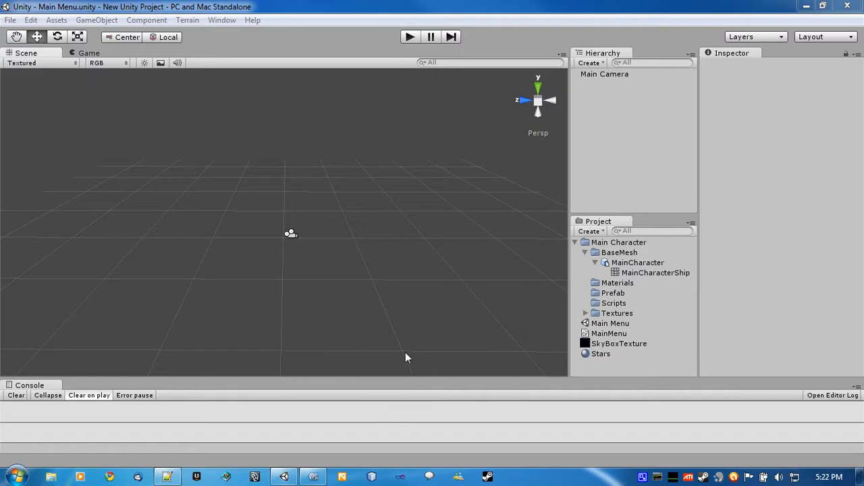
pyautogui.moveTo(371, 59)
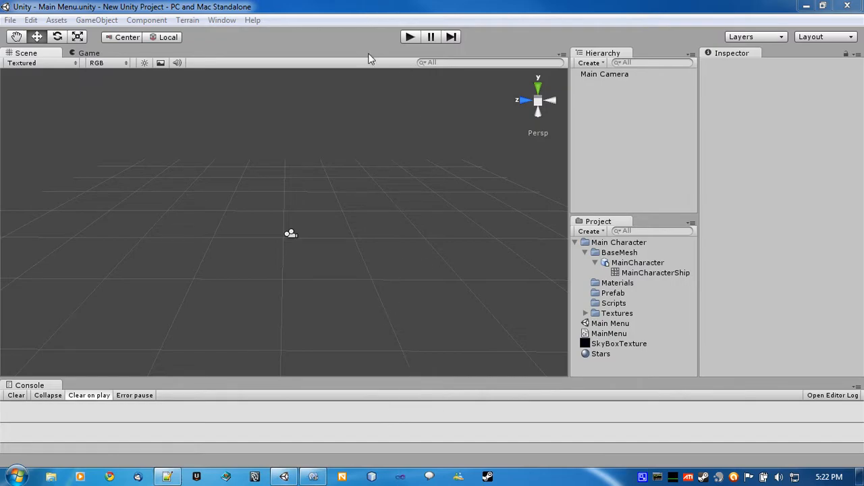
pyautogui.moveTo(327, 386)
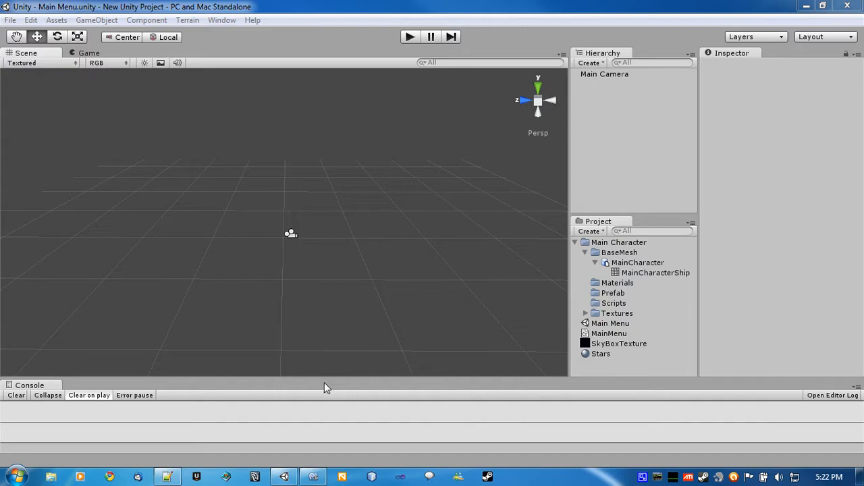
pyautogui.moveTo(331, 219)
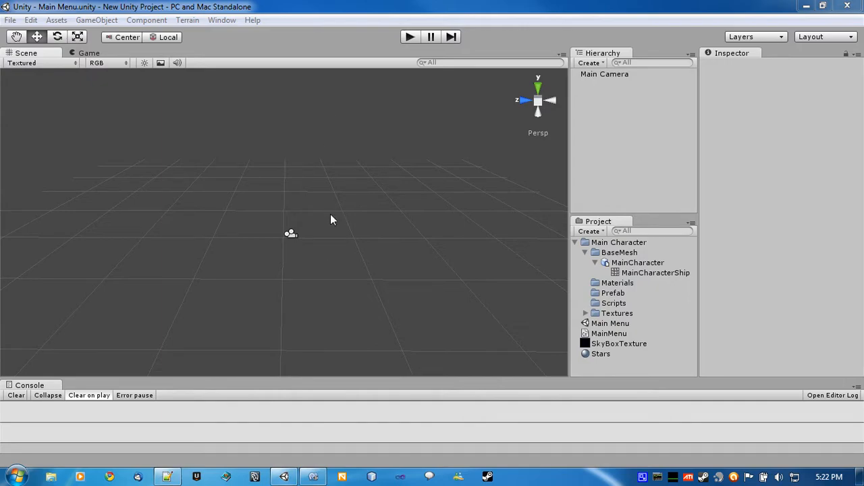
pyautogui.moveTo(545, 189)
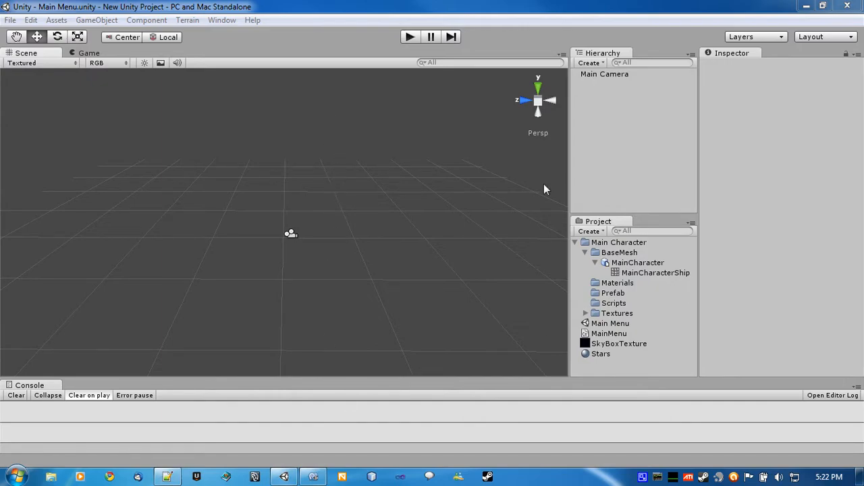
pyautogui.moveTo(400, 211)
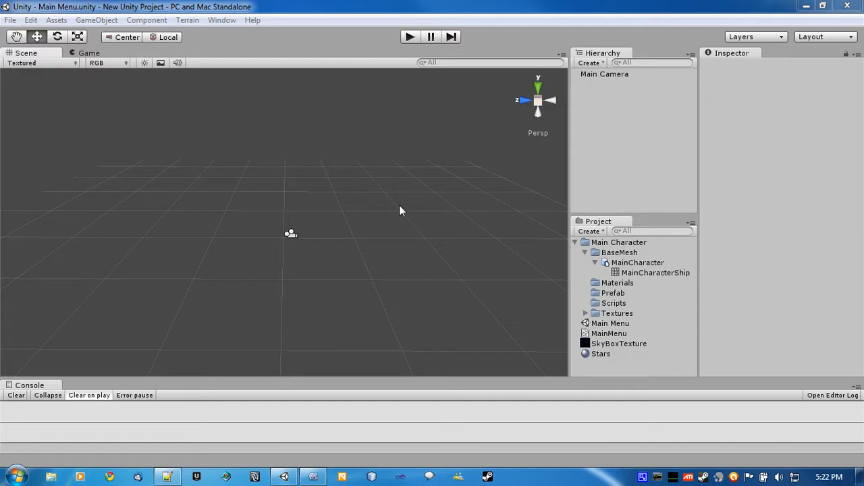
pyautogui.moveTo(305, 288)
pyautogui.write('Leve')
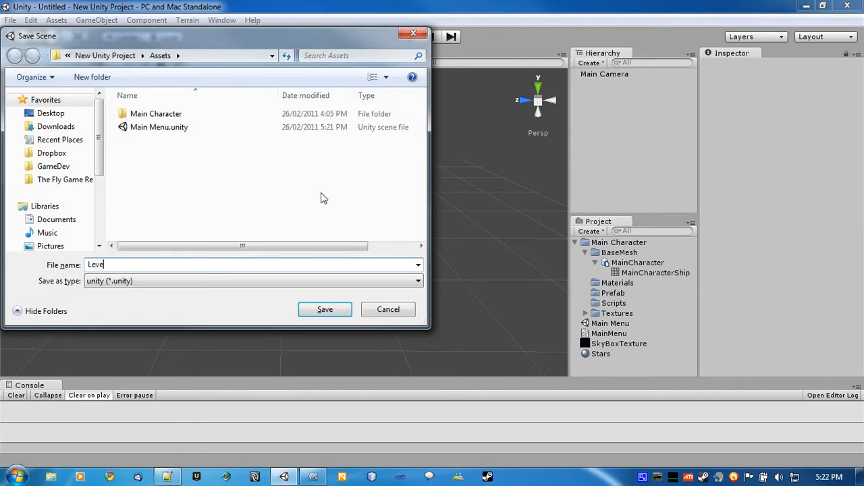
# Save the new scene as Level1 and select it among the project assets.
pyautogui.click(324, 309)
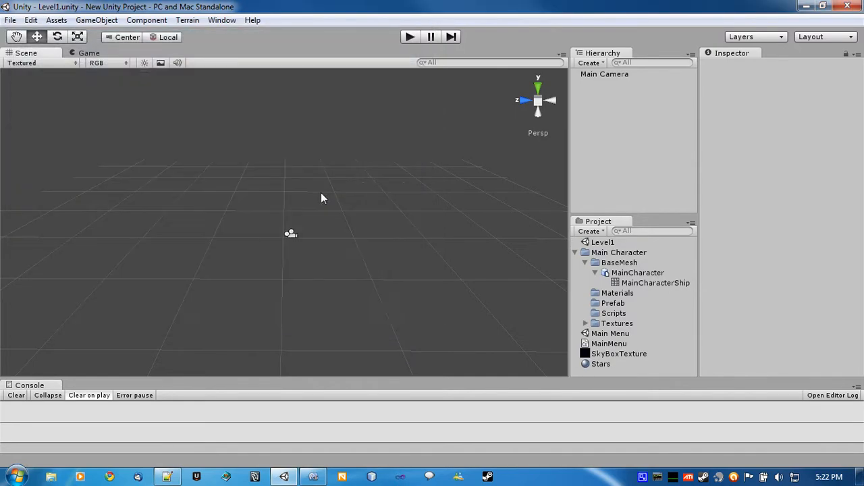
pyautogui.click(602, 243)
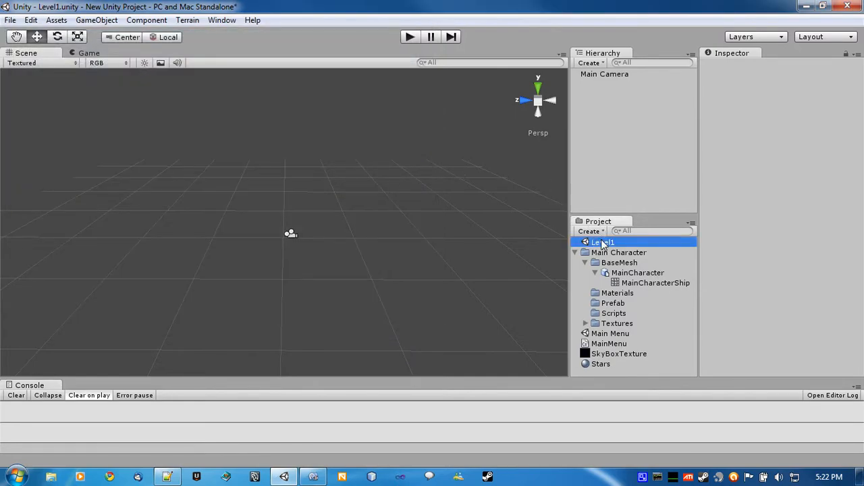
# Select the Main Camera, set Position Y 75 and Rotation X 90, and check it in the Scene view.
pyautogui.click(605, 73)
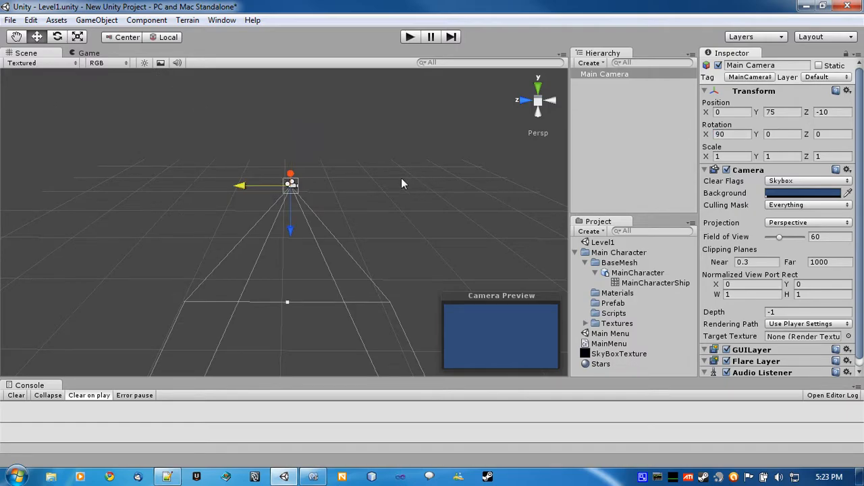
pyautogui.moveTo(403, 183); pyautogui.dragTo(319, 162)
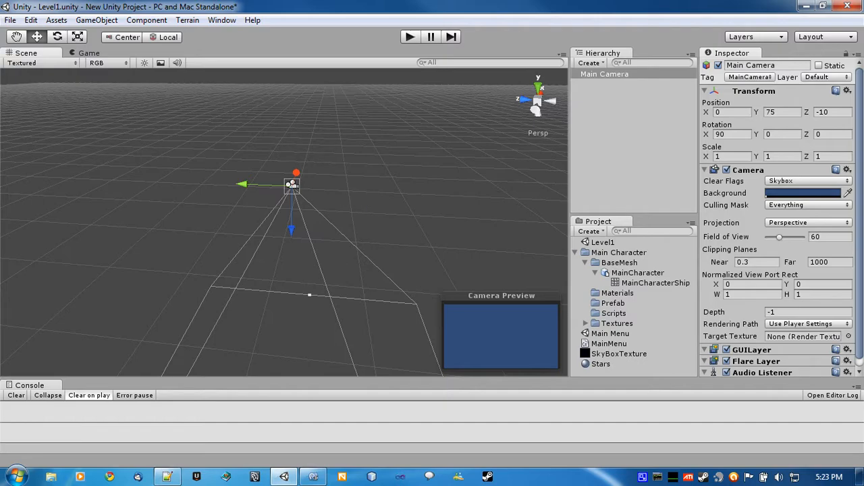
pyautogui.moveTo(274, 194)
pyautogui.write('0')
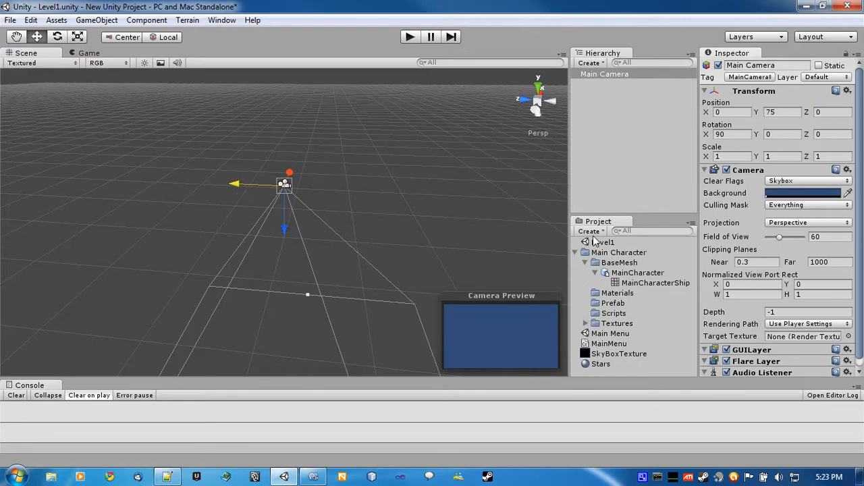
pyautogui.moveTo(557, 250)
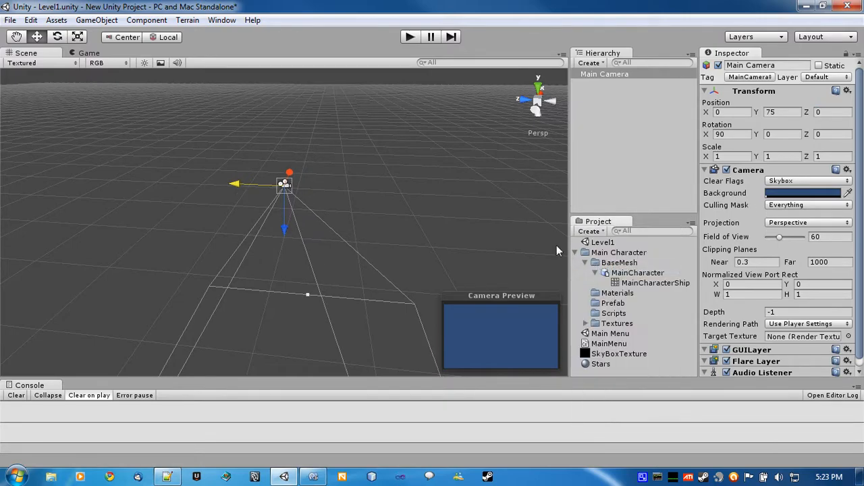
# Create a new C# script asset named ConstantVelocity.
pyautogui.click(627, 354)
pyautogui.write('Constant')
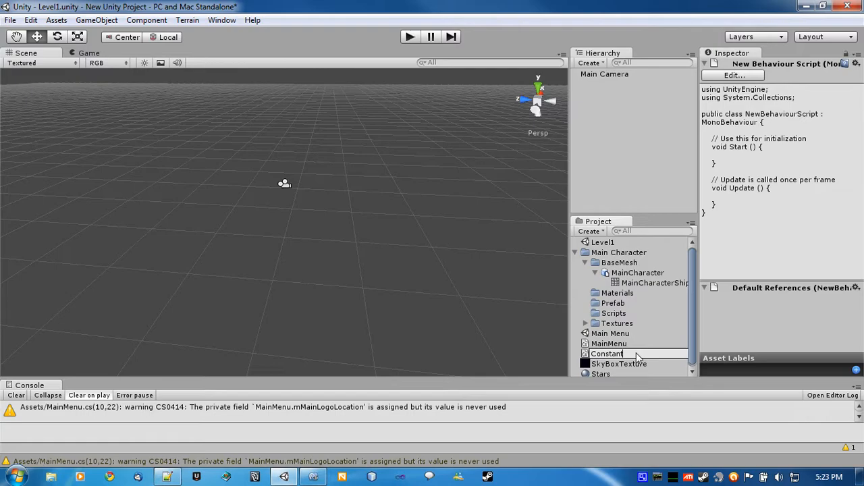
pyautogui.write('Velocity')
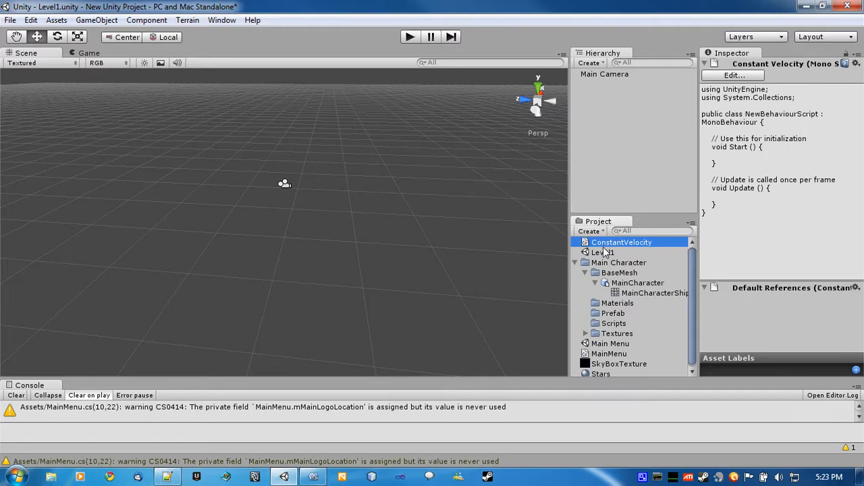
pyautogui.moveTo(281, 200)
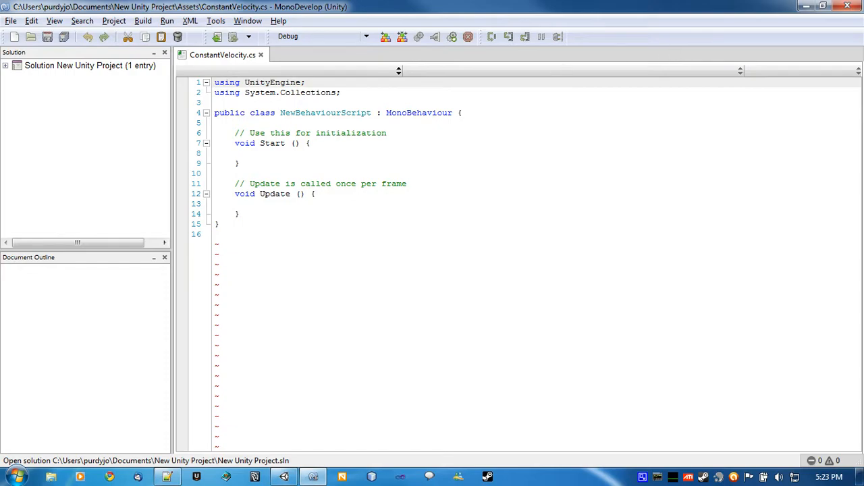
# Delete the empty Start method and rename the class NewBehaviourScript to ConstantVelocity.
pyautogui.click(215, 83)
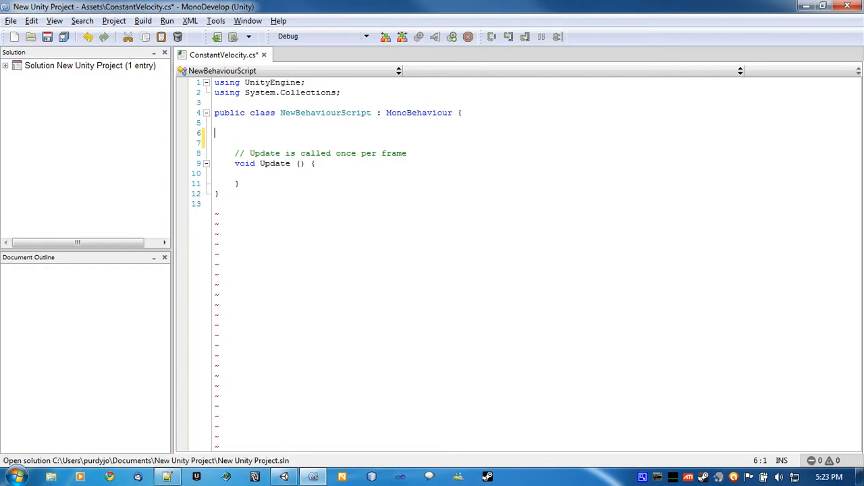
pyautogui.doubleClick(325, 114)
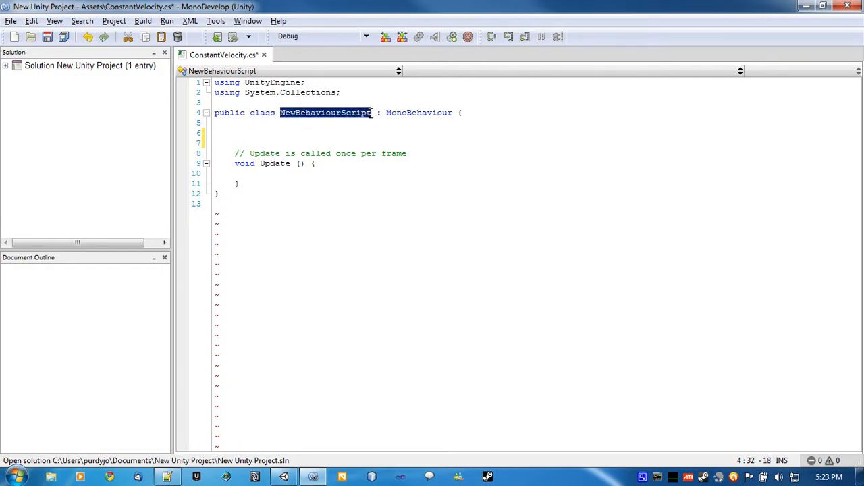
pyautogui.write('ConstantVelocity')
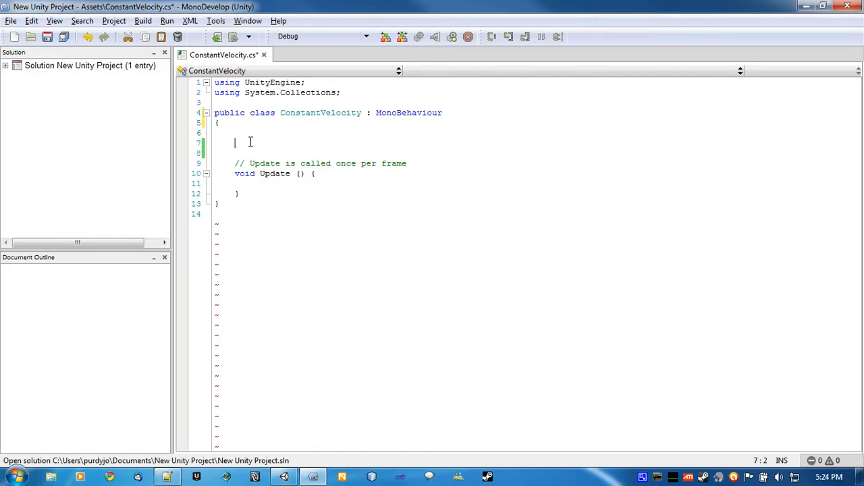
# Declare public Vector3 movementDirection = new Vector3(0.0f, 0.0f, -1.0f).
pyautogui.write('public')
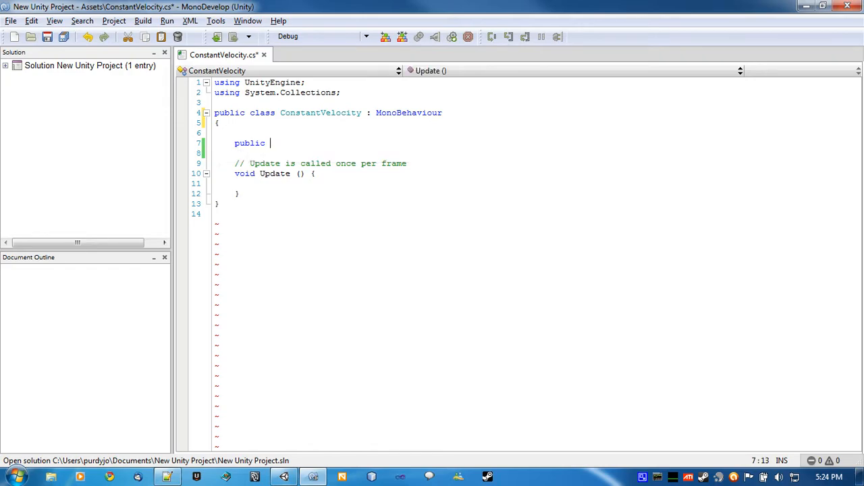
pyautogui.write('Veco')
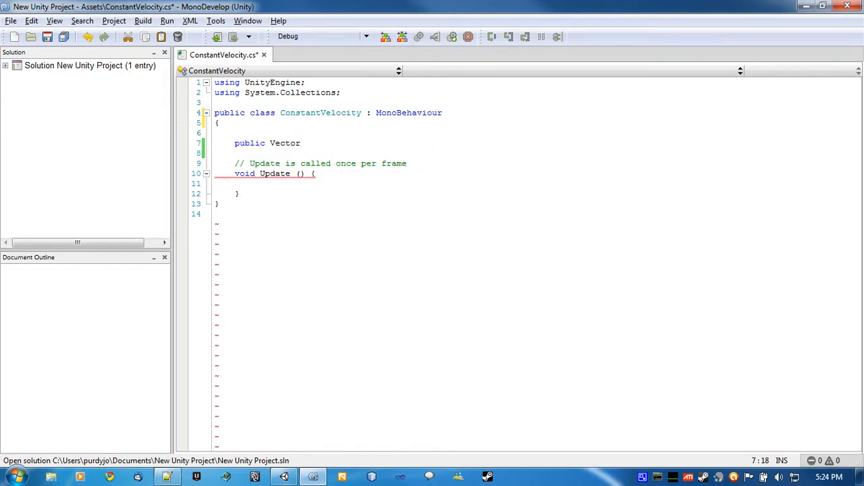
pyautogui.write('3 m')
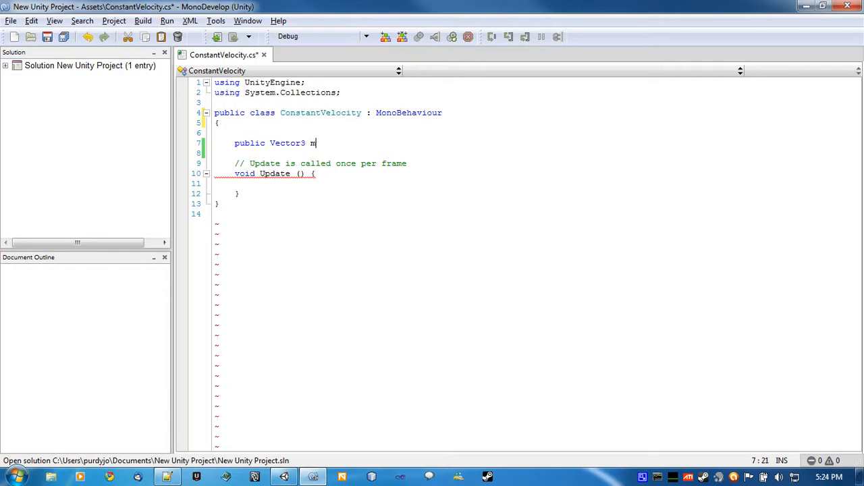
pyautogui.write('ovementDirect')
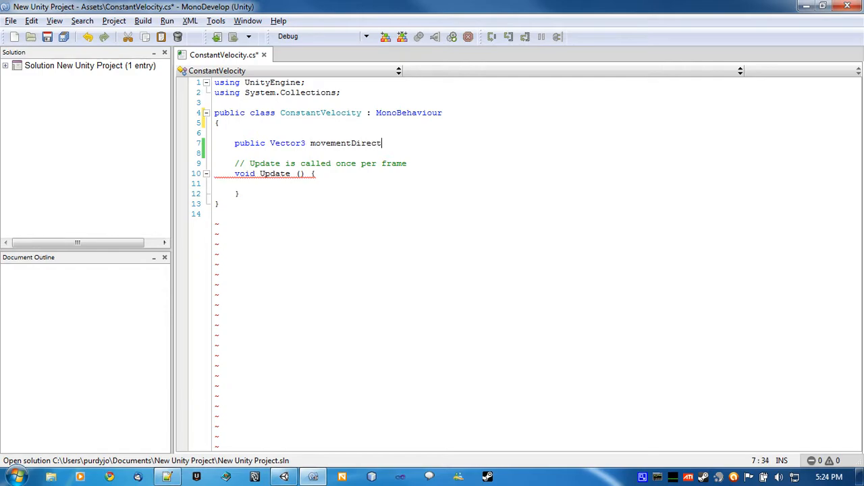
pyautogui.write('iob =')
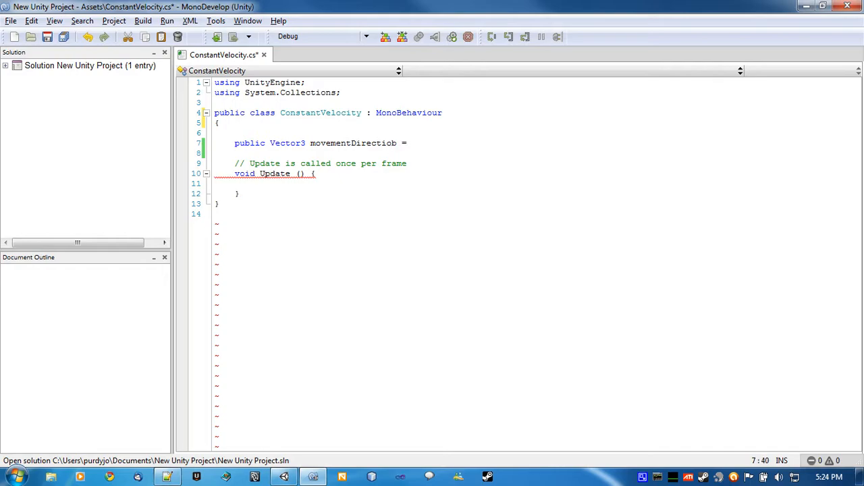
pyautogui.press('BackSpace')
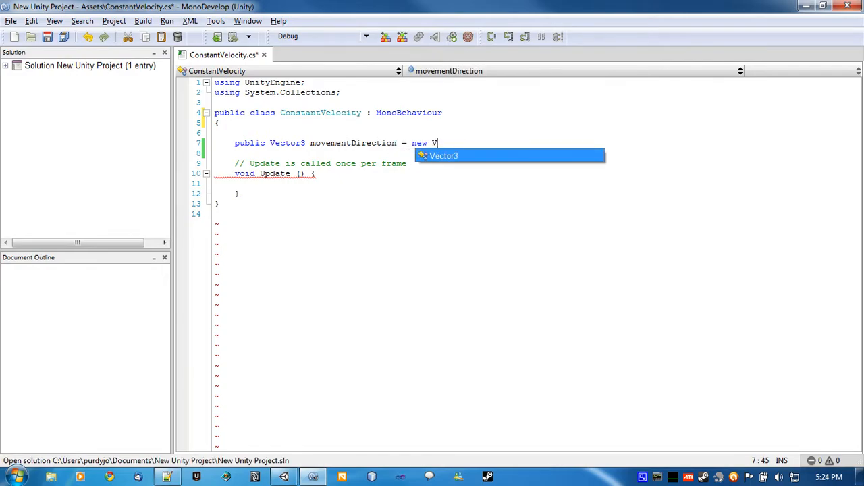
pyautogui.write('ector')
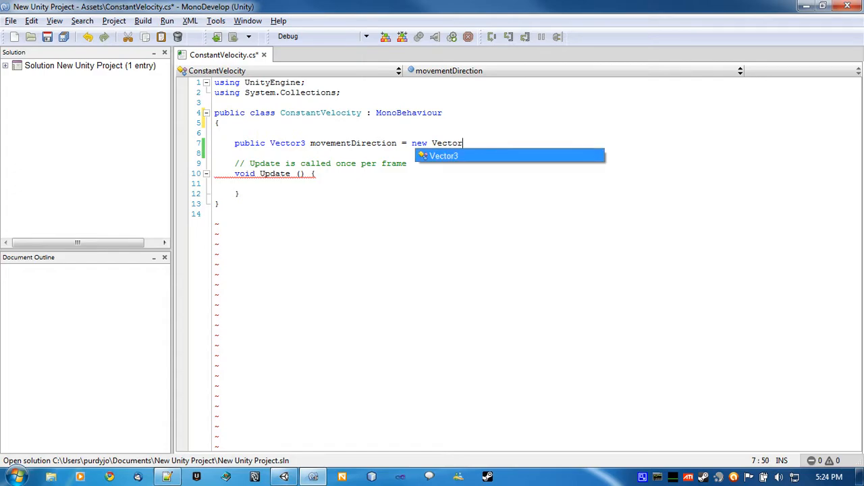
pyautogui.write('3(0.')
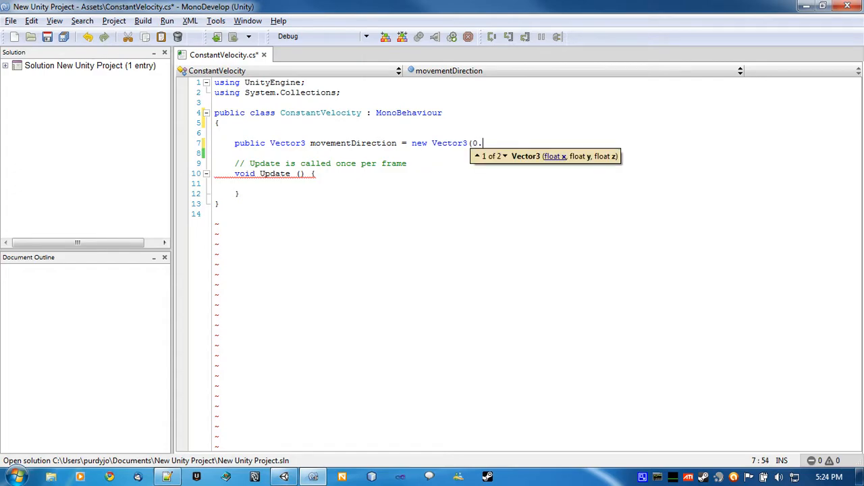
pyautogui.write('0f, 0.0f')
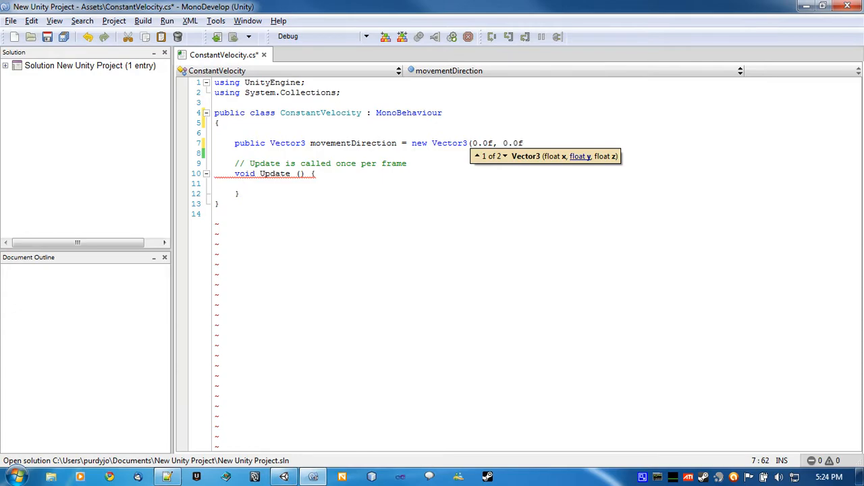
pyautogui.write(', -1')
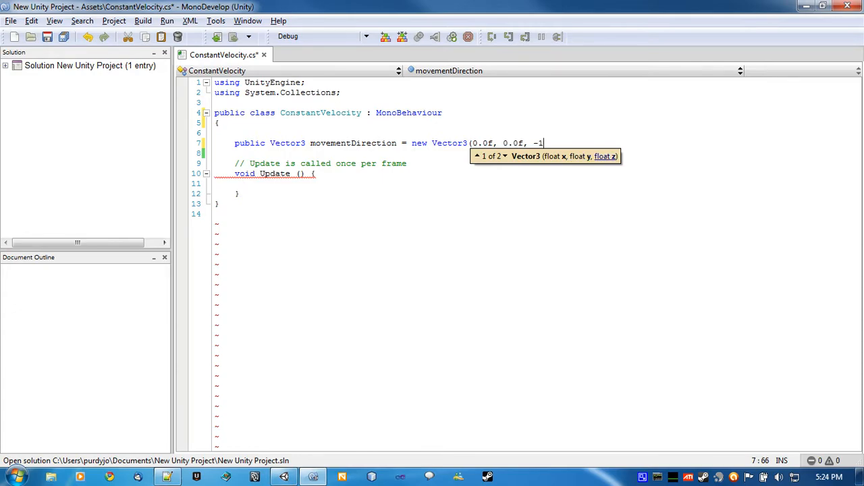
pyautogui.write('.0z')
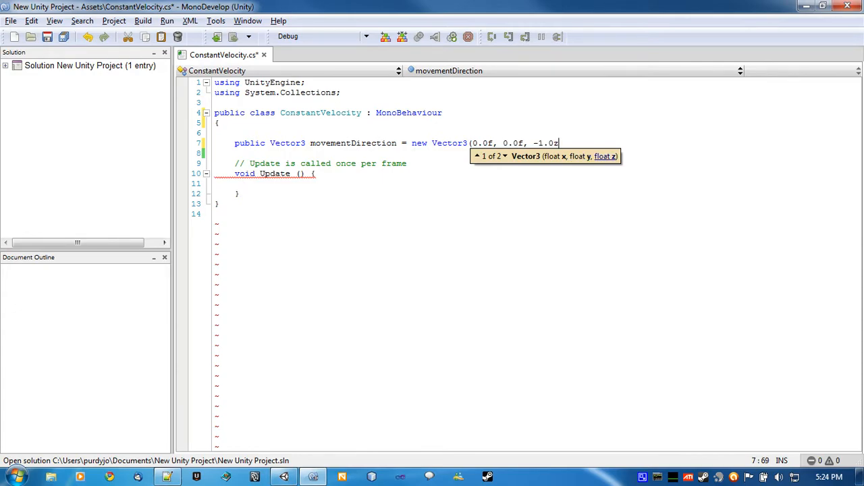
pyautogui.write('f)')
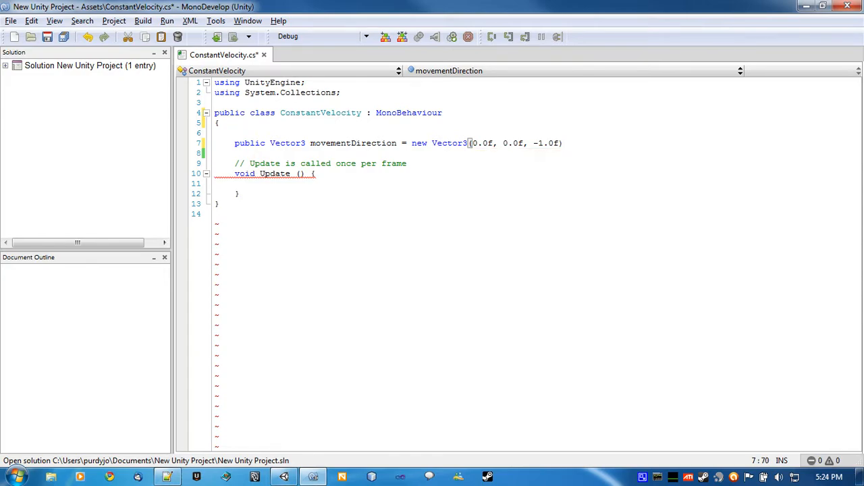
# Declare public float movementSpeed = 5.0f below the direction field.
pyautogui.write('public float')
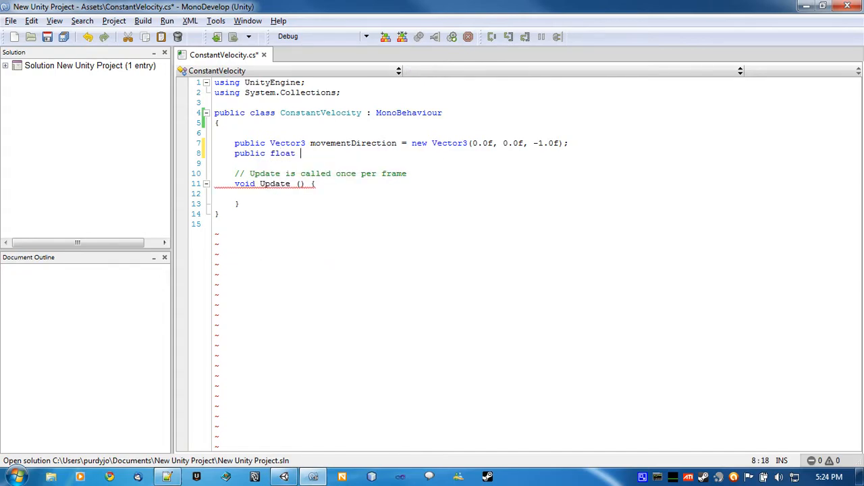
pyautogui.write('movementSpeed')
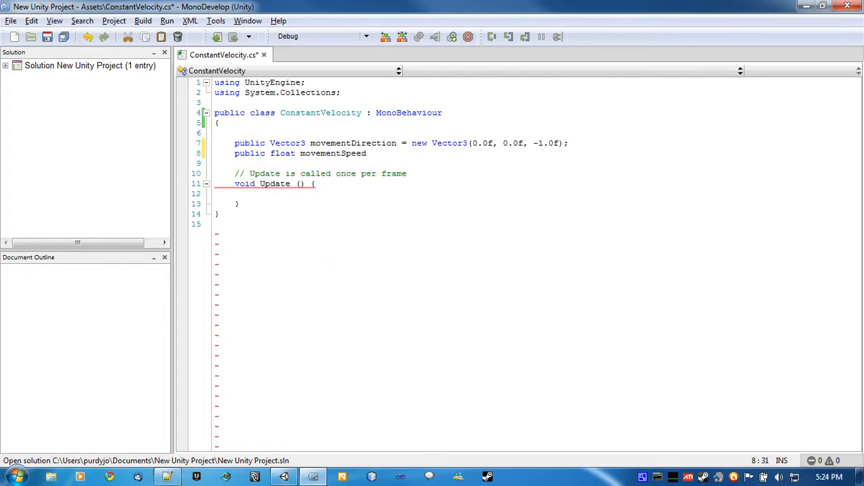
pyautogui.write('= 5')
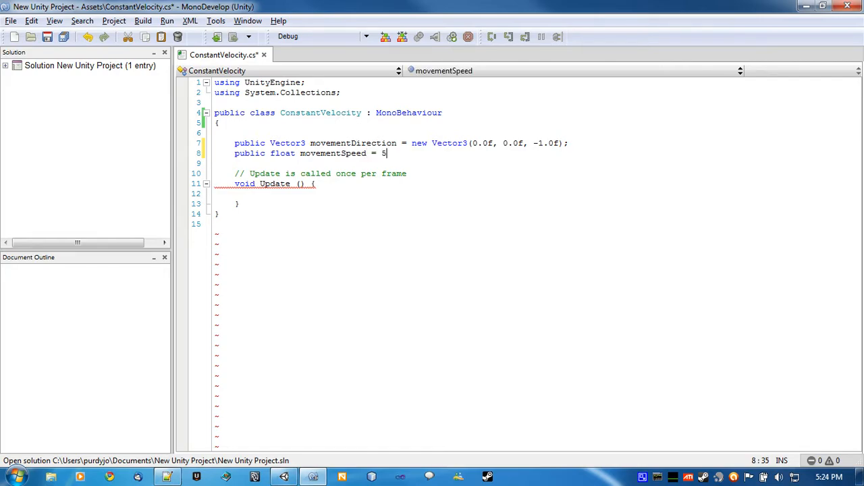
pyautogui.write('.0f;')
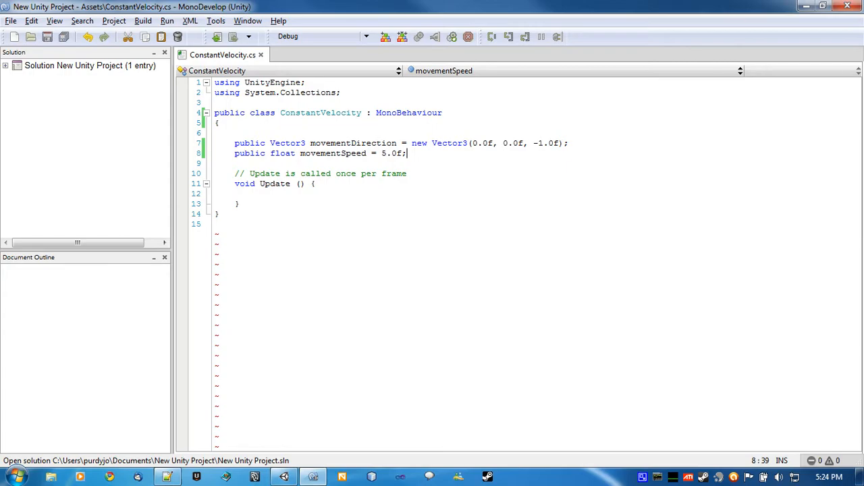
pyautogui.click(311, 143)
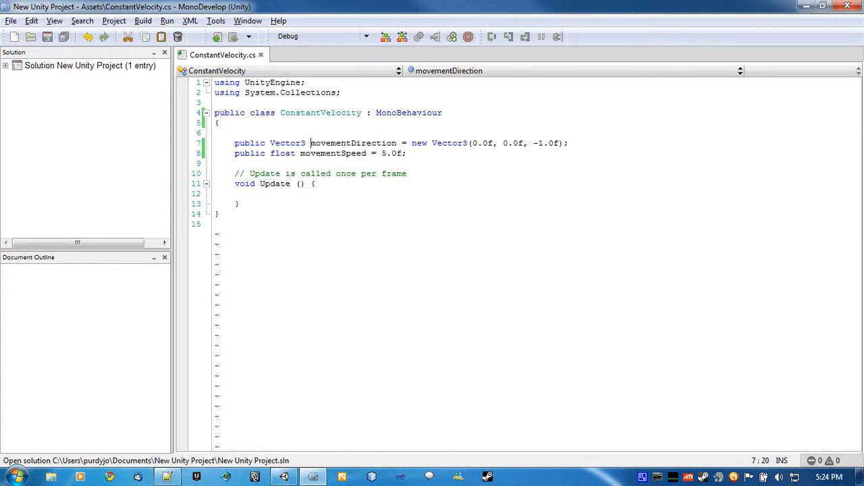
pyautogui.moveTo(310, 144); pyautogui.dragTo(448, 143)
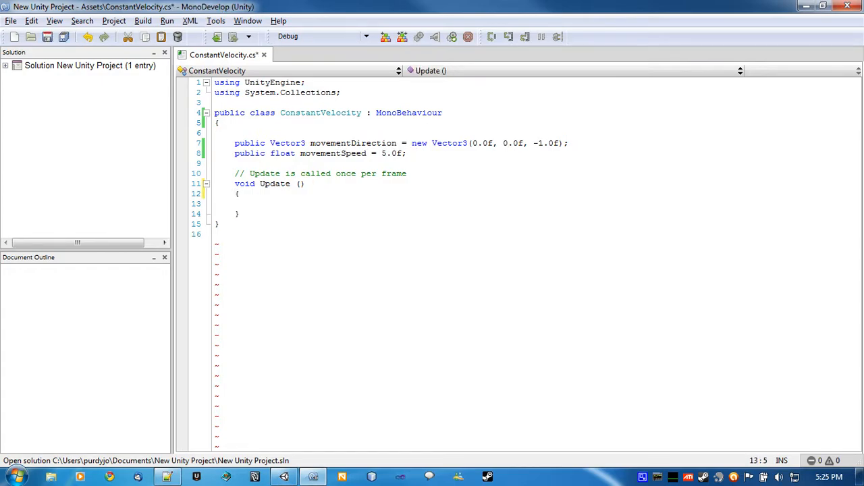
# Write transform.position += movementSpeed * movementDirection * Time.deltaTime in Update and save.
pyautogui.write('transform.position')
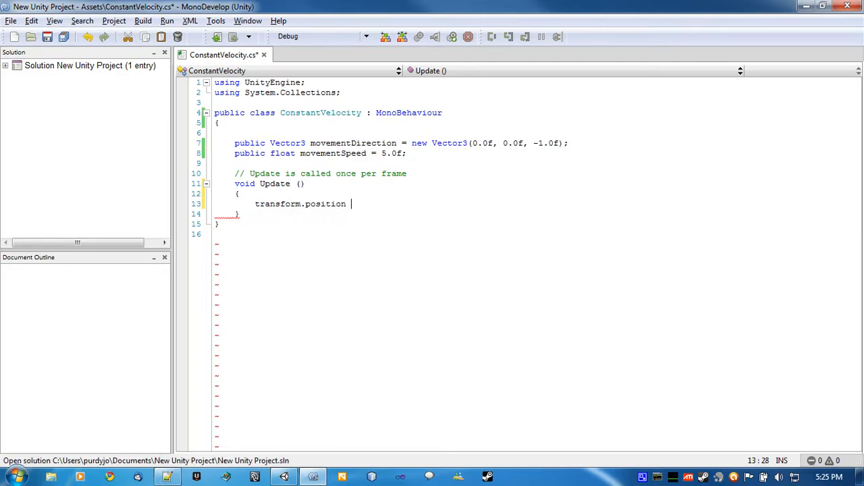
pyautogui.write('+= movementSpeed')
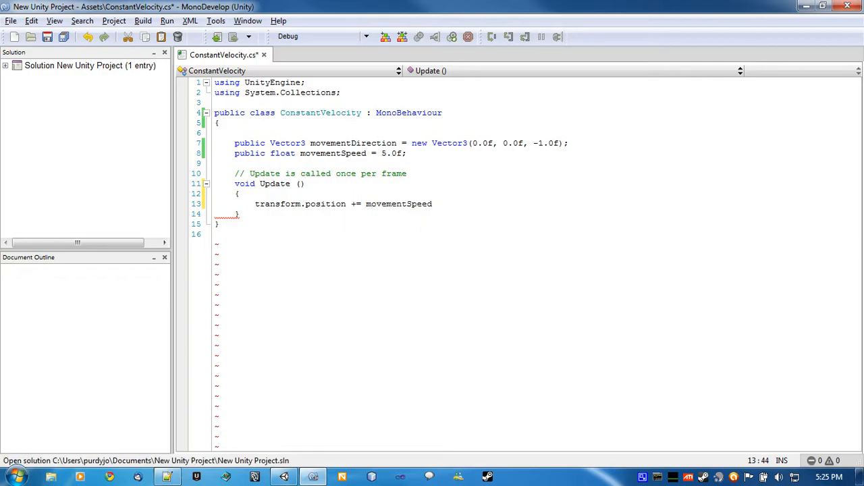
pyautogui.write('* movementDirection * Time')
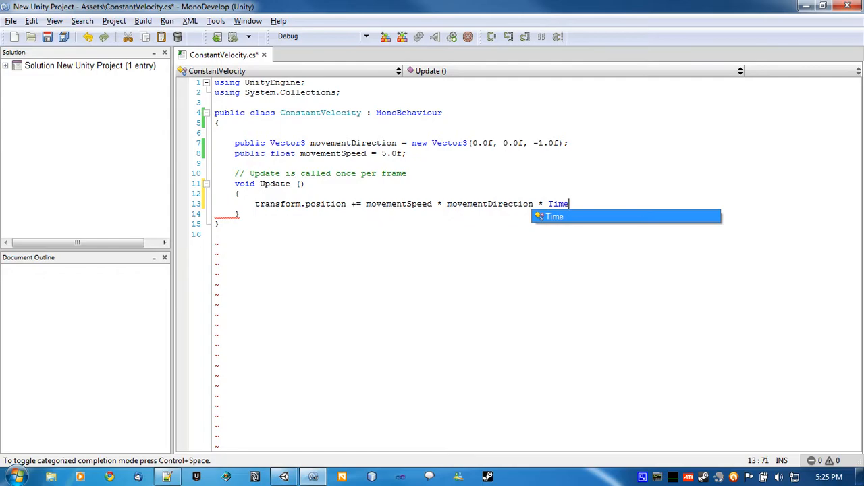
pyautogui.write('.deltaTime;')
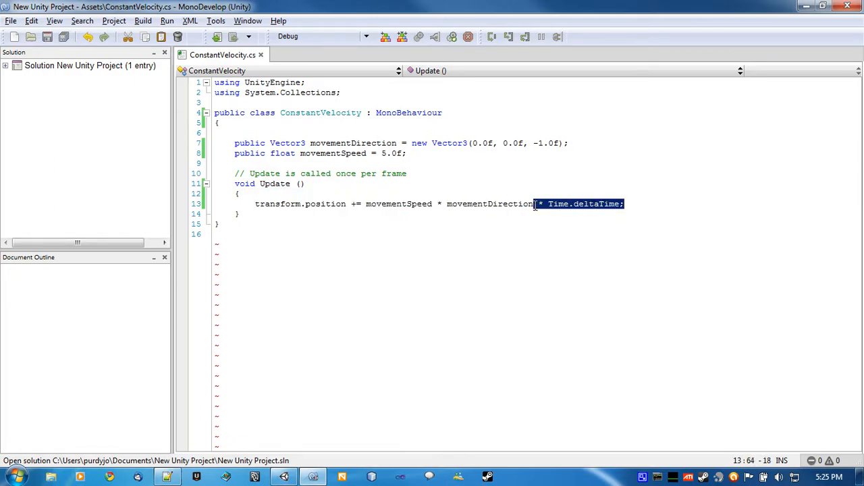
pyautogui.press('Delete')
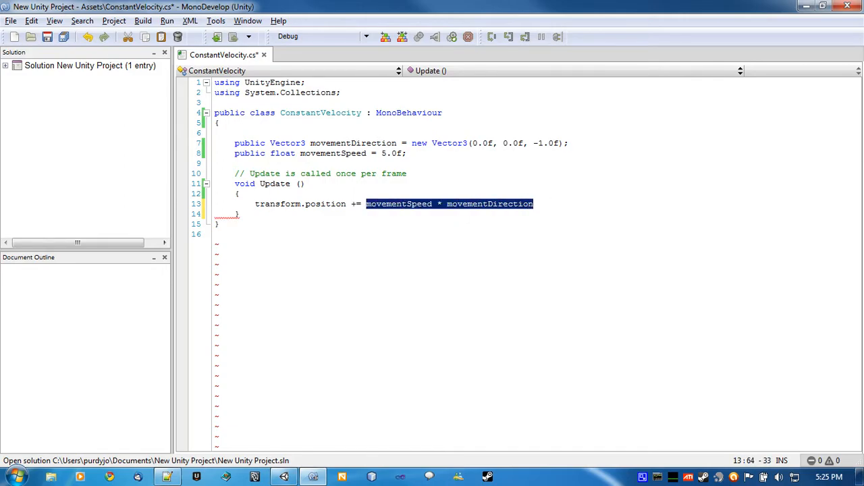
pyautogui.doubleClick(395, 154)
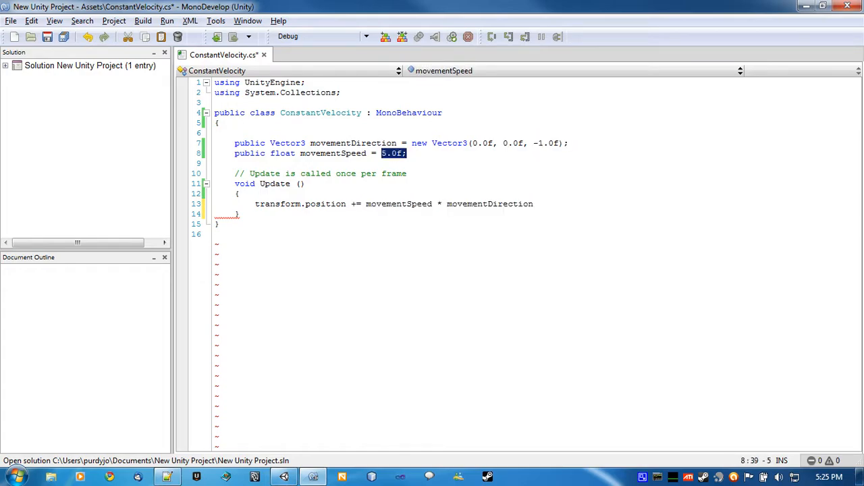
pyautogui.doubleClick(489, 203)
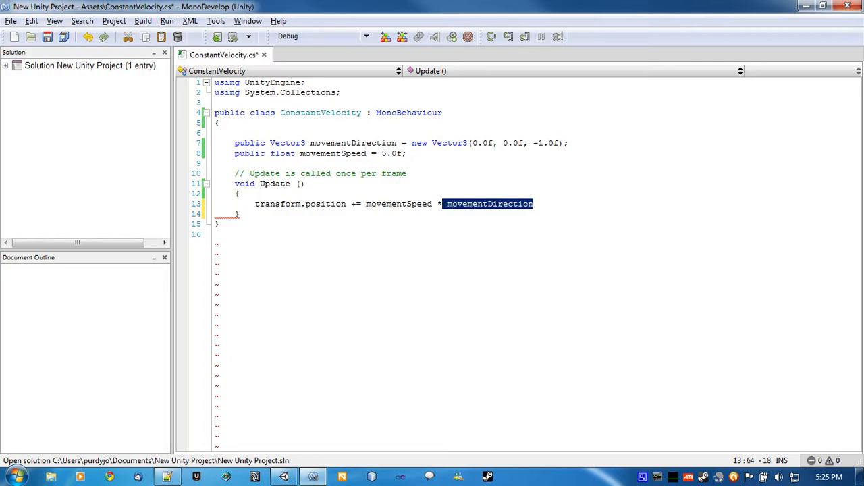
pyautogui.doubleClick(549, 143)
pyautogui.write(' * Time.deltaTime;')
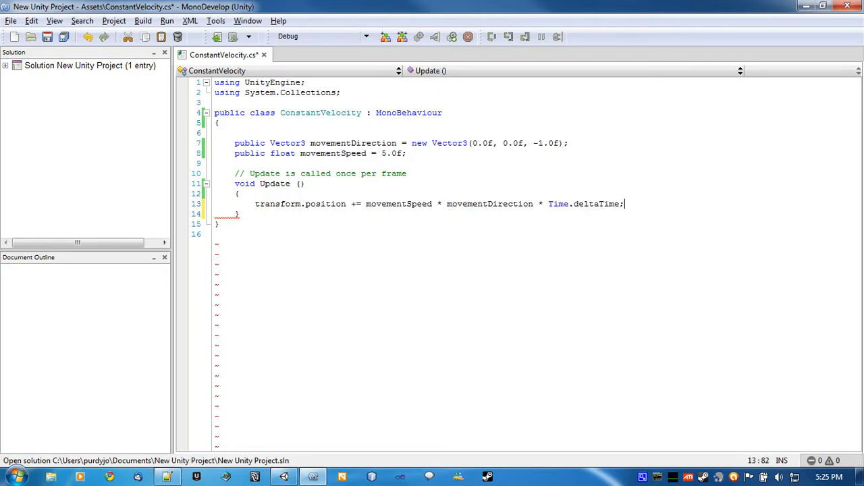
pyautogui.click(240, 214)
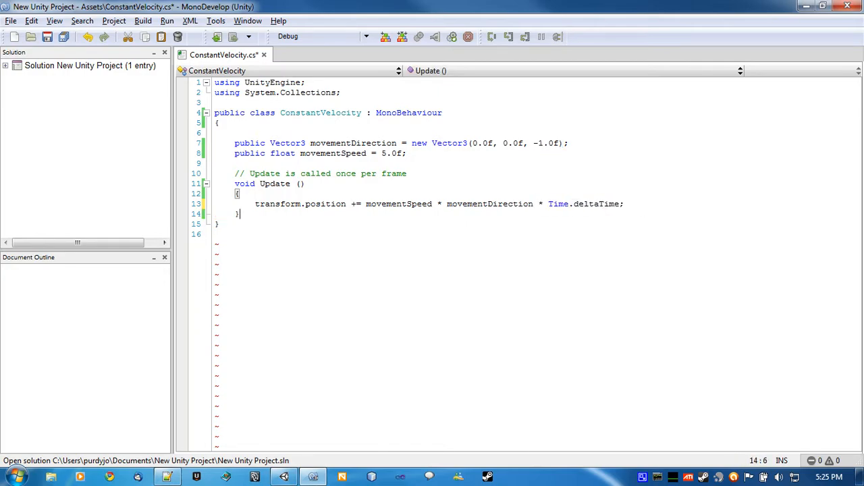
pyautogui.click(574, 204)
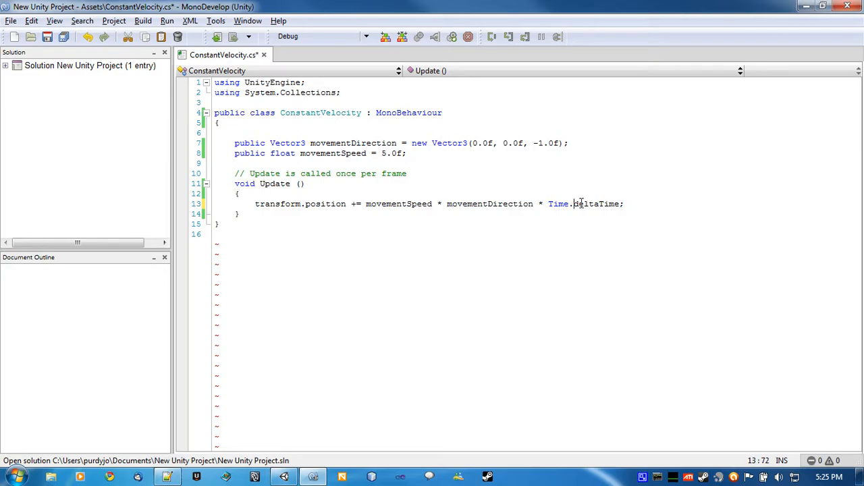
pyautogui.doubleClick(596, 203)
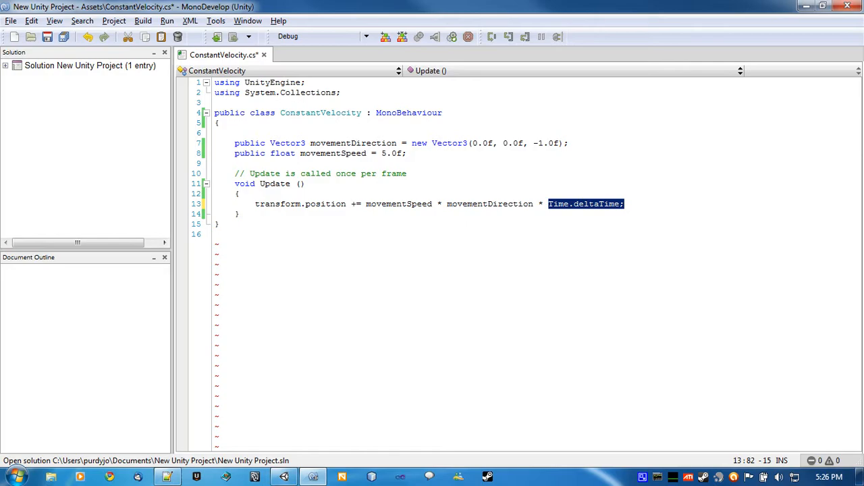
pyautogui.press('ctrl+s')
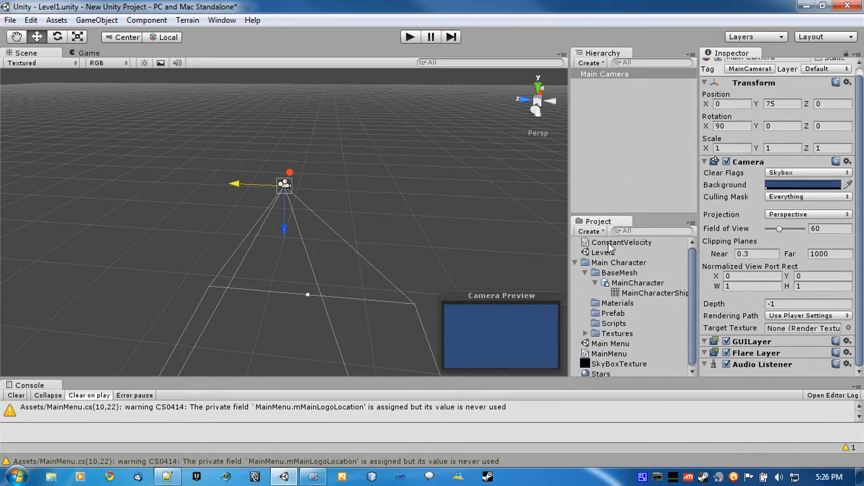
pyautogui.click(605, 72)
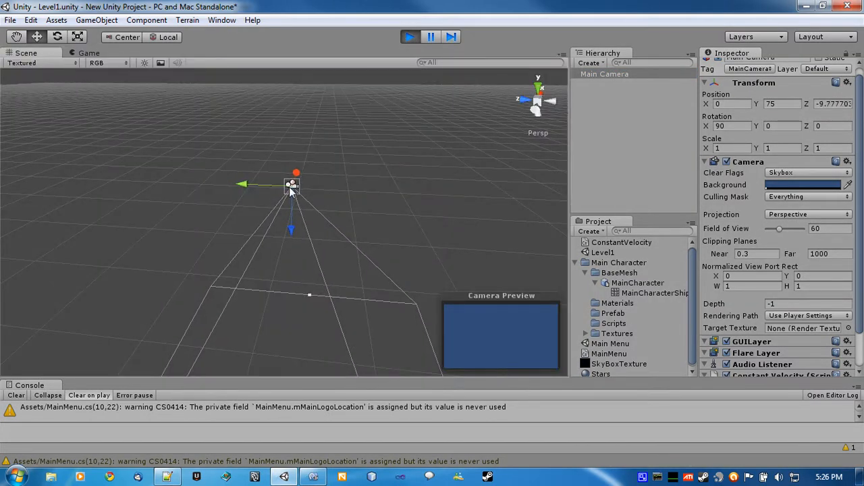
pyautogui.moveTo(292, 184); pyautogui.dragTo(300, 184)
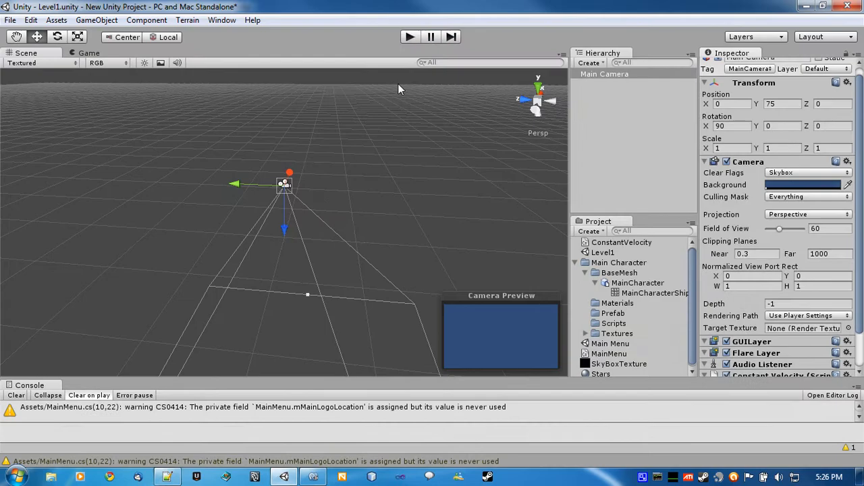
pyautogui.moveTo(398, 89)
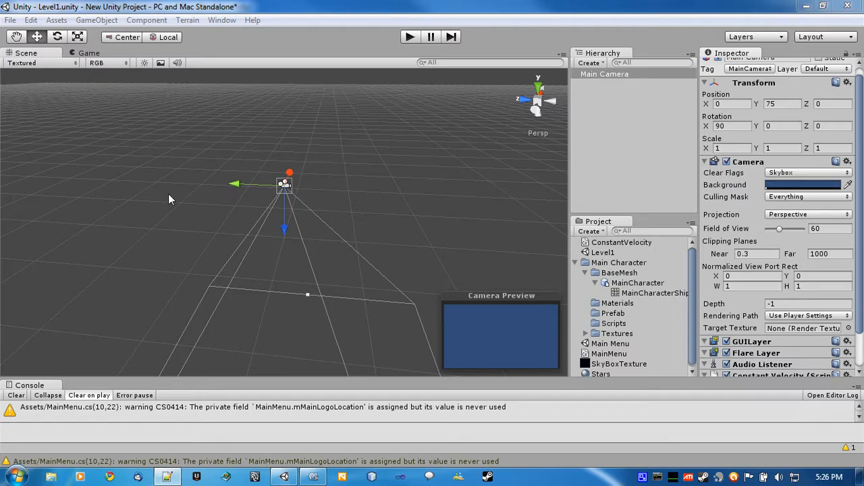
pyautogui.moveTo(432, 246)
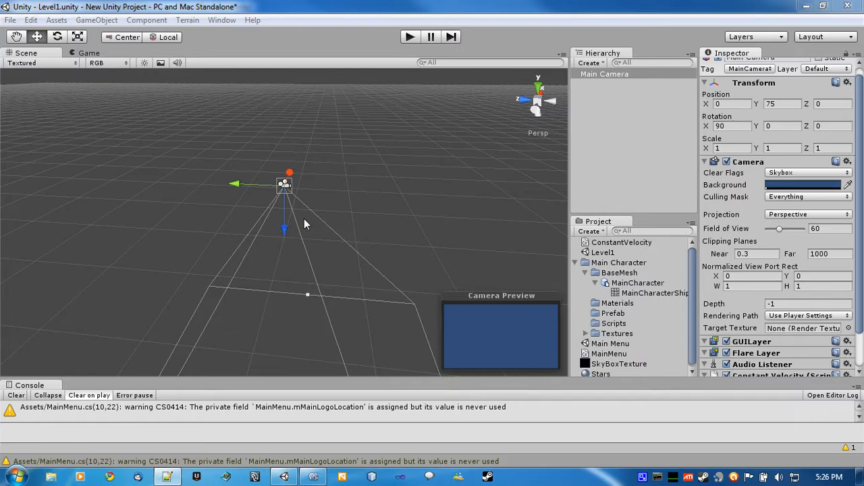
pyautogui.moveTo(489, 271)
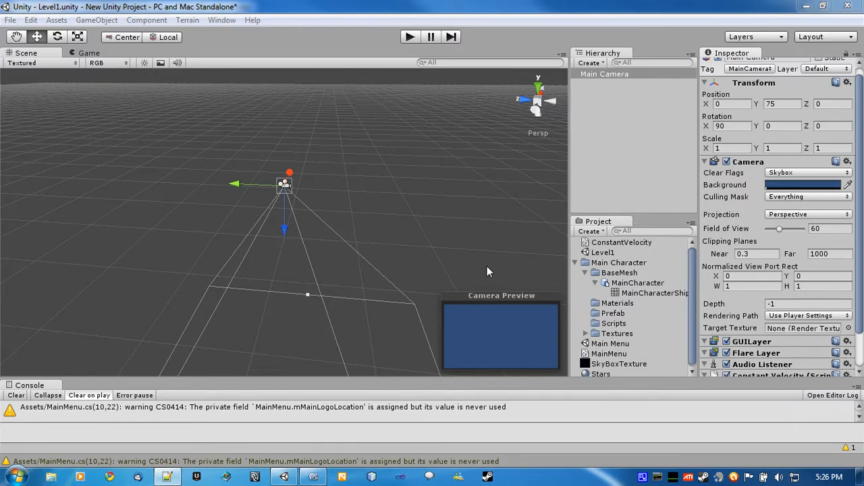
pyautogui.moveTo(637, 284)
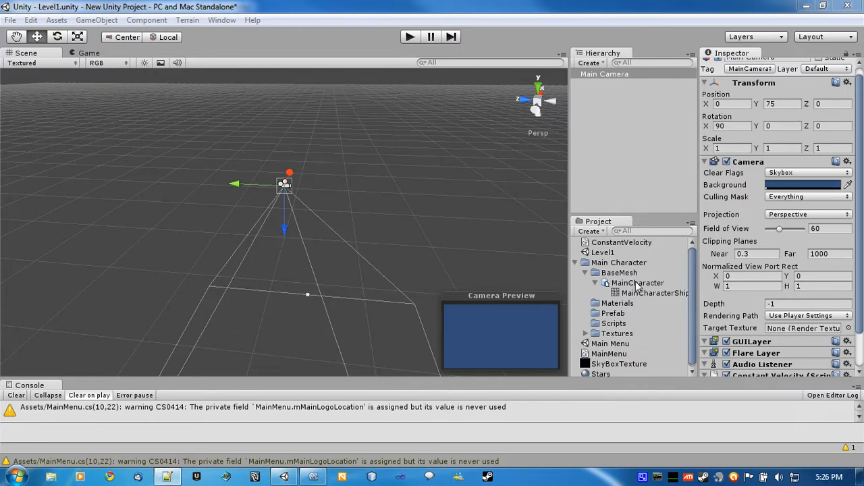
# Inspect the imported MainCharacter model, its ship mesh preview and import settings.
pyautogui.click(637, 282)
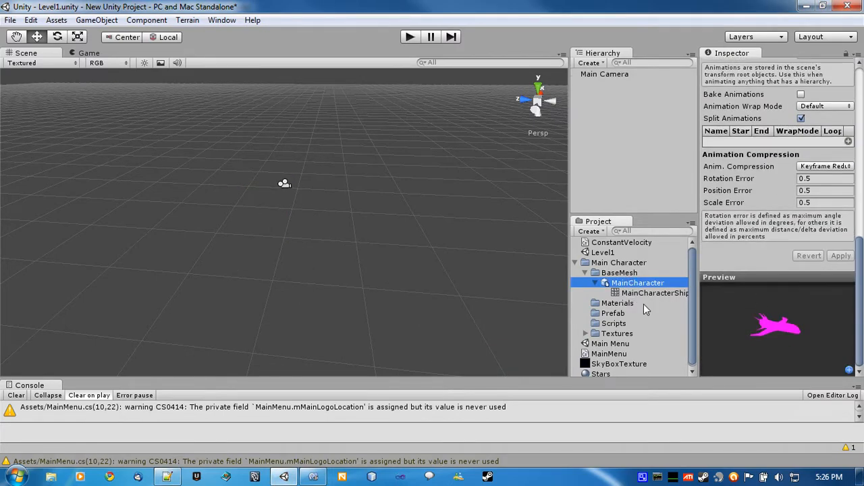
pyautogui.click(654, 292)
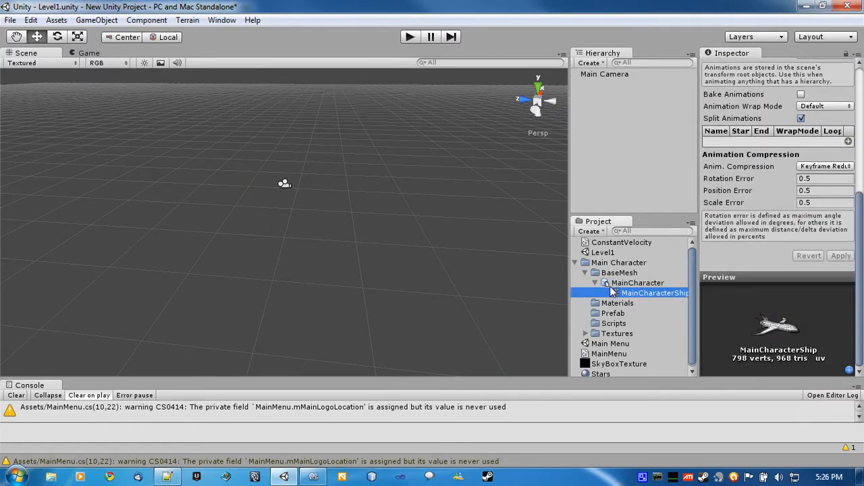
pyautogui.click(638, 283)
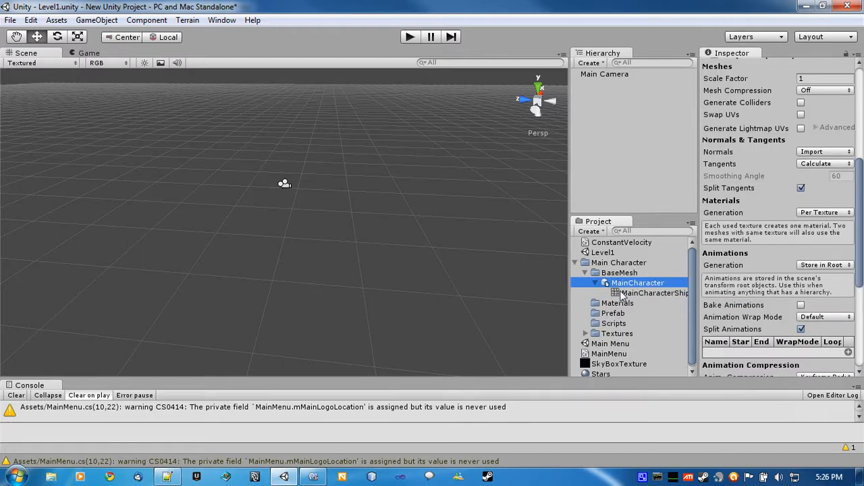
# Create an empty prefab named MainCharacter in the Prefab folder and fill it with the ship model.
pyautogui.click(613, 314)
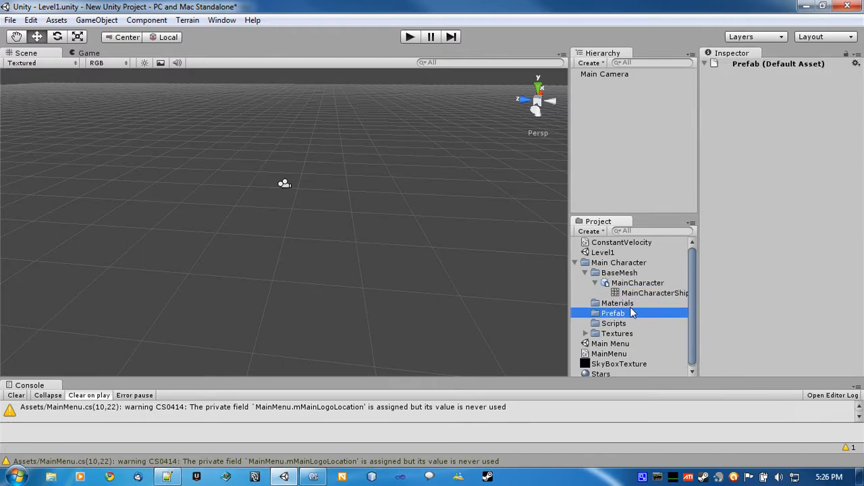
pyautogui.rightClick(613, 313)
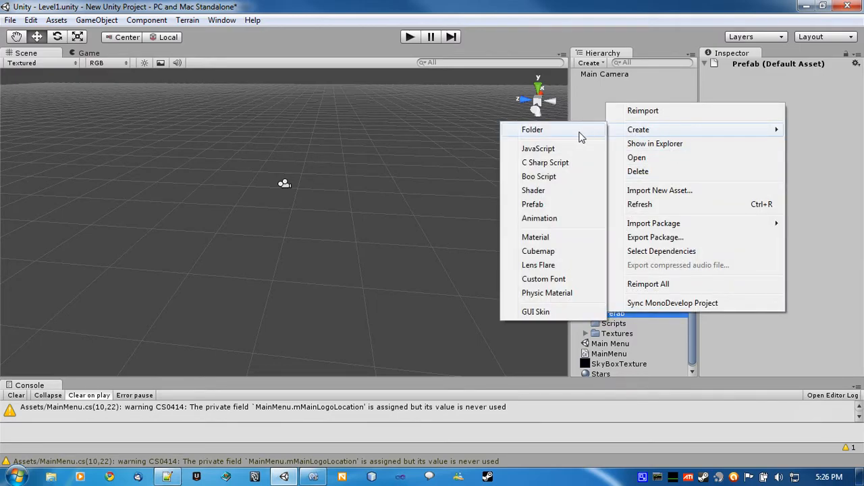
pyautogui.moveTo(546, 176)
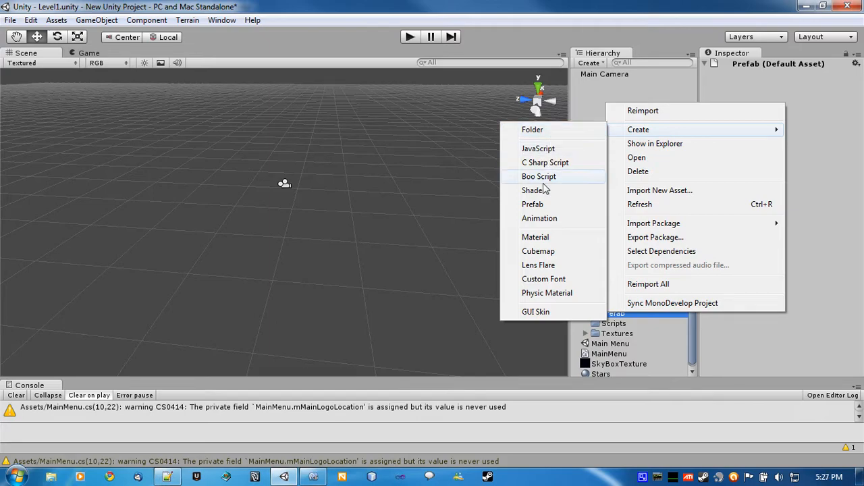
pyautogui.click(532, 204)
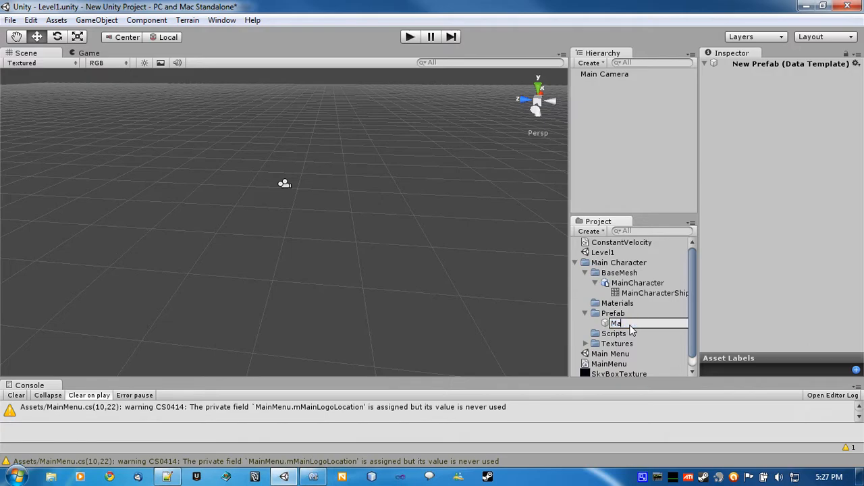
pyautogui.write('MainCharacter')
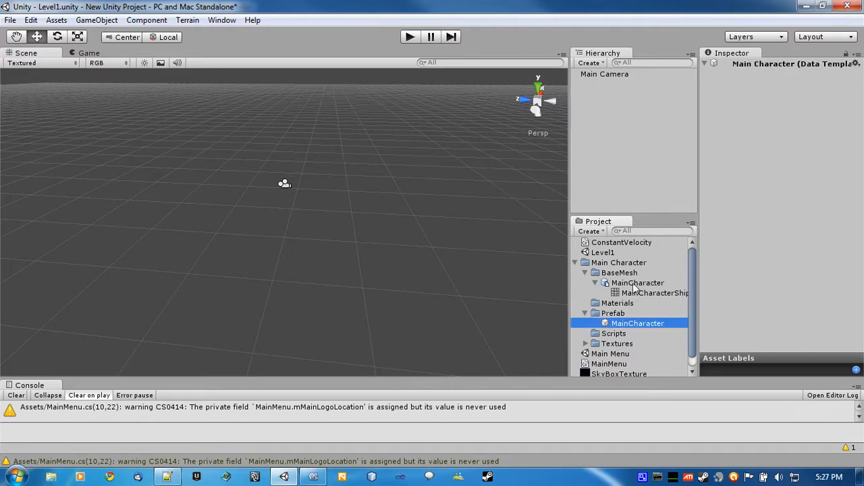
pyautogui.click(638, 283)
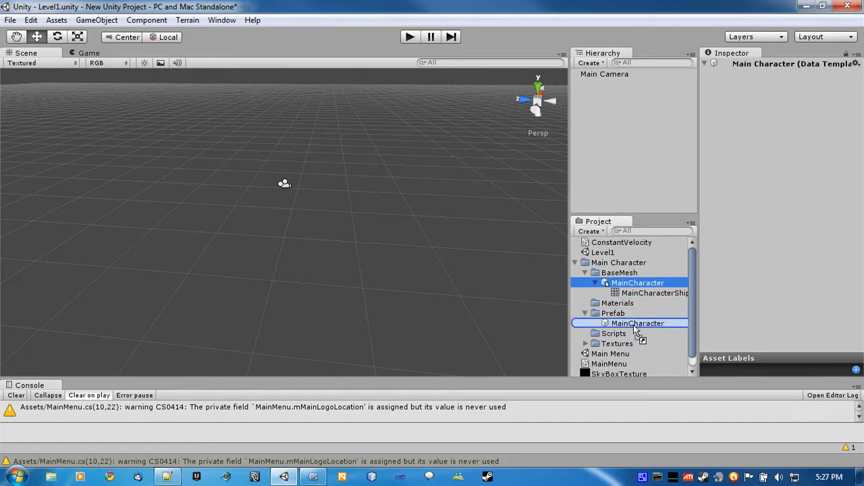
pyautogui.click(638, 323)
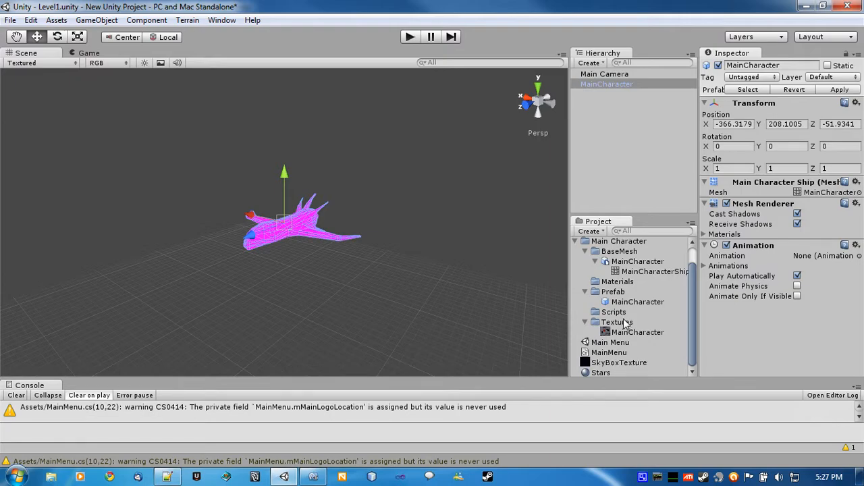
pyautogui.moveTo(624, 325)
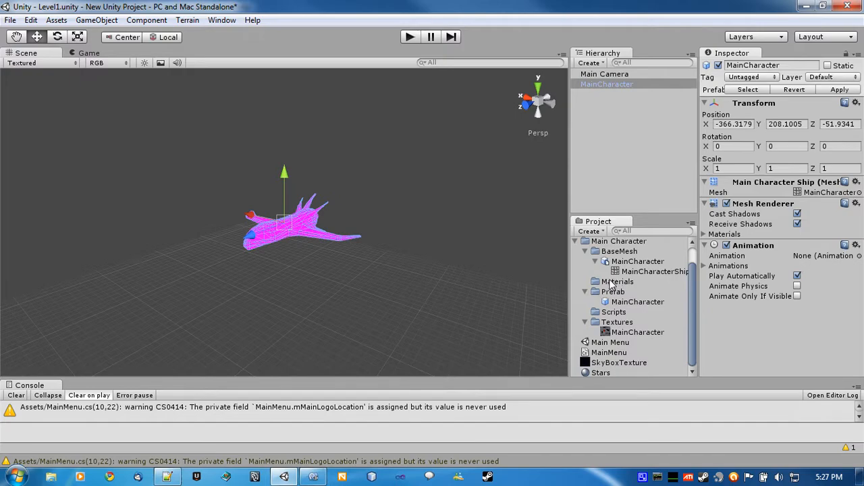
# Create a new material in the Materials folder and rename it MainCharacter_MAT.
pyautogui.rightClick(616, 282)
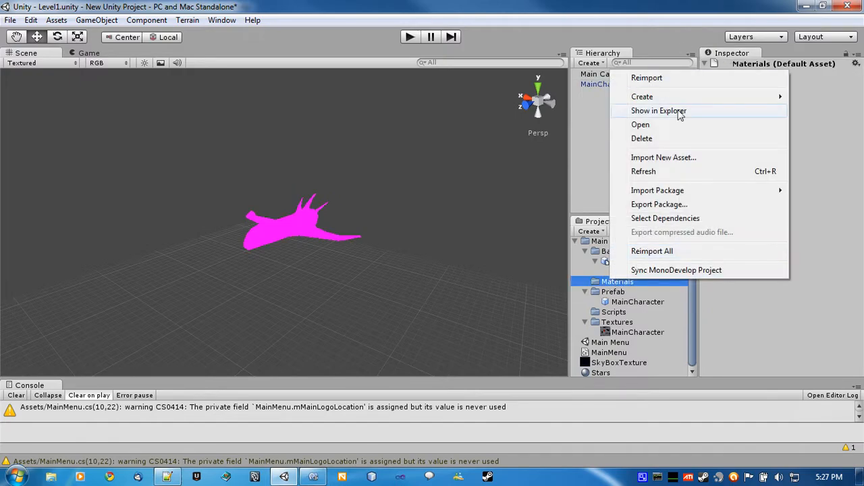
pyautogui.click(643, 97)
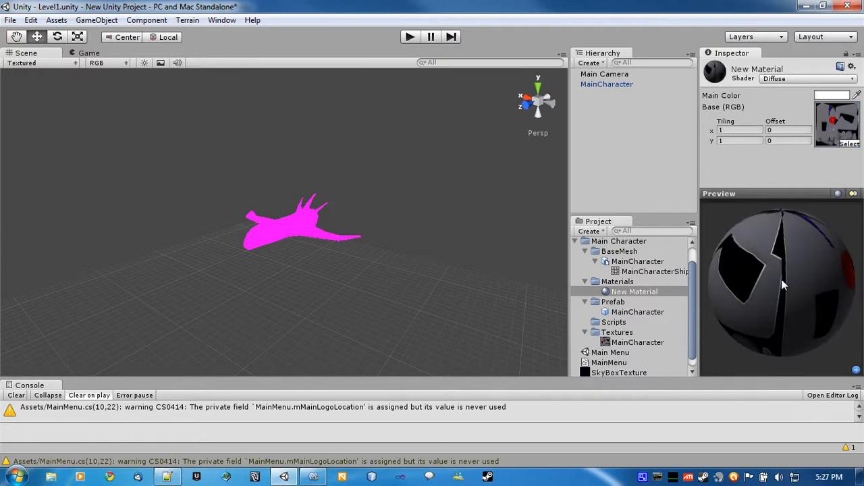
pyautogui.click(635, 291)
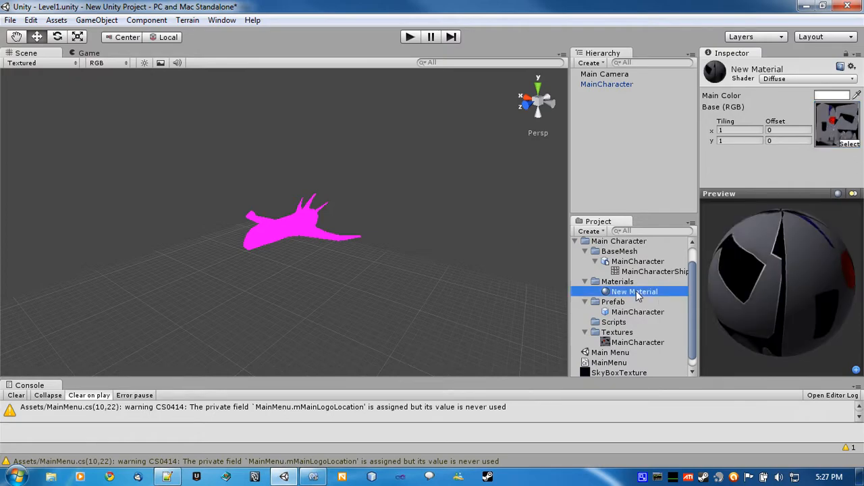
pyautogui.doubleClick(635, 291)
pyautogui.write('MainCharacter_MAt')
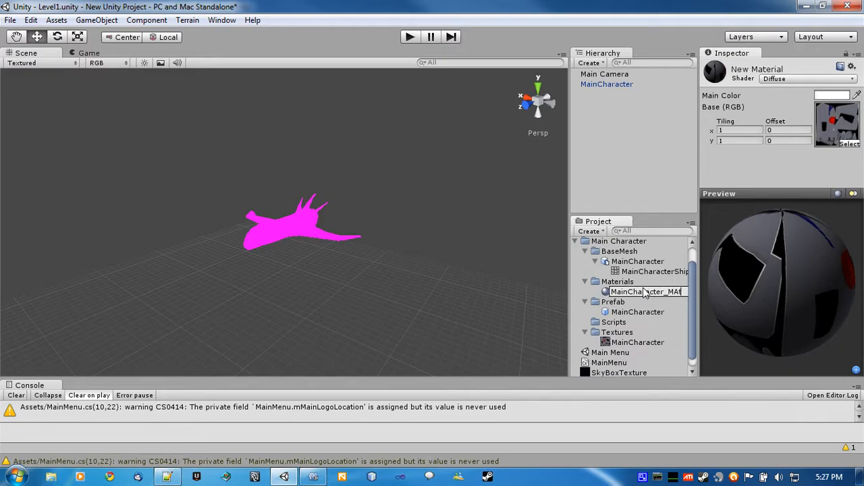
pyautogui.write('T')
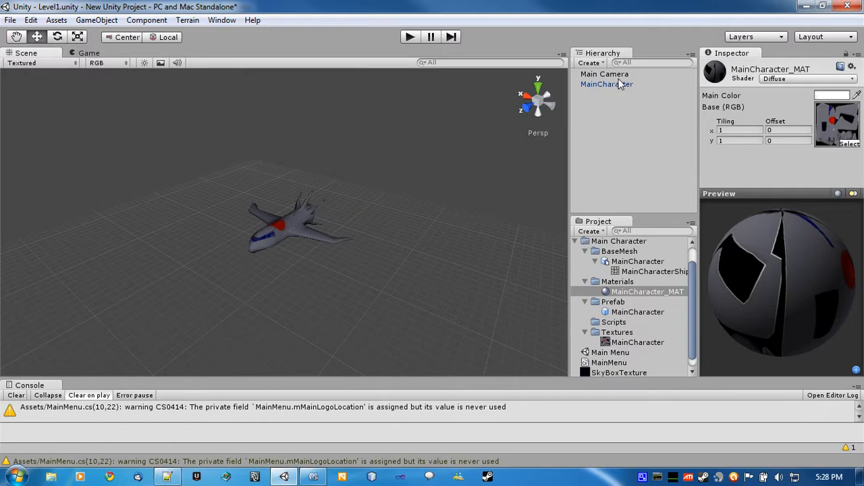
# Select the Scripts folder and bring up its asset creation options.
pyautogui.click(613, 322)
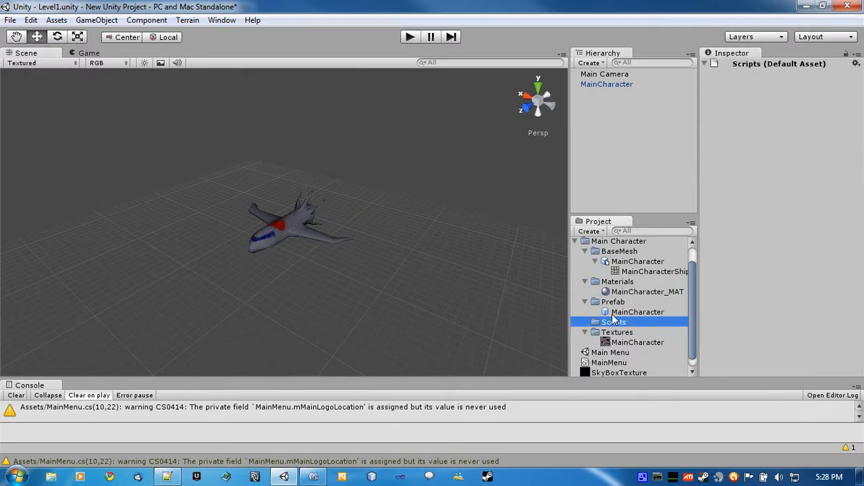
pyautogui.rightClick(613, 322)
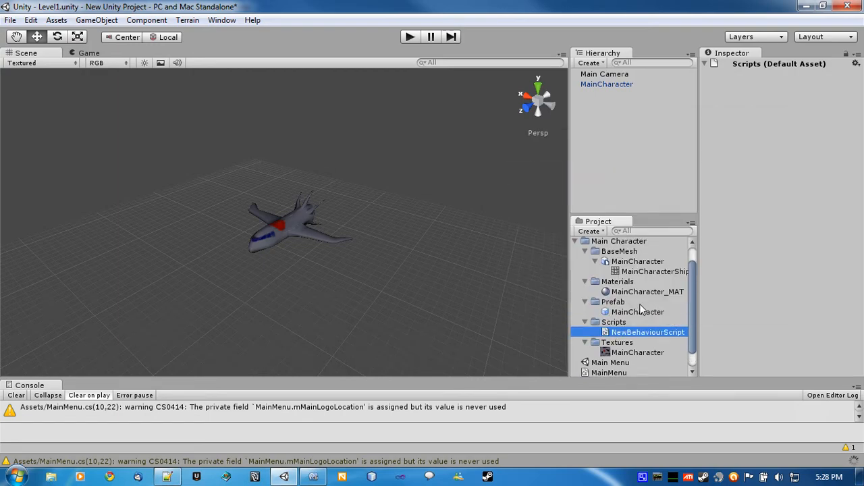
# Create the C# script MouseFollow in Scripts and open it in MonoDevelop.
pyautogui.click(648, 332)
pyautogui.write('MouseFollow')
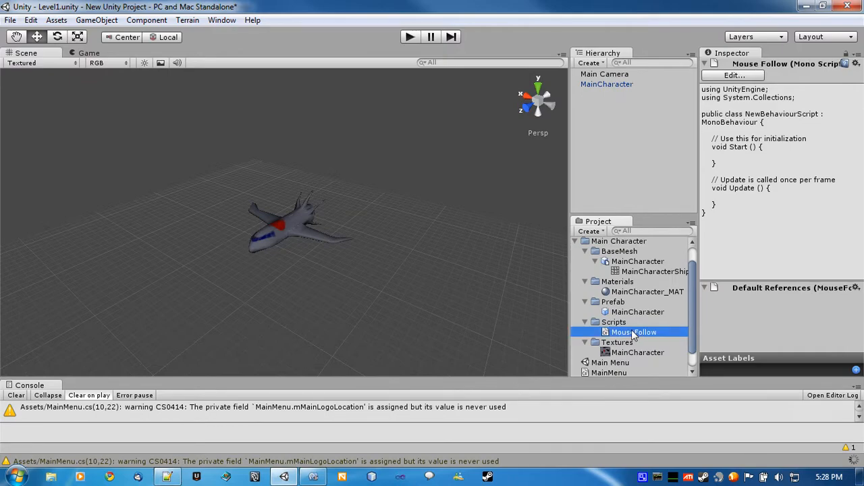
pyautogui.moveTo(521, 280)
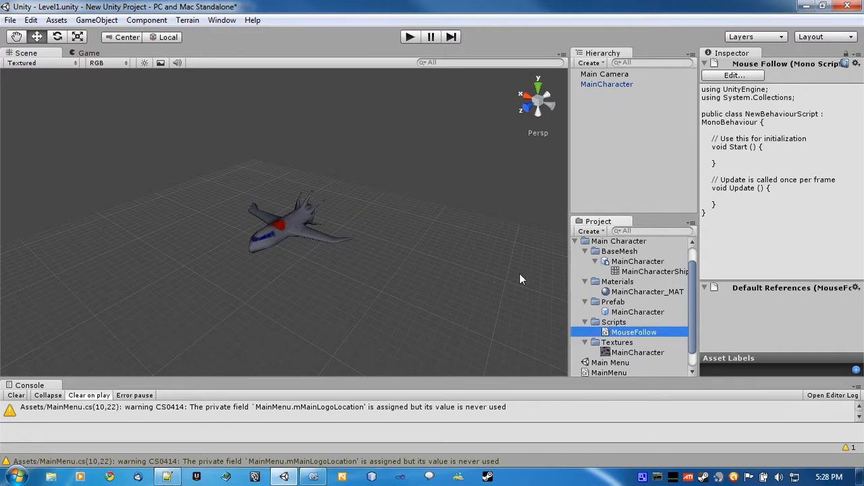
pyautogui.doubleClick(635, 332)
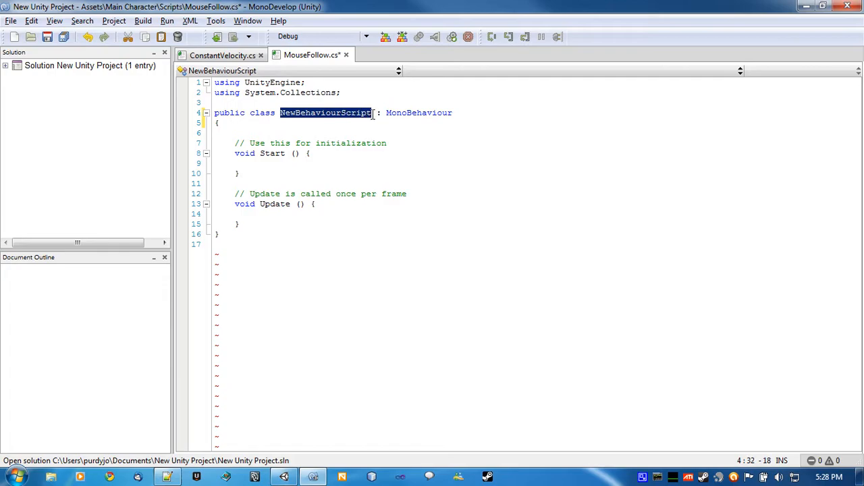
# Rename the class to MouseFollow and declare a public Camera mainCamera field.
pyautogui.write('Mous')
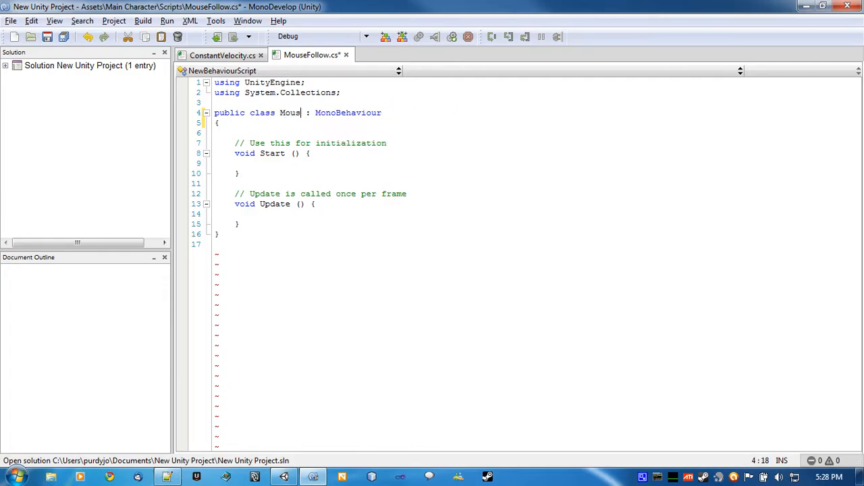
pyautogui.write('eFollow')
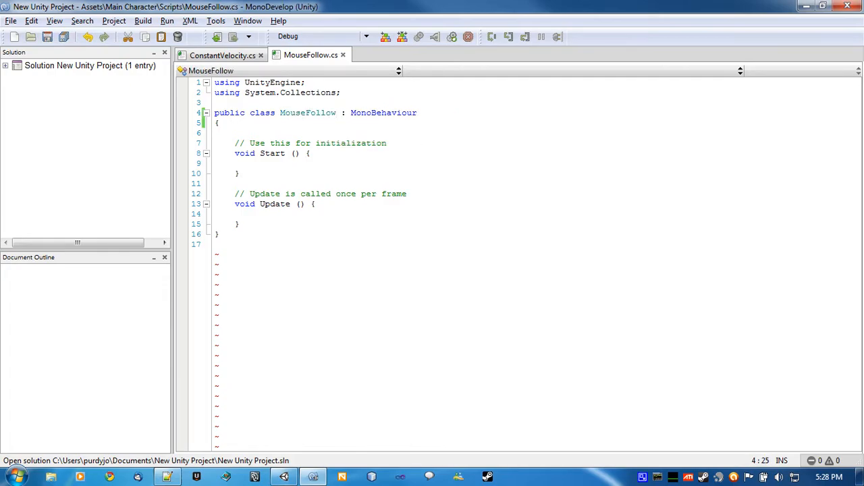
pyautogui.write('public Camera')
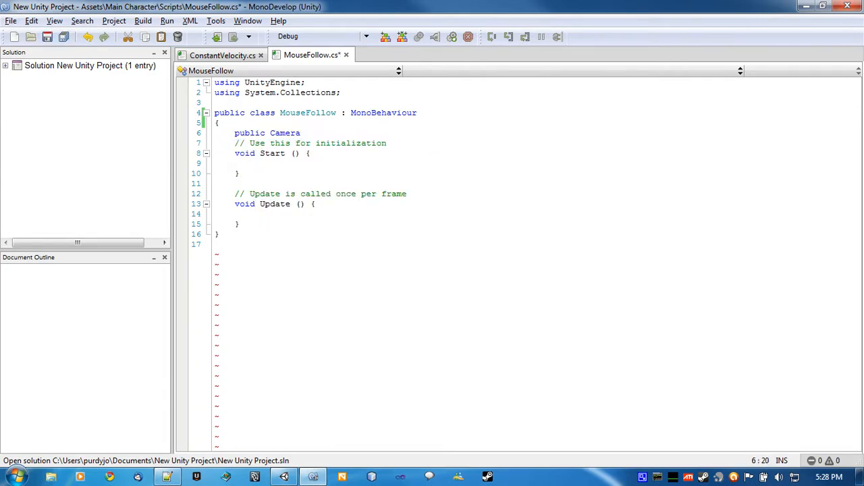
pyautogui.write('mainCamera')
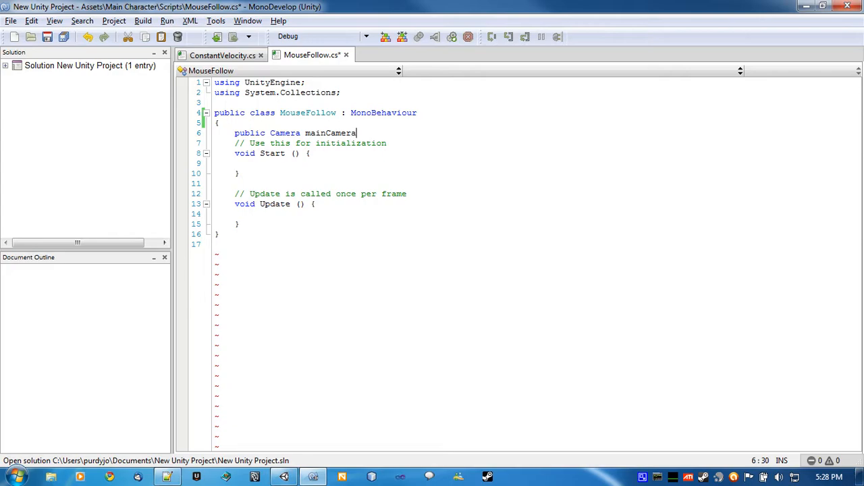
pyautogui.write(';')
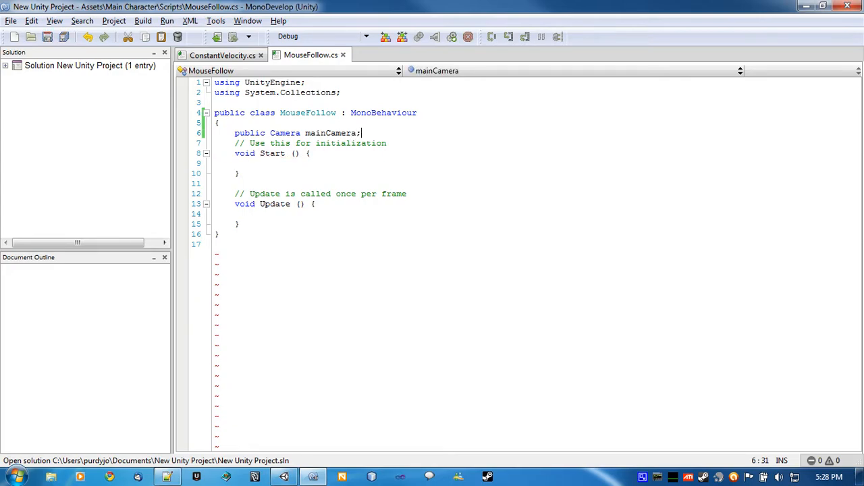
pyautogui.press('Return')
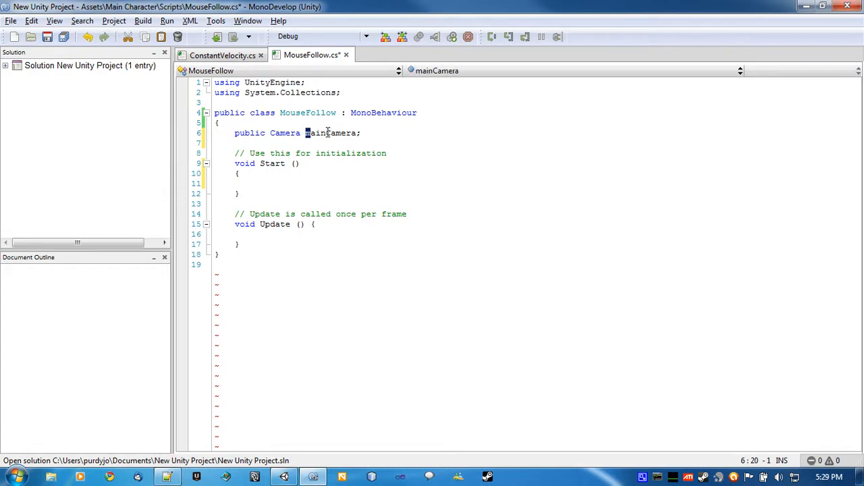
# In Start, when mainCamera is null, fetch the Camera component of the "Main Camera" object.
pyautogui.doubleClick(331, 134)
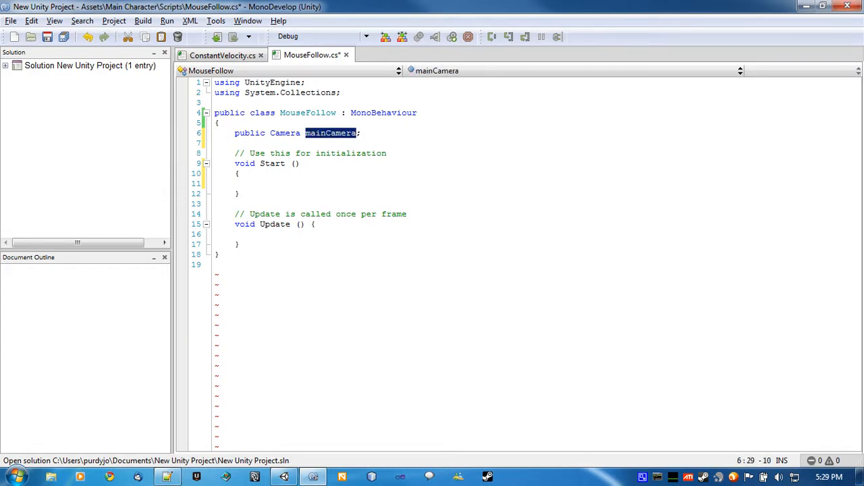
pyautogui.click(289, 184)
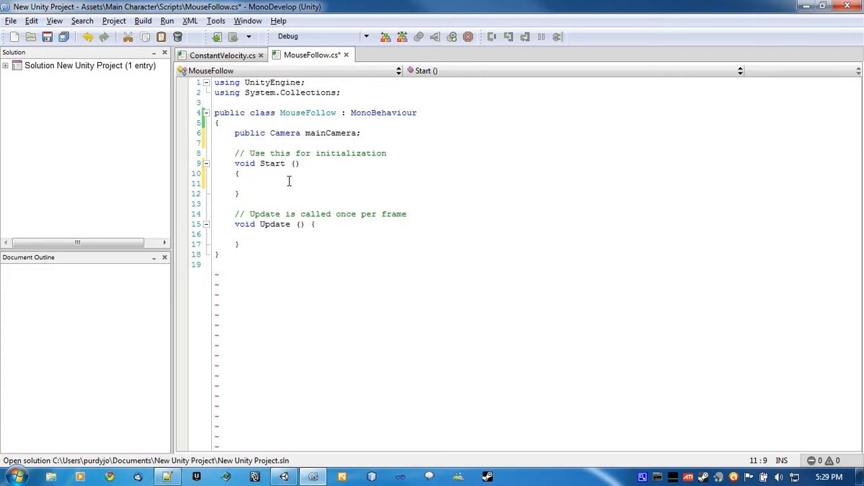
pyautogui.write('if(mainCamera ==null')
pyautogui.write('{')
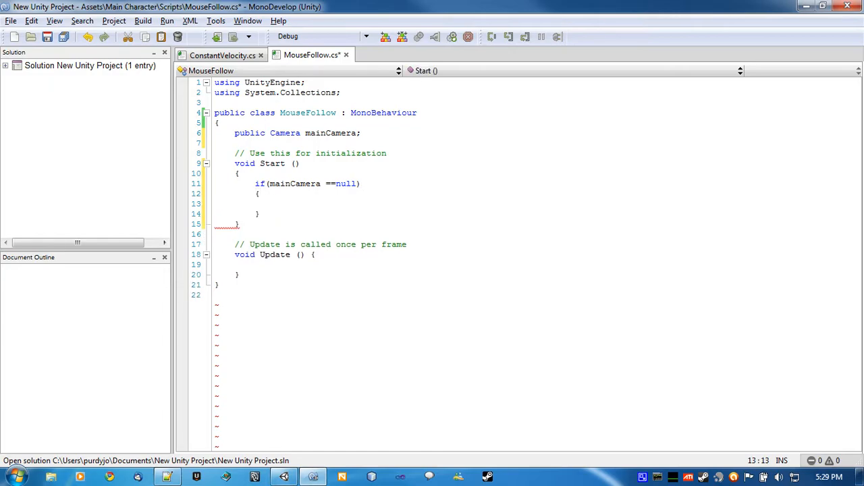
pyautogui.write('mainCamera')
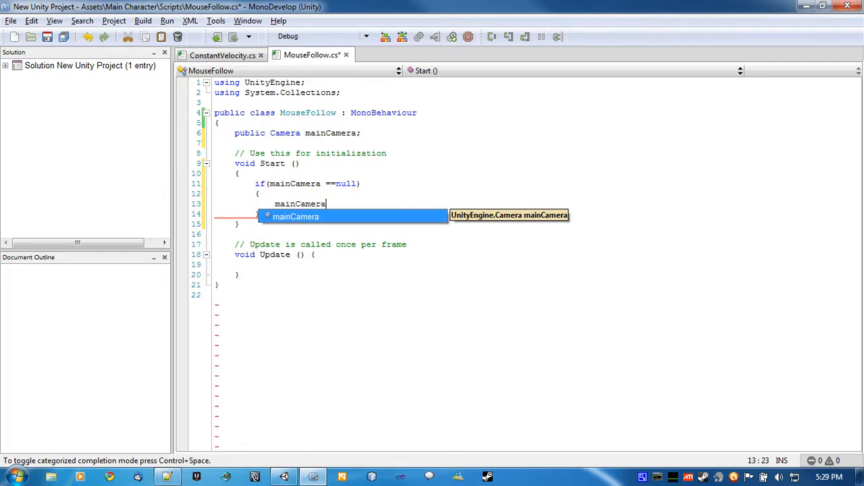
pyautogui.write('= Gae')
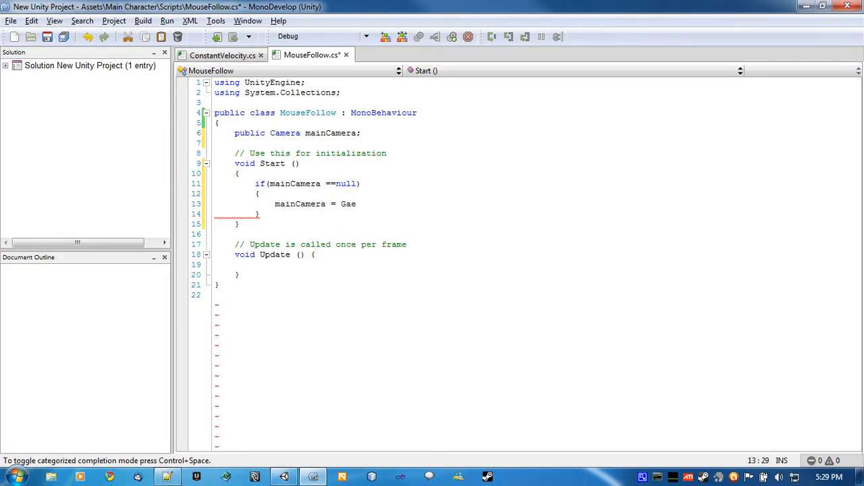
pyautogui.write('meObject')
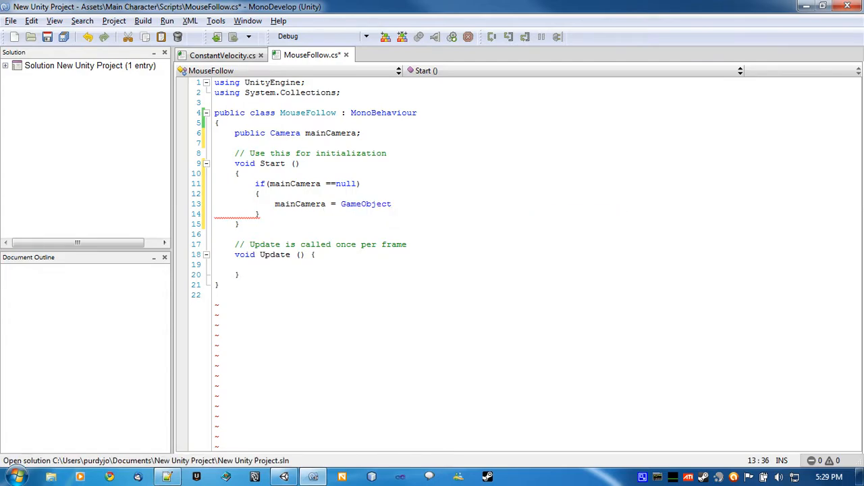
pyautogui.write('Find("')
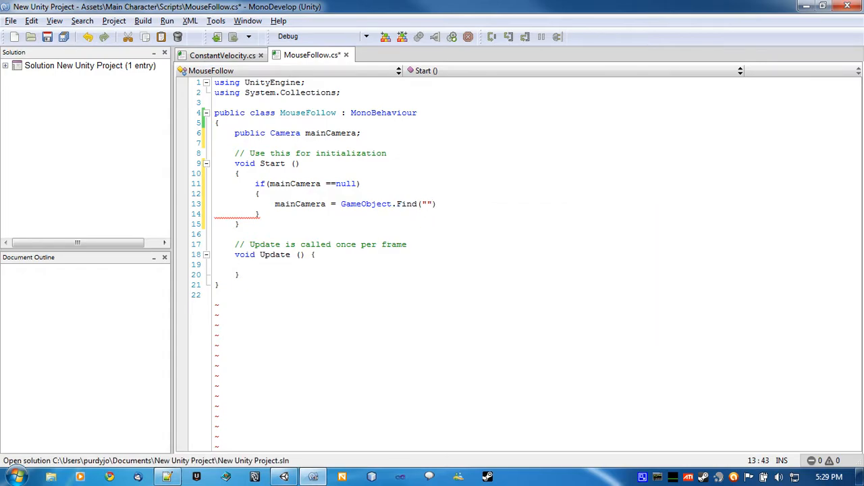
pyautogui.write('Main Camera')
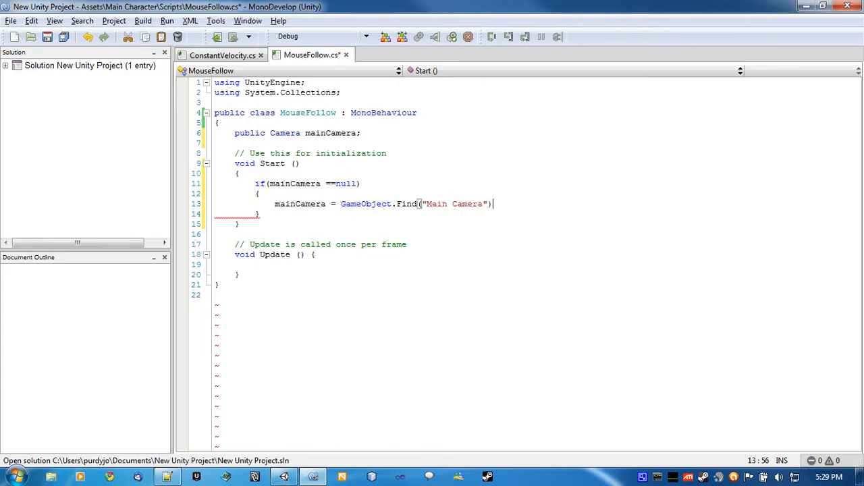
pyautogui.write('.GetComponent<Camera>();')
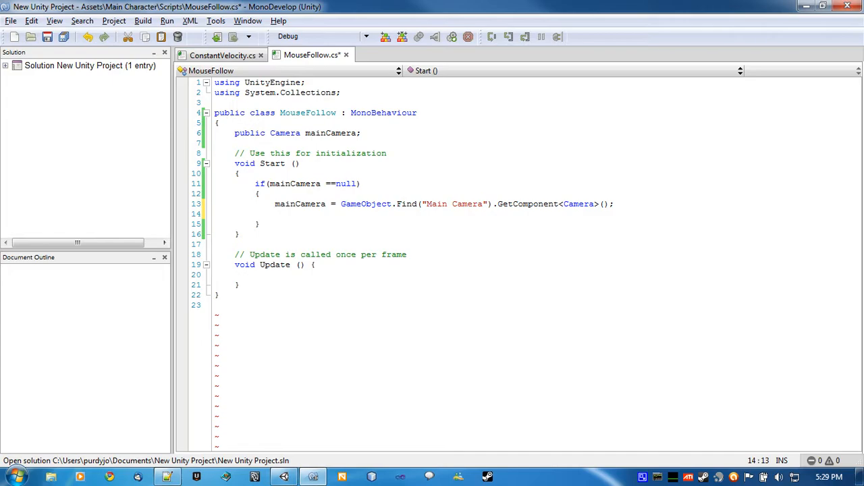
# Begin a nested null check that falls back to Camera.main inside its own block.
pyautogui.write('if (main')
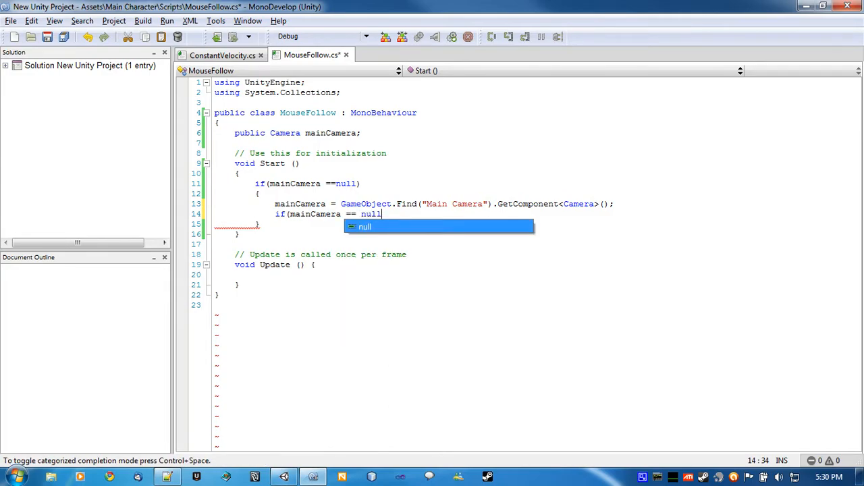
pyautogui.press('Return')
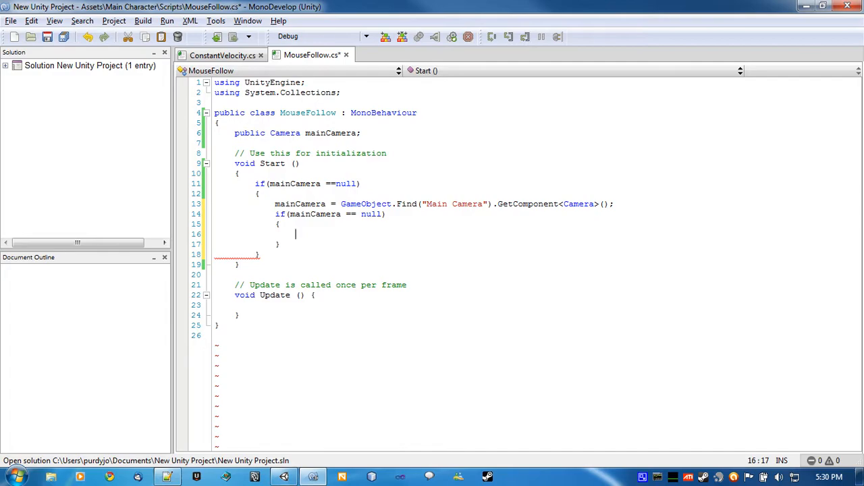
pyautogui.write('Camera')
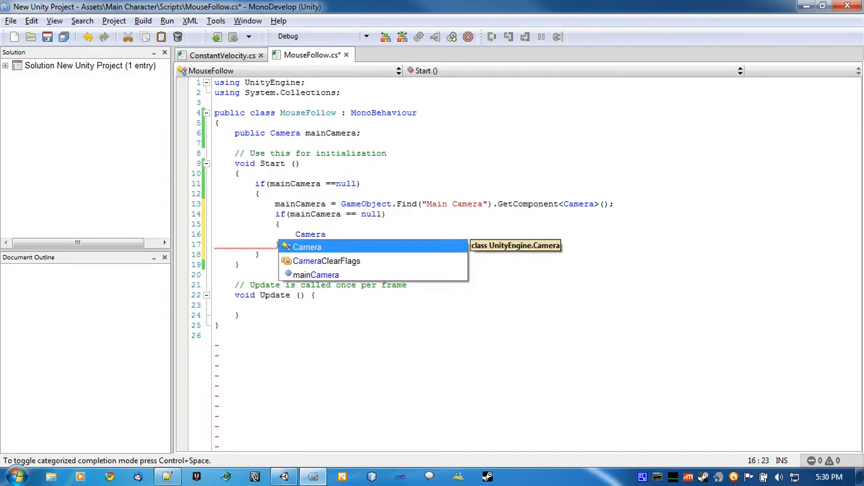
pyautogui.write('.mainCamera')
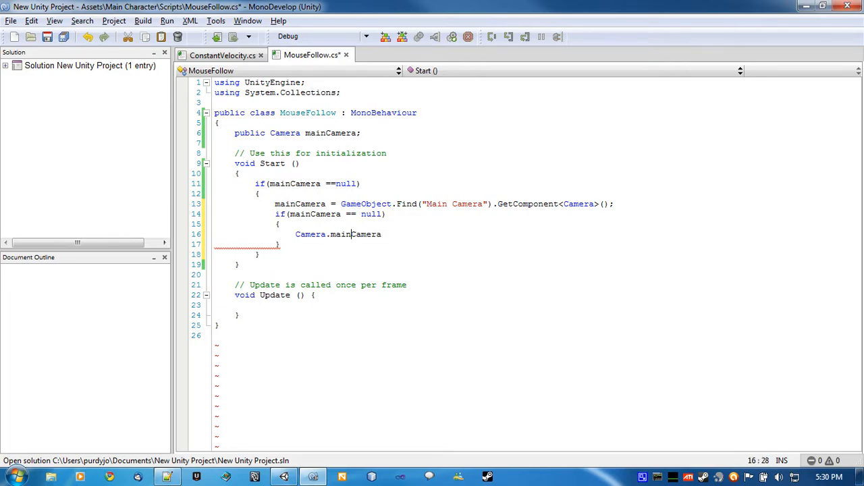
pyautogui.doubleClick(355, 235)
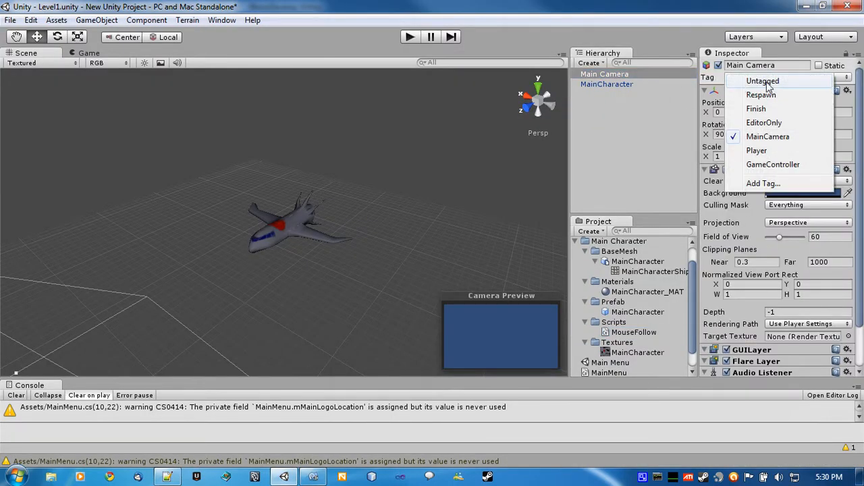
pyautogui.click(767, 136)
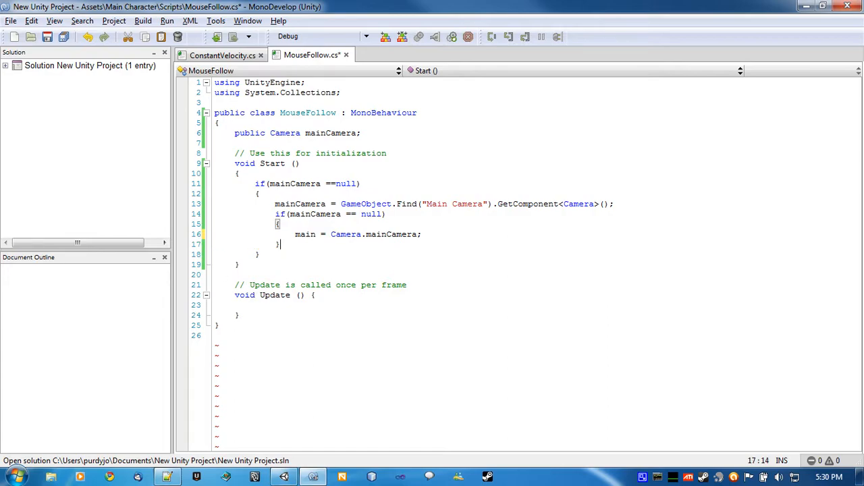
# Add a final mainCamera null check that calls Debug.LogError with an empty message.
pyautogui.press('enter')
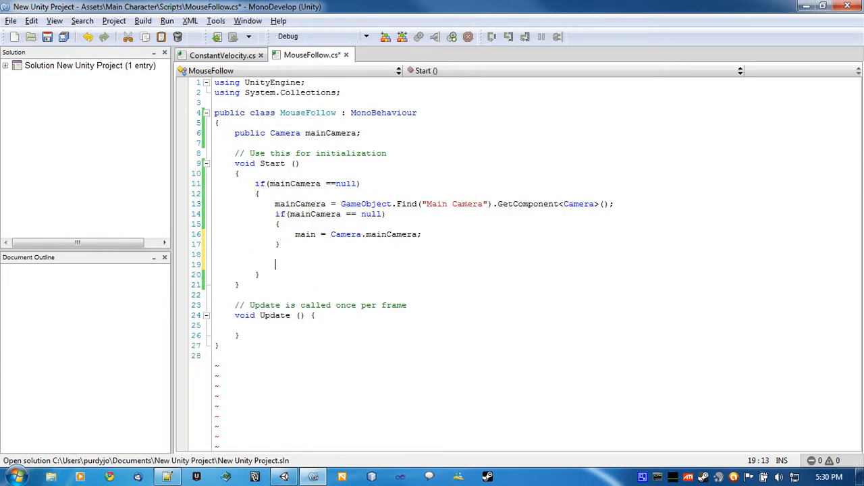
pyautogui.write('if()')
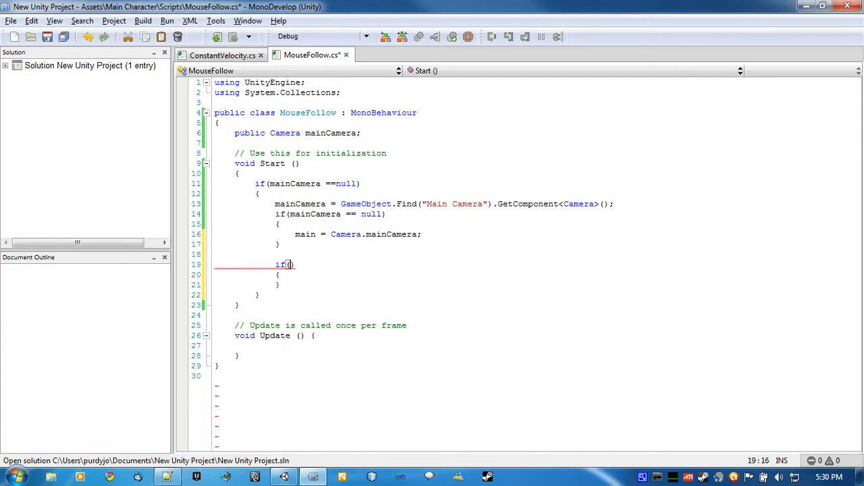
pyautogui.write('mainCamera ==')
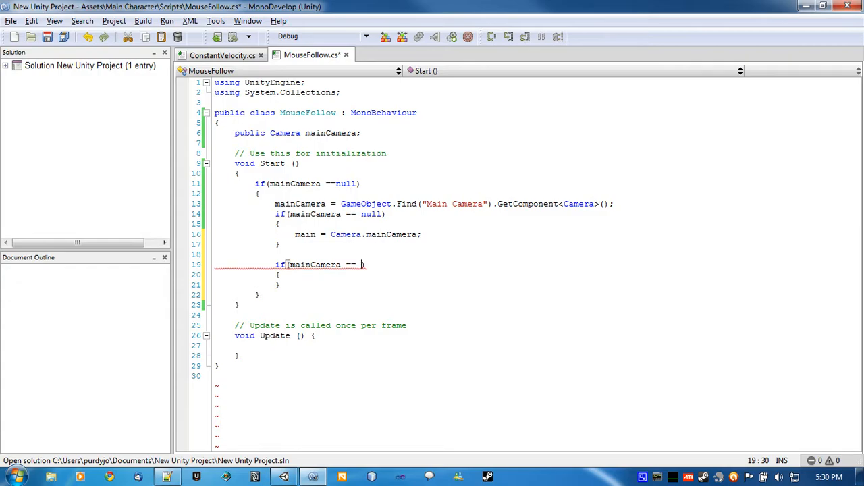
pyautogui.write('null')
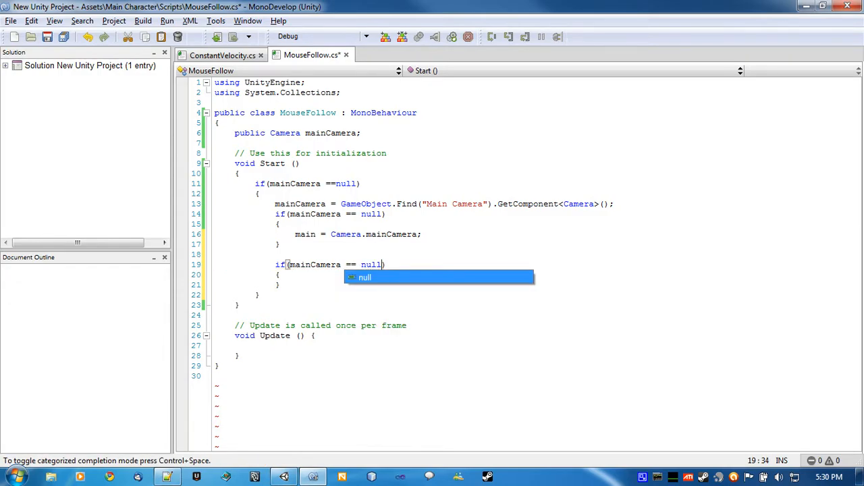
pyautogui.write('Debug')
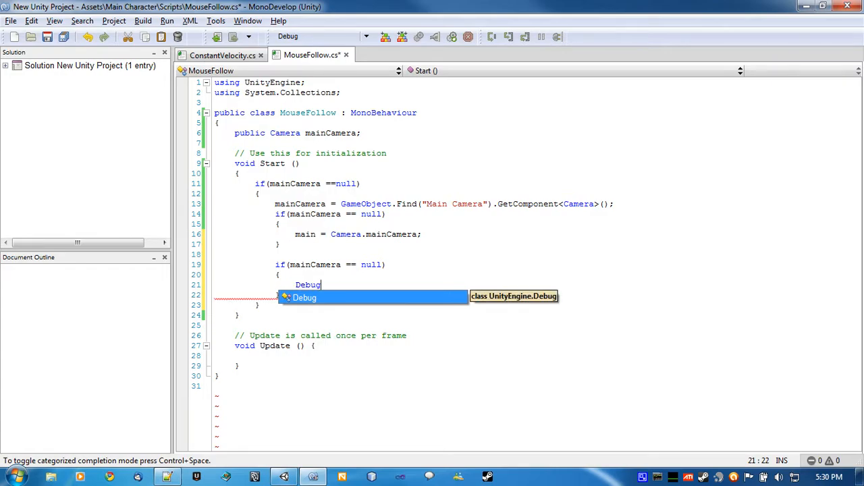
pyautogui.write('.LogError(')
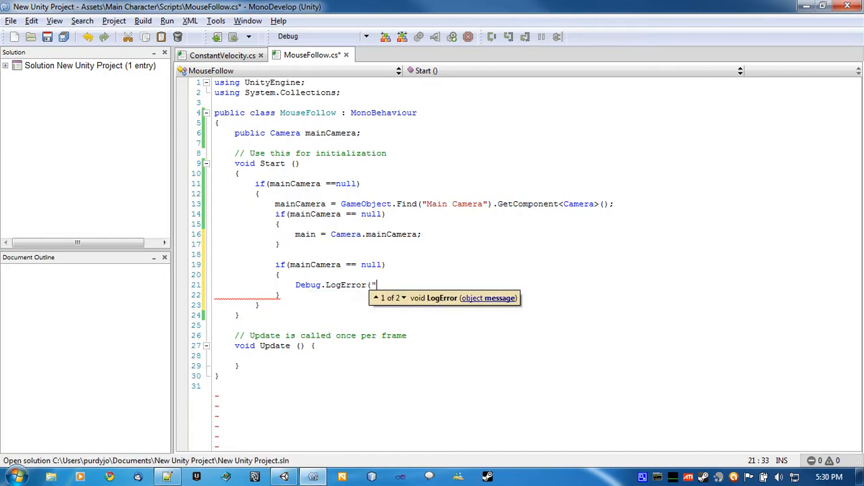
pyautogui.write('");')
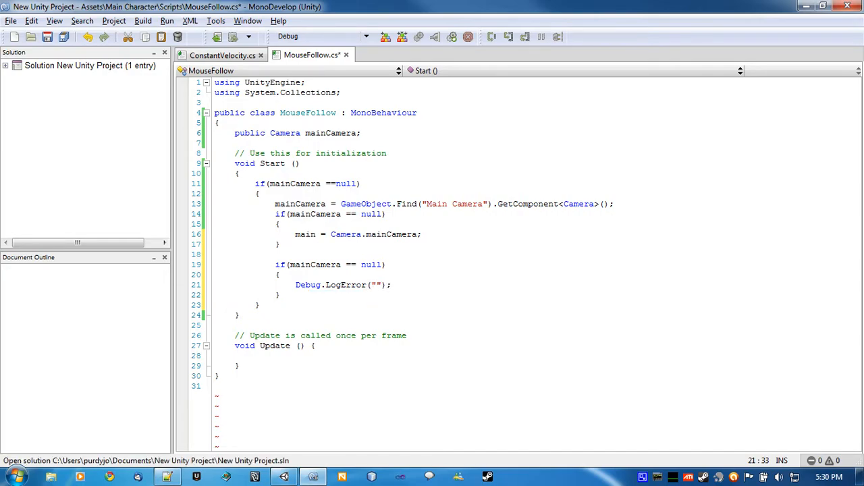
# Write the error message telling the user to designate a main camera or assign it manually in the editor.
pyautogui.click(375, 283)
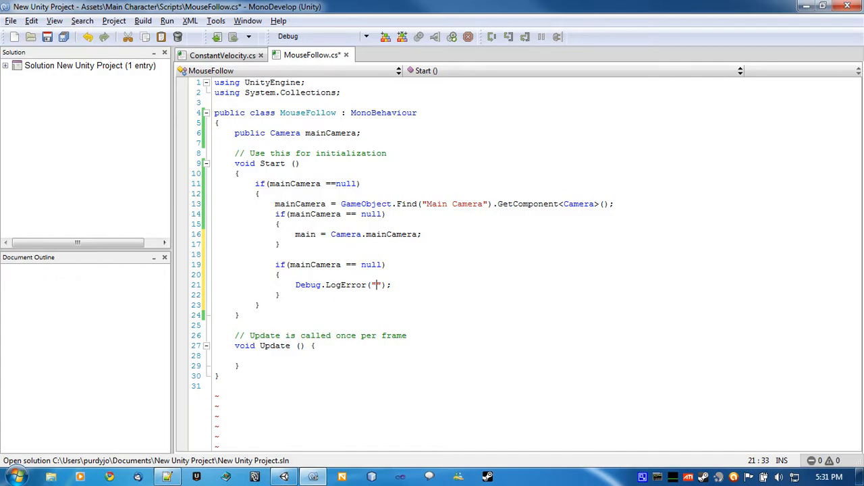
pyautogui.write('No camera')
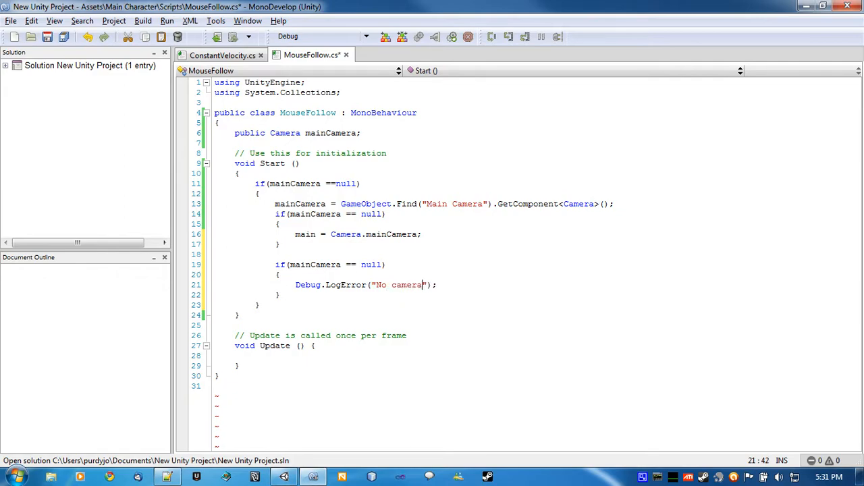
pyautogui.write('design')
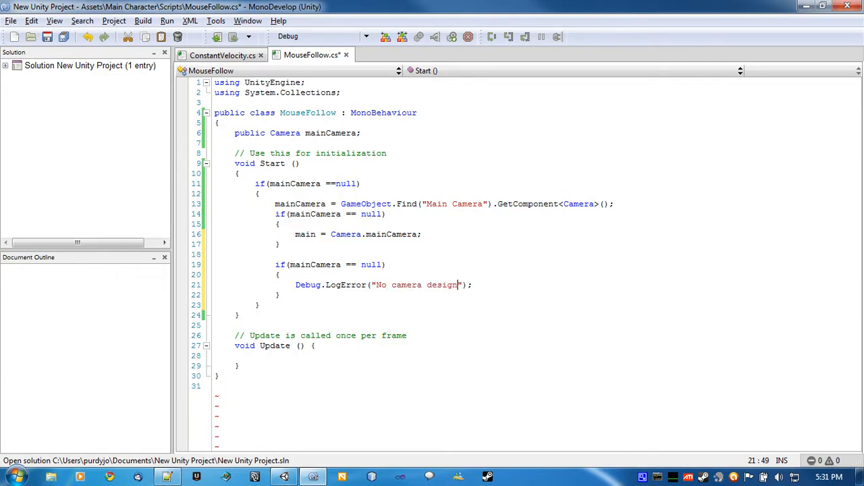
pyautogui.write('ated')
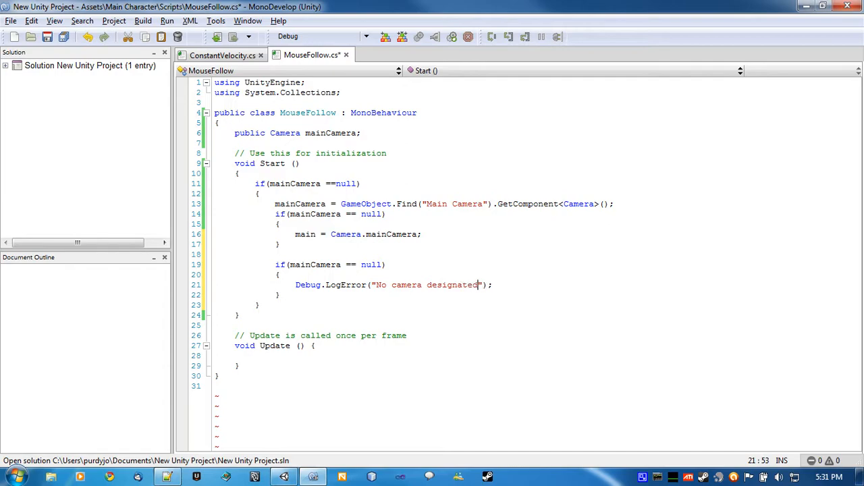
pyautogui.write('as main g')
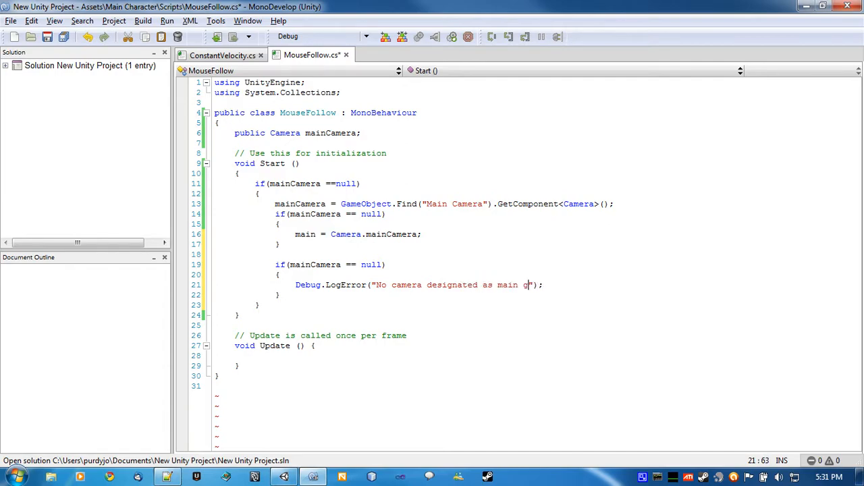
pyautogui.write('ame camera. Either set')
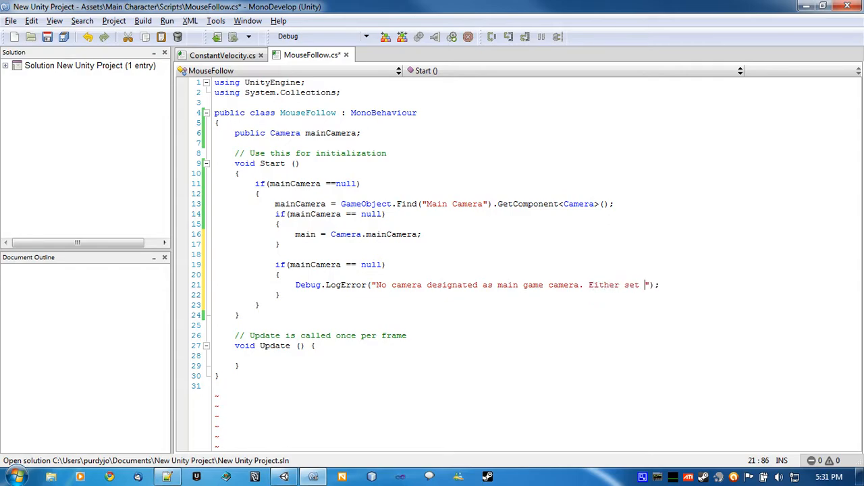
pyautogui.write('camera manu')
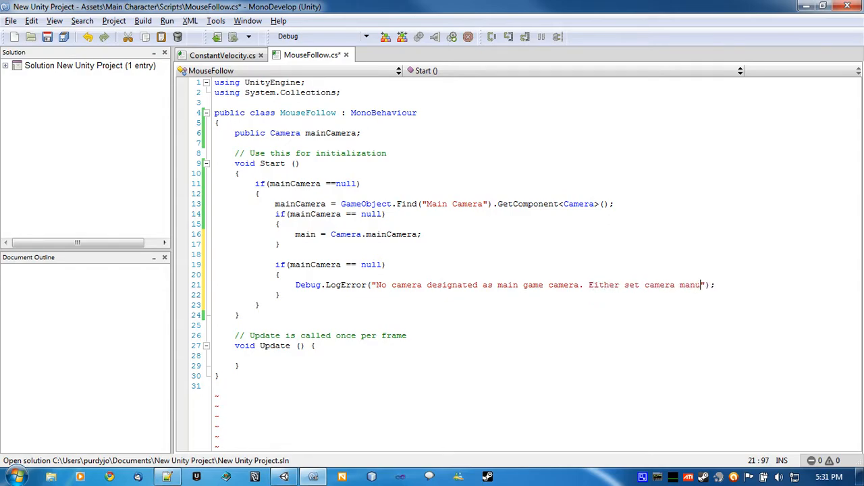
pyautogui.write('ally in edot')
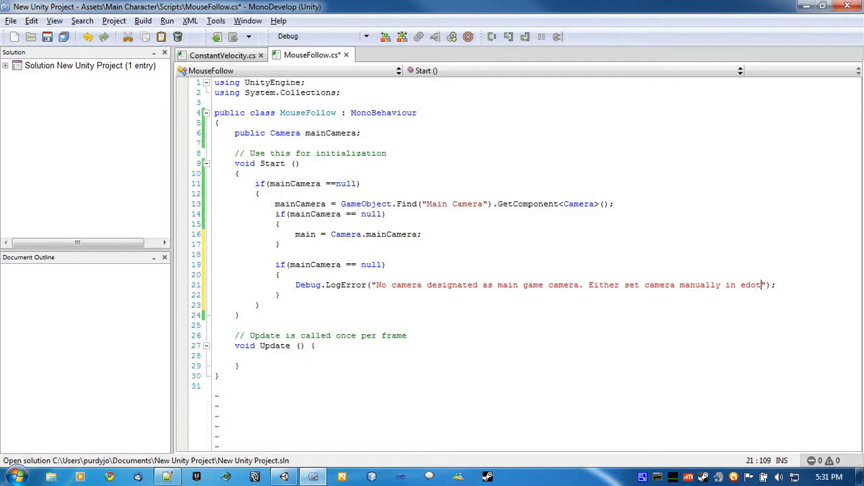
pyautogui.press('BackSpace')
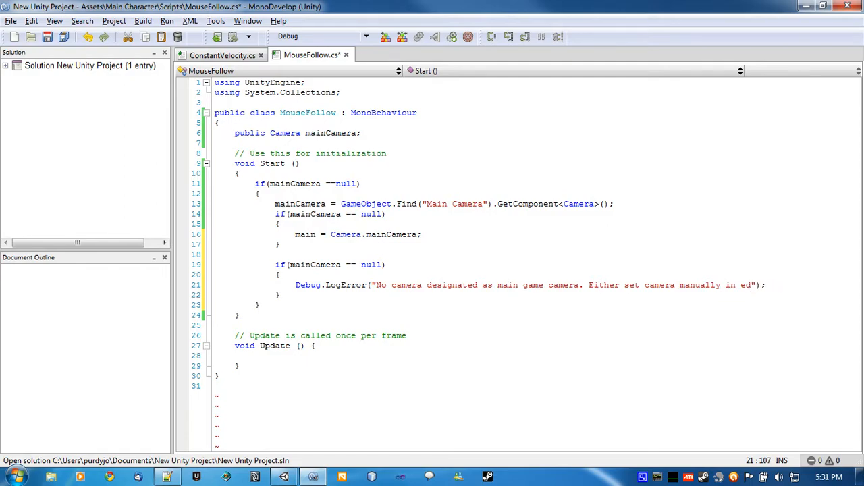
pyautogui.write('itor')
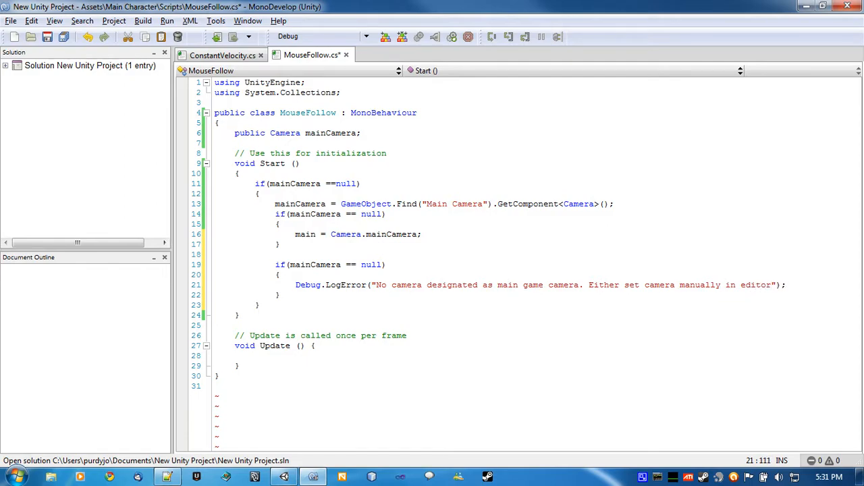
pyautogui.write('or set tag to Main Camera')
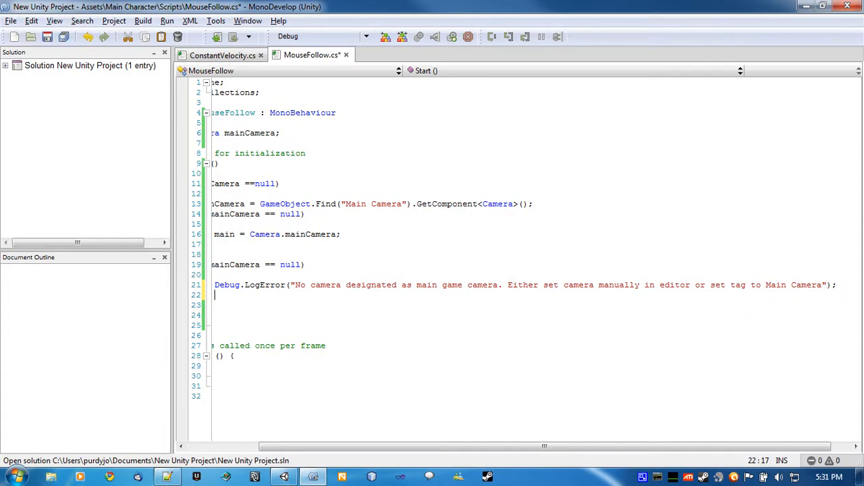
# Add Debug.Break(); after the error log to pause the game.
pyautogui.write('Debug')
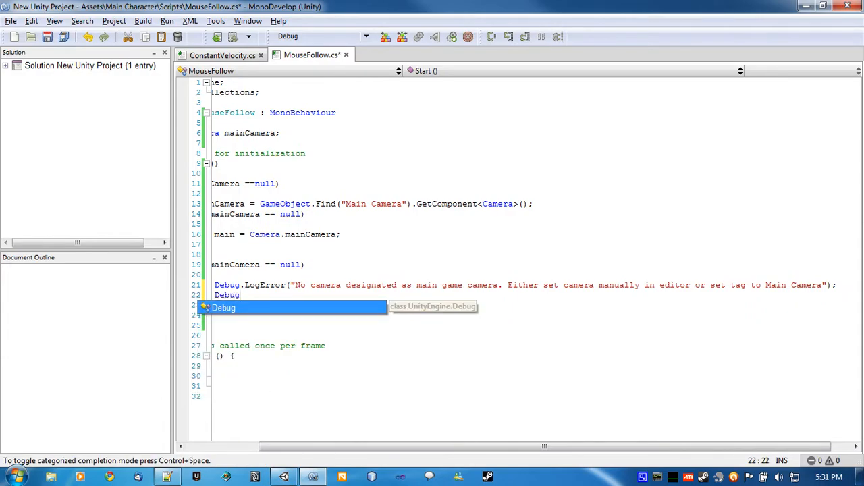
pyautogui.write('.Break();')
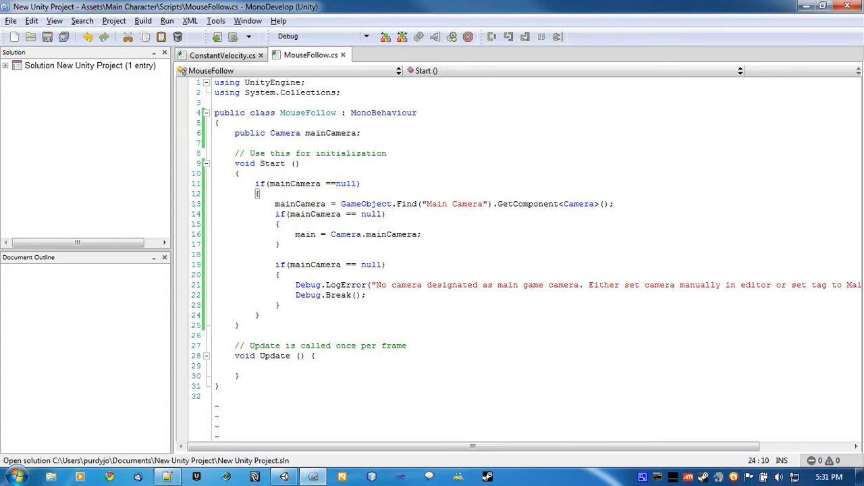
# Set transform.position to a new Vector3 at the main camera's x and z, with y minus 60.
pyautogui.write('transform')
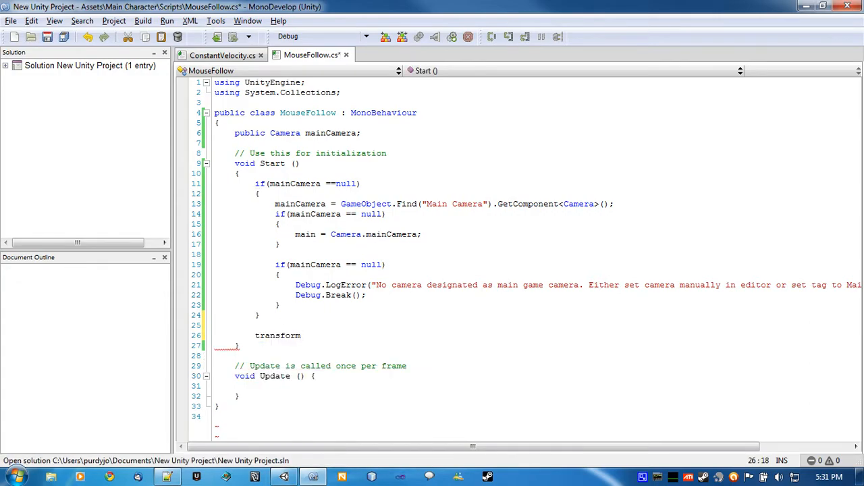
pyautogui.write('.')
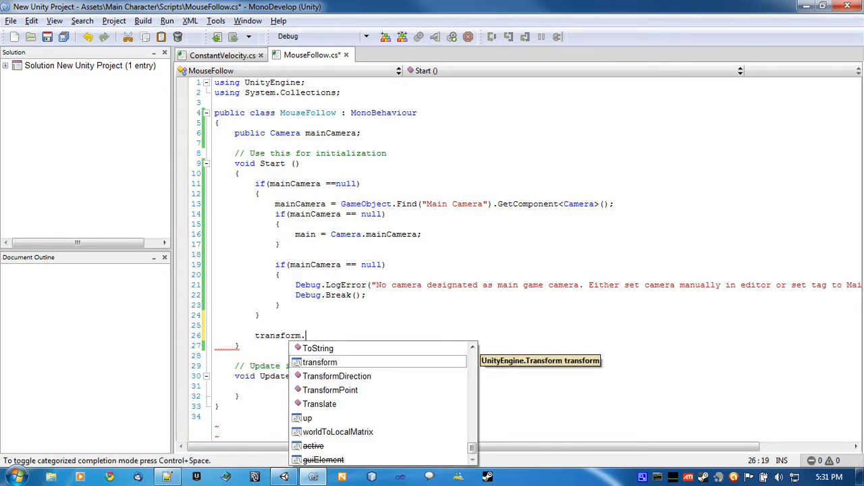
pyautogui.write('position')
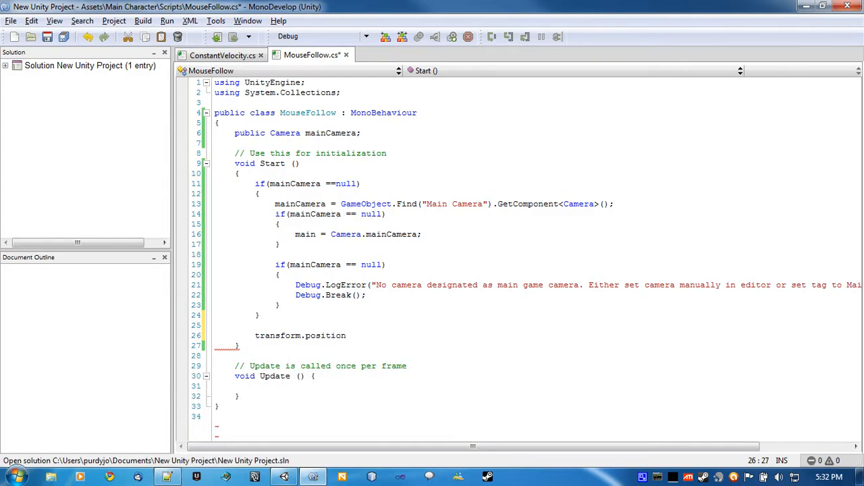
pyautogui.write('= new Vector3')
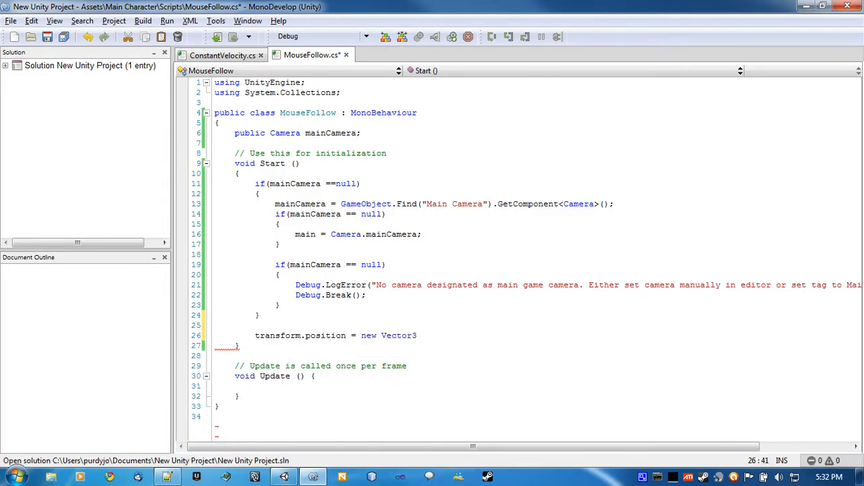
pyautogui.write('mainCamera.transform.position.x);')
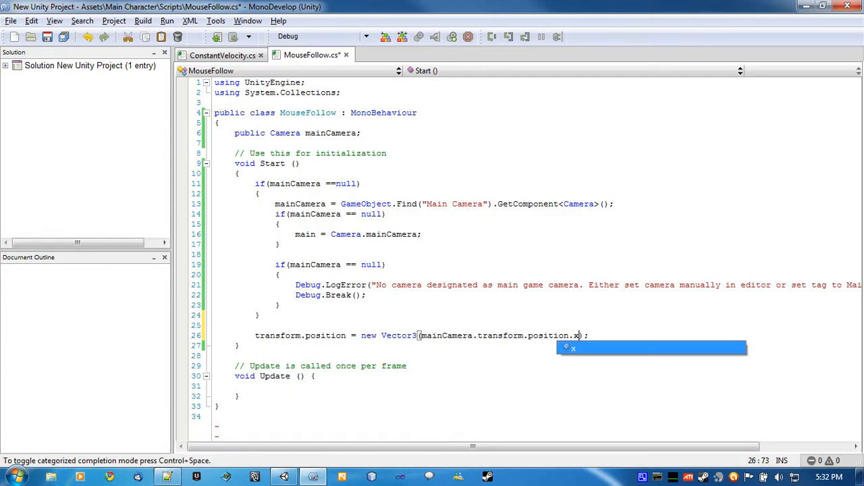
pyautogui.write(', mainCamera.transform.position.y -')
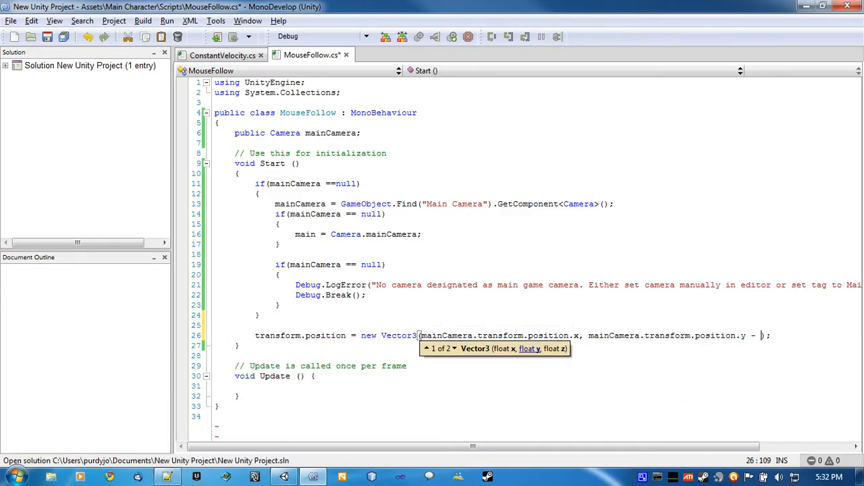
pyautogui.write('60')
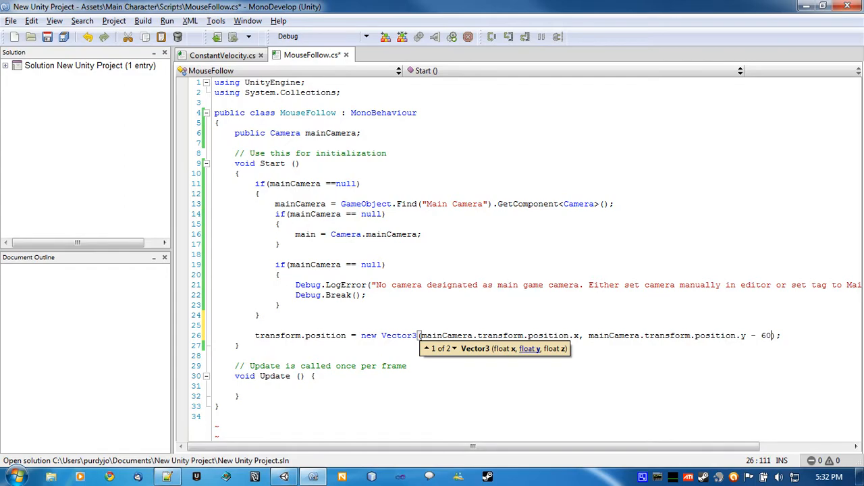
pyautogui.write(',')
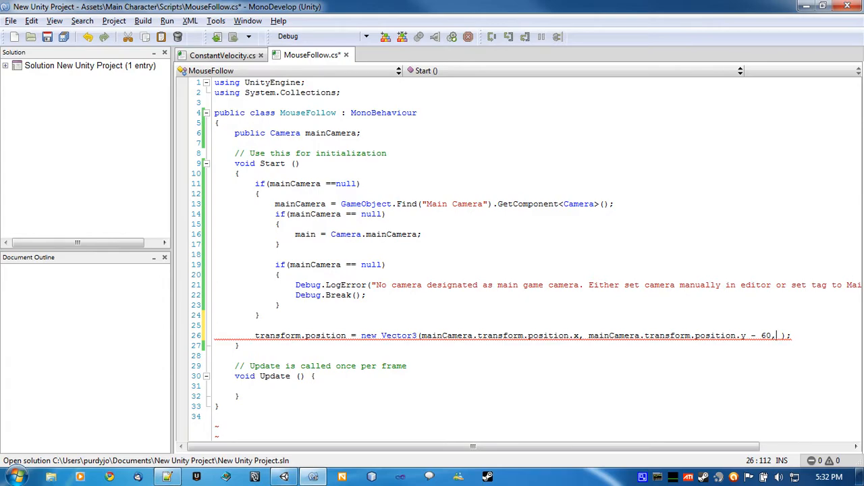
pyautogui.write('mainCamera.transform.position')
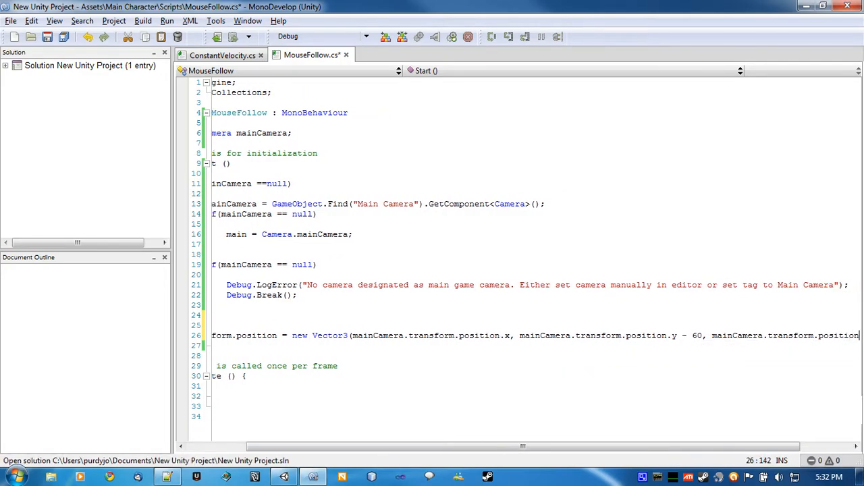
pyautogui.write('z')
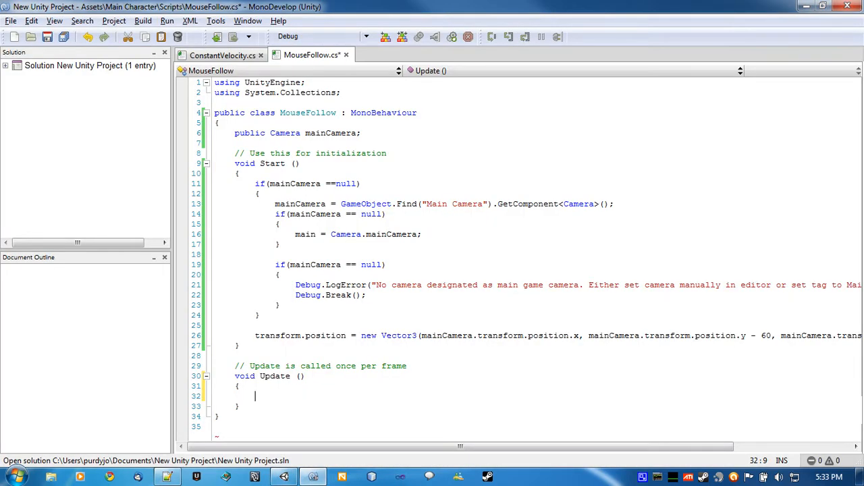
# In Update, declare Vector3 mousePosition = Input.mousePosition; with a blank line below.
pyautogui.write('Vecotr')
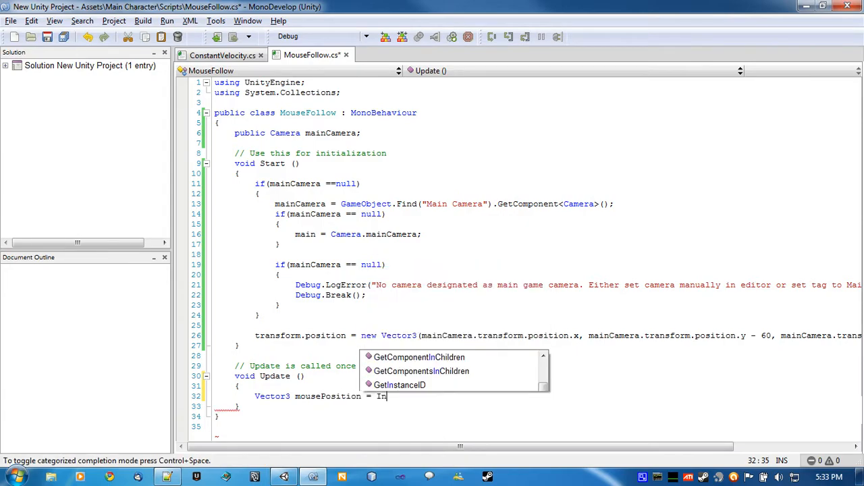
pyautogui.write('put.mousePosition;')
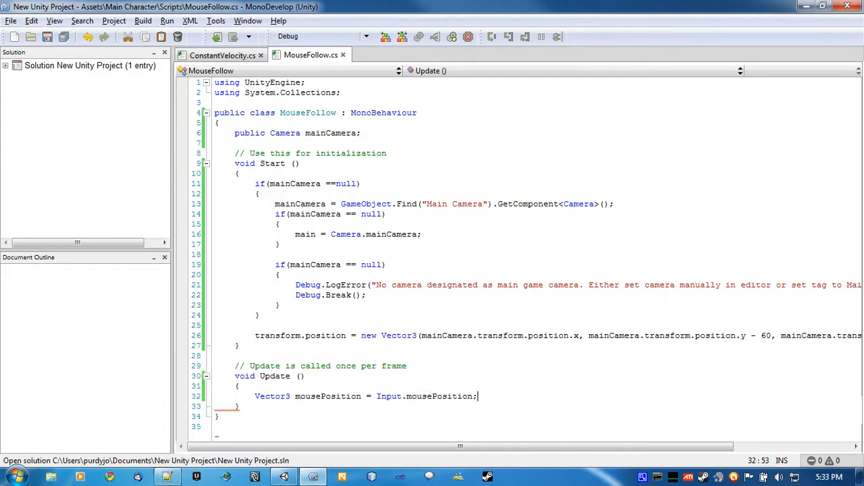
pyautogui.press('Return')
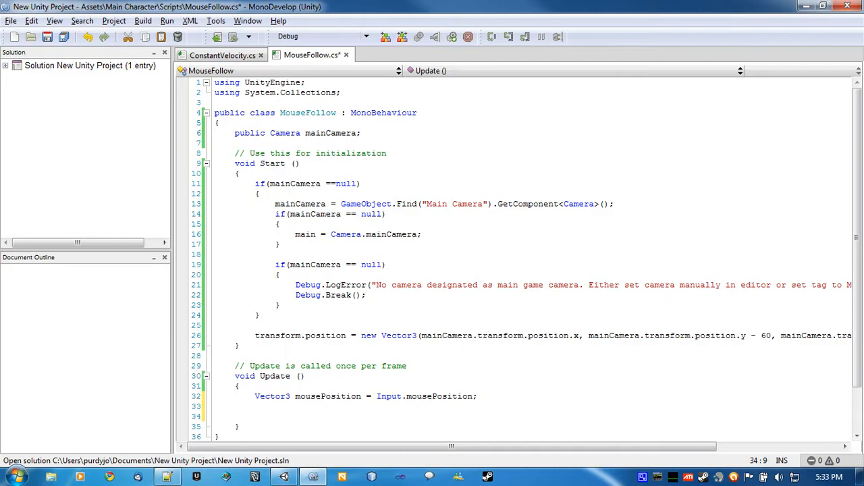
pyautogui.doubleClick(439, 397)
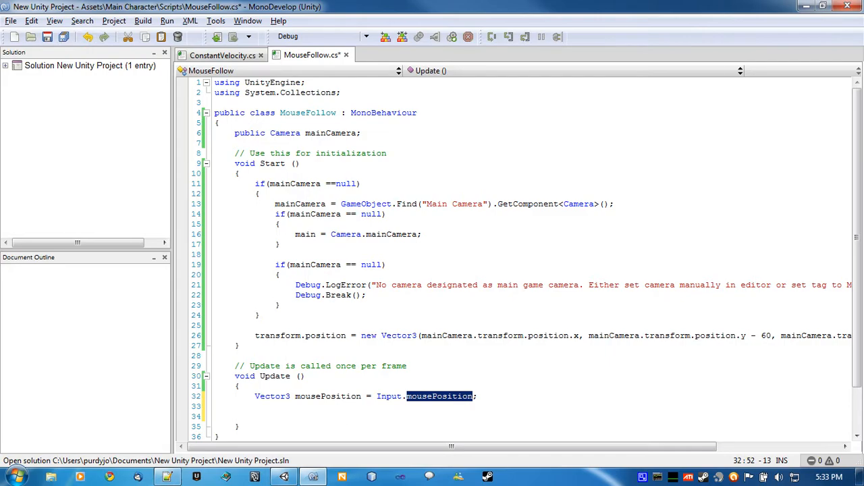
pyautogui.scroll(-3)
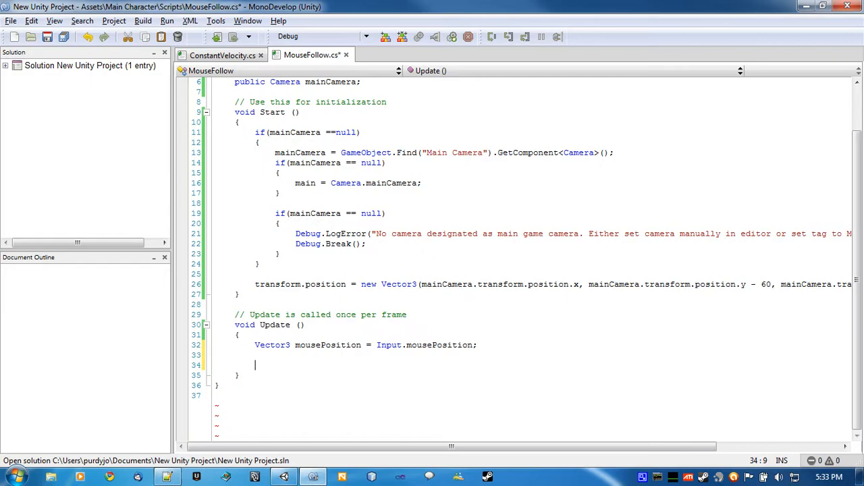
pyautogui.moveTo(446, 323)
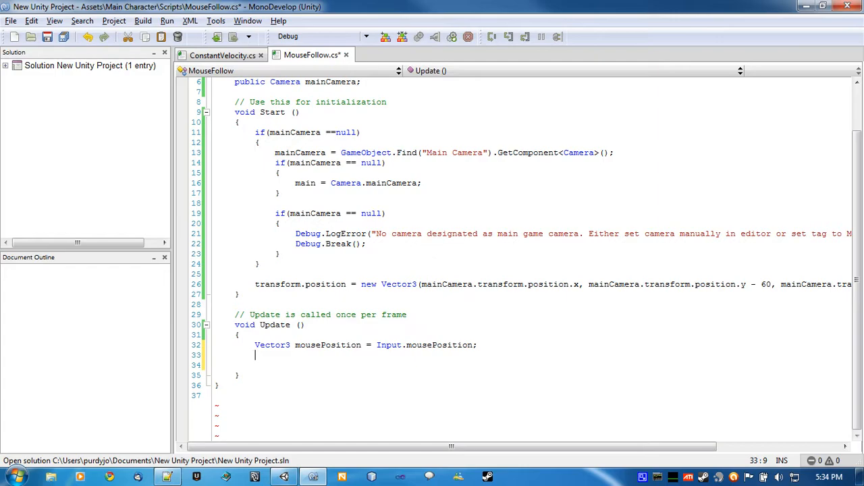
# Set mousePosition.z = 60; and start the mousePosition.x assignment.
pyautogui.write('mousePosition')
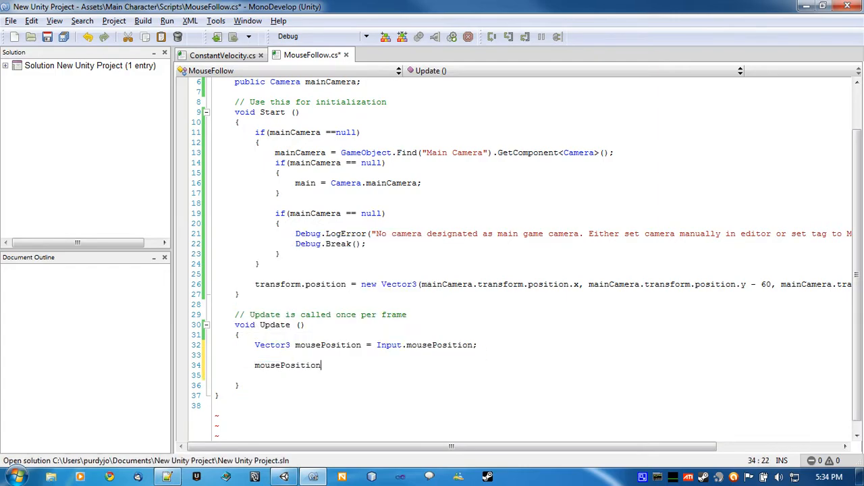
pyautogui.write('.z')
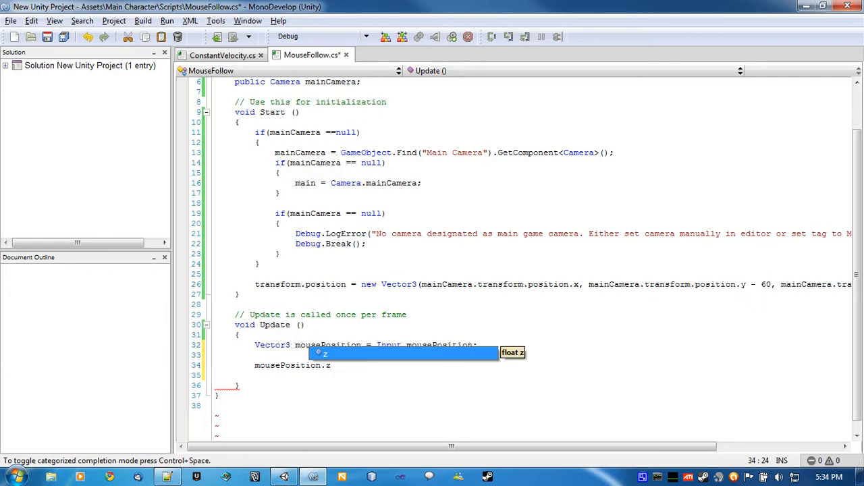
pyautogui.write('= 60;')
pyautogui.click(516, 376)
pyautogui.write('n')
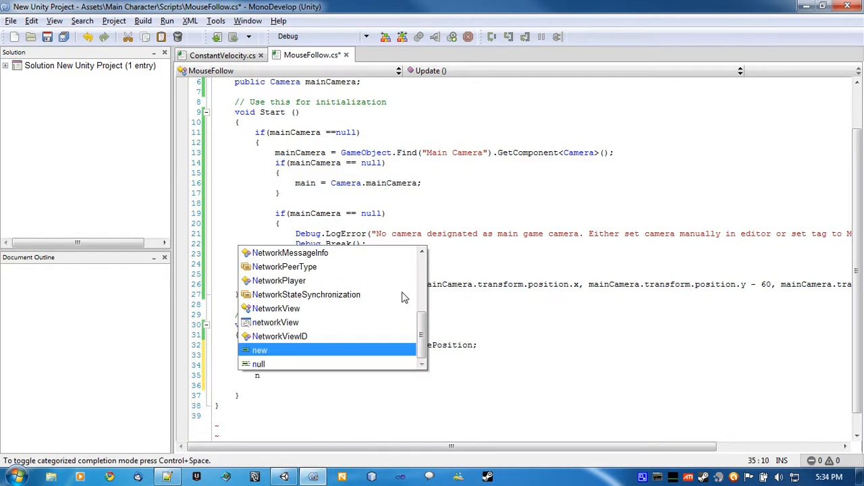
pyautogui.write('mousePositio')
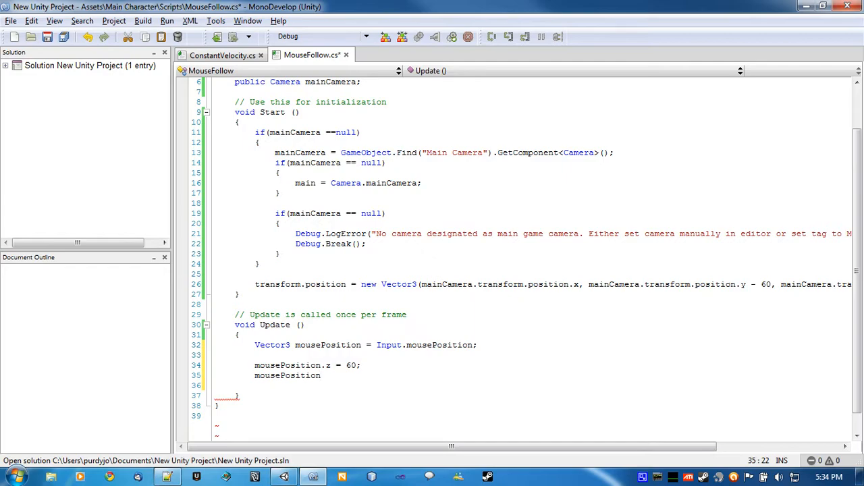
pyautogui.write('.y')
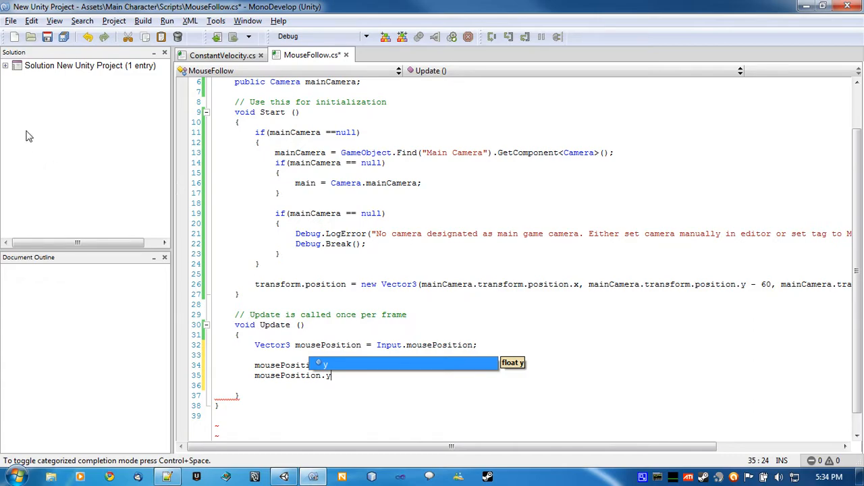
pyautogui.moveTo(34, 175)
pyautogui.write('x = Mathf.Max(')
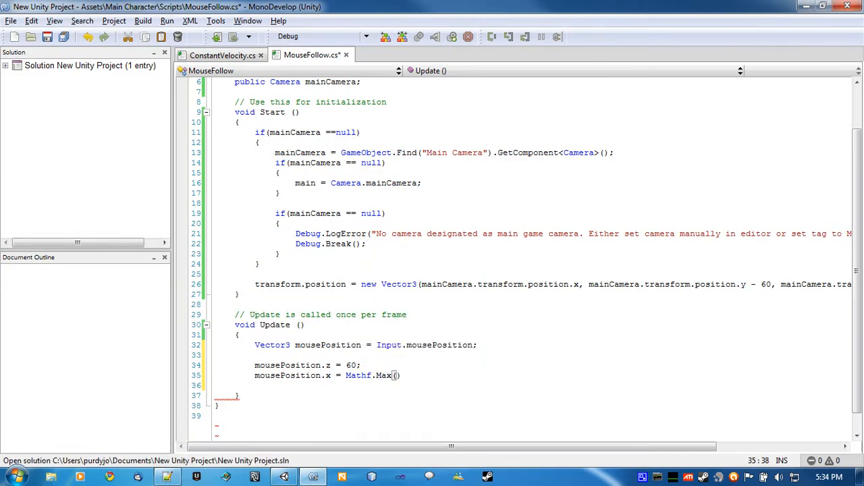
pyautogui.write(';')
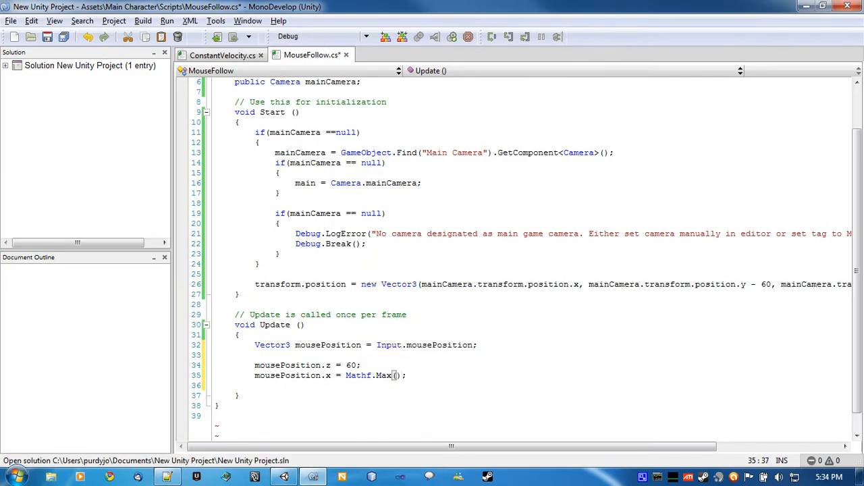
# Clamp mousePosition.x with Mathf.Max/Min between Screen.width * 0.05f and 0.95f.
pyautogui.write('Screen.width')
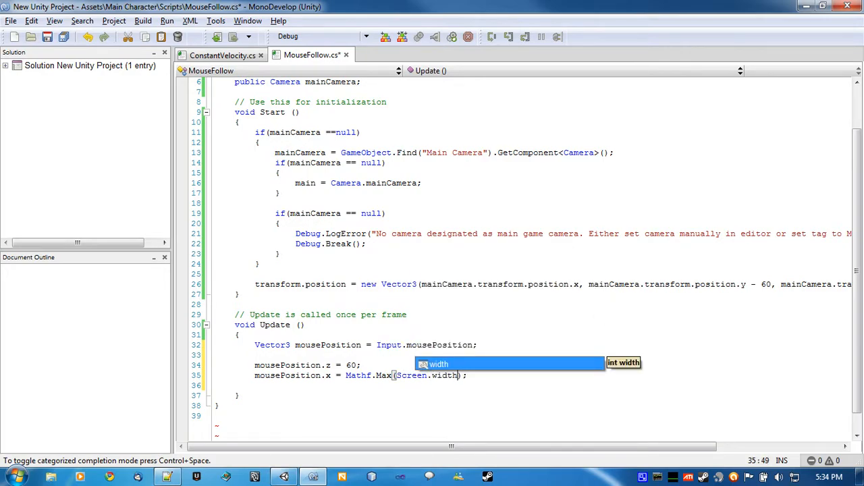
pyautogui.write('* 0.0')
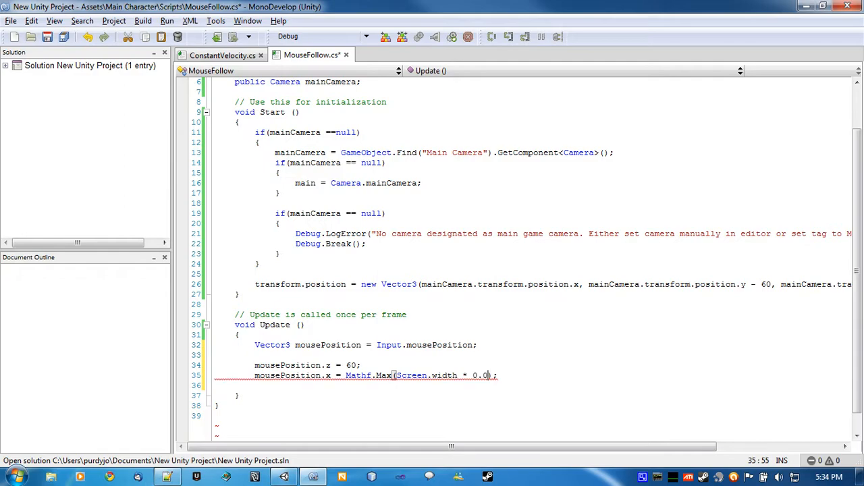
pyautogui.write('5f')
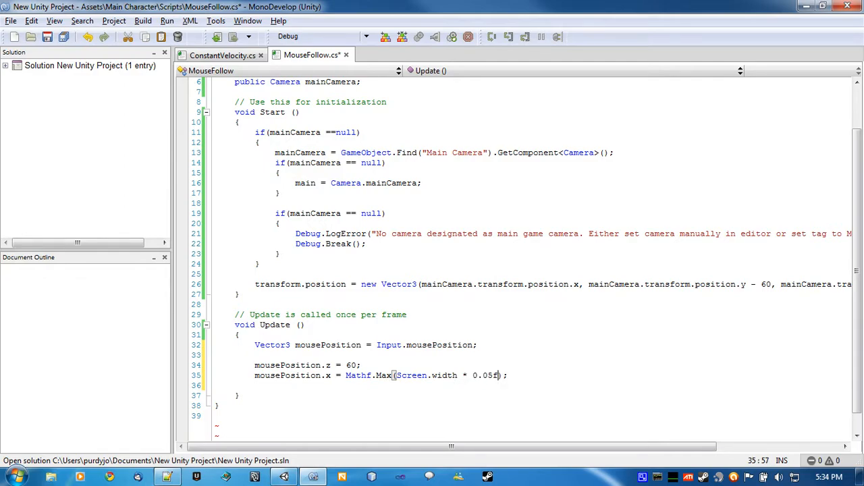
pyautogui.write(', Mathf.Min(')
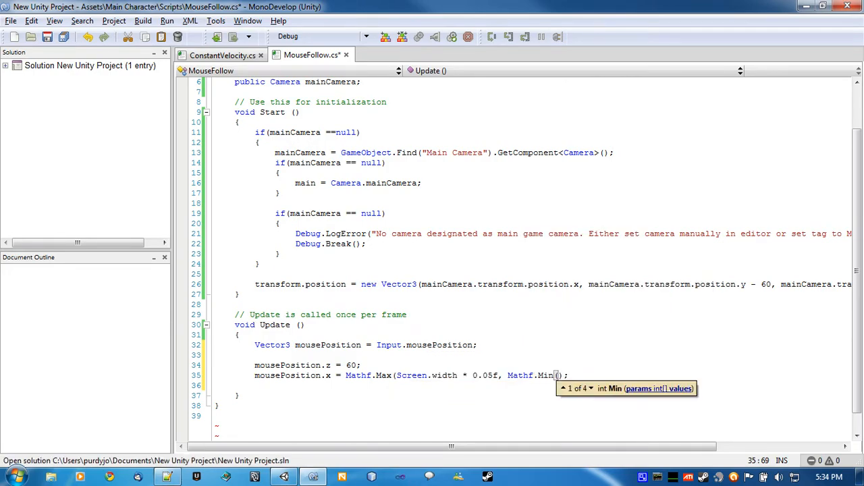
pyautogui.write('mousePosition.x, Screen.width * 0.95f)')
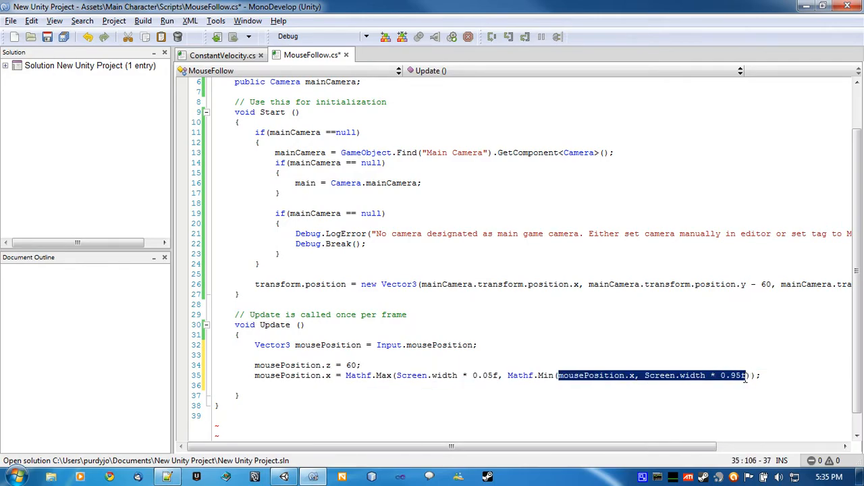
# Review the camera lookup in Start and the parts of the x clamp expression, highlighting its bounds.
pyautogui.click(743, 375)
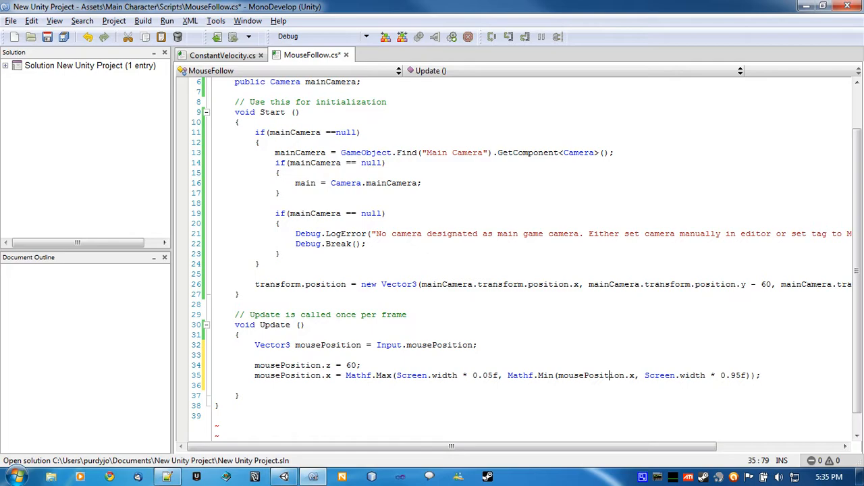
pyautogui.moveTo(611, 376)
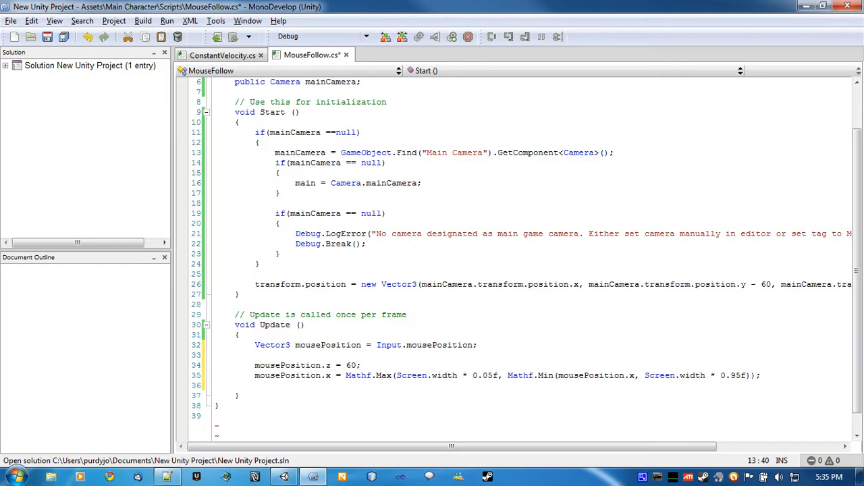
pyautogui.click(412, 151)
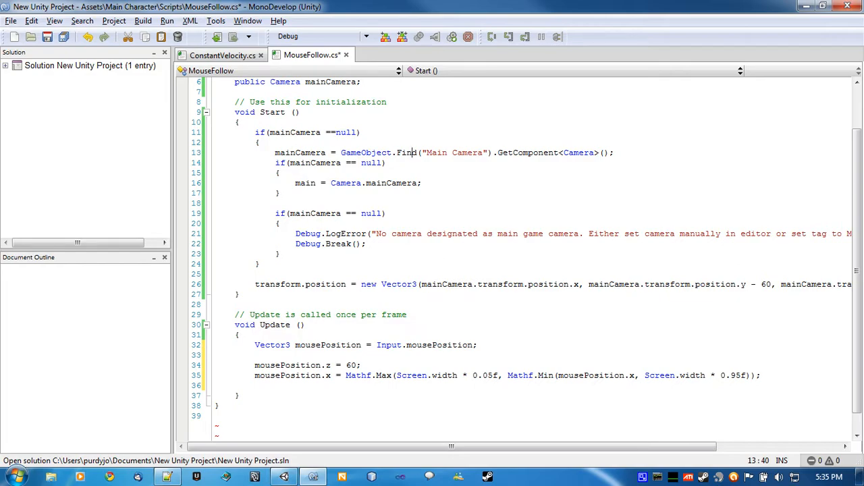
pyautogui.doubleClick(696, 375)
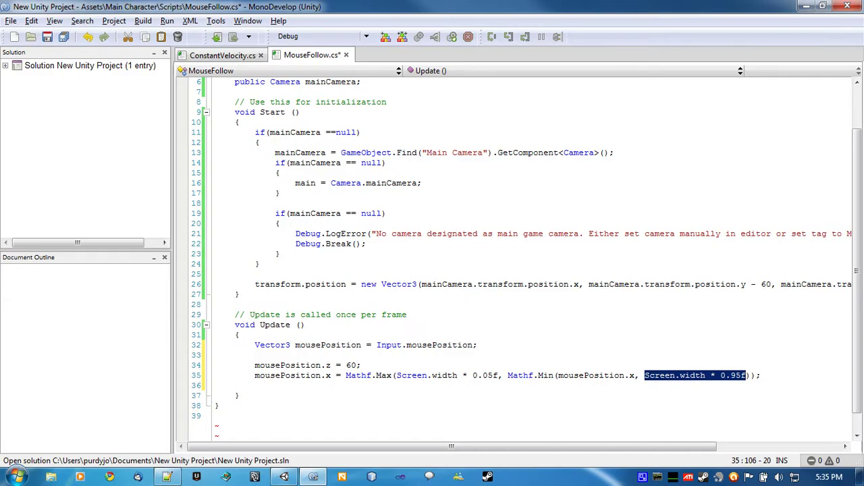
pyautogui.moveTo(858, 230)
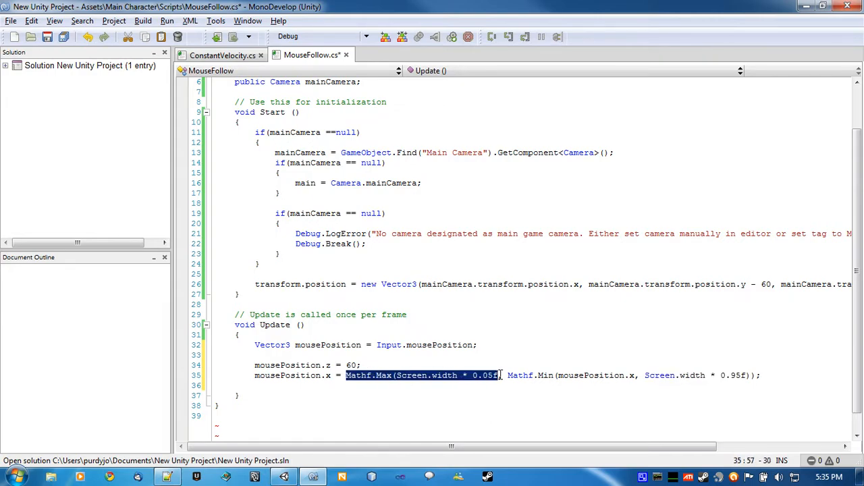
pyautogui.click(529, 375)
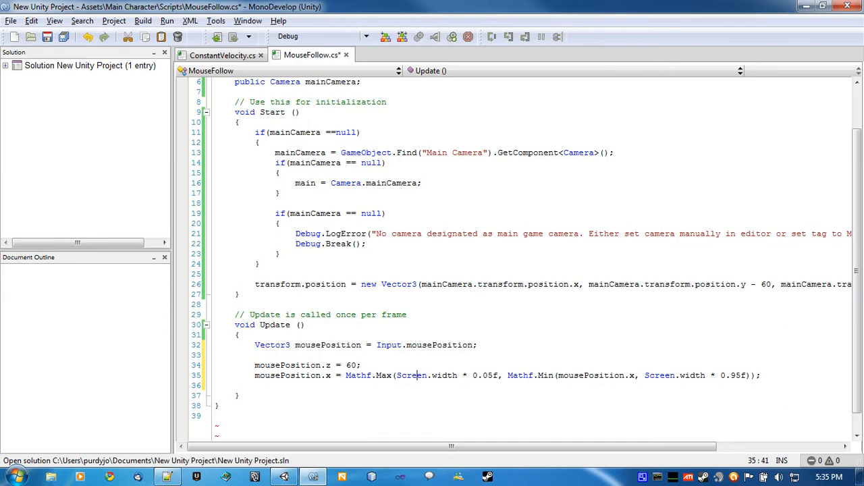
pyautogui.click(641, 376)
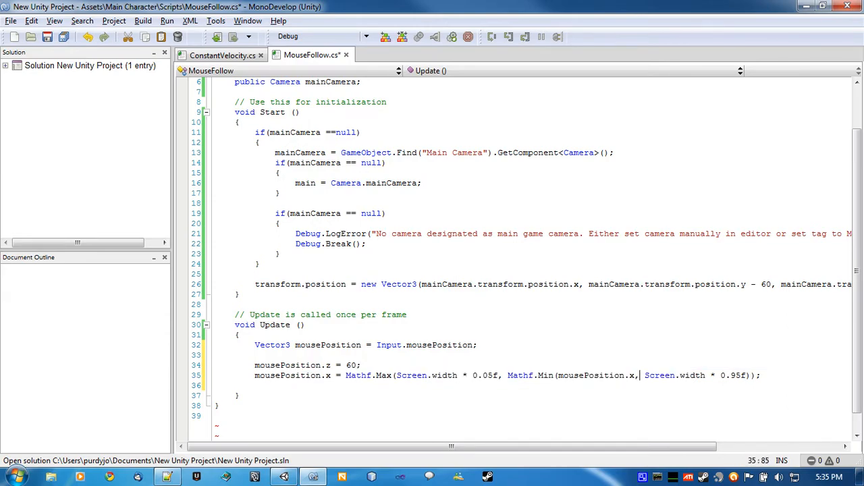
pyautogui.moveTo(646, 376); pyautogui.dragTo(750, 375)
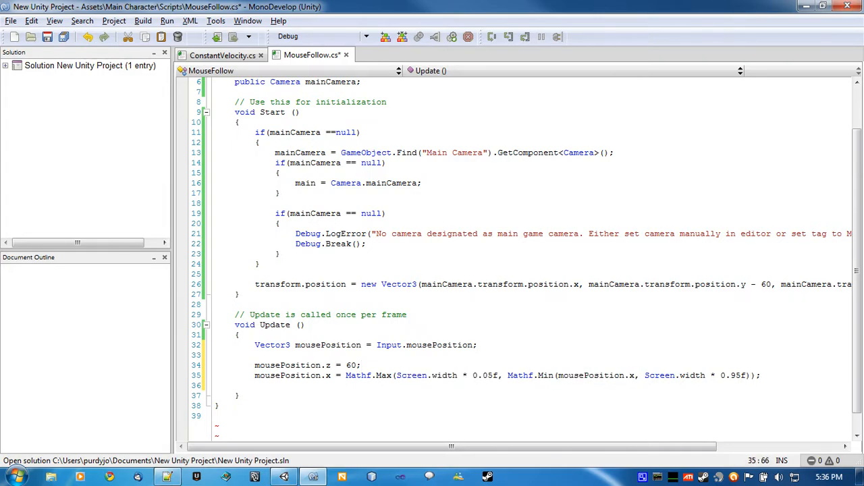
pyautogui.doubleClick(596, 376)
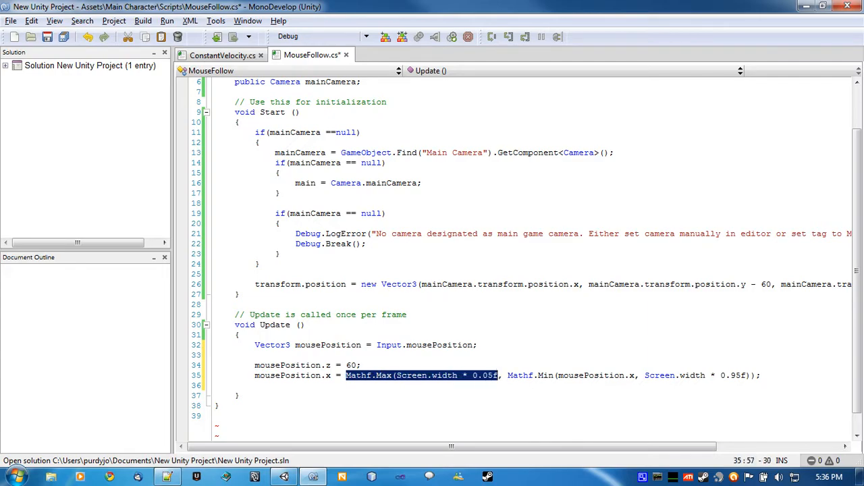
pyautogui.moveTo(30, 171)
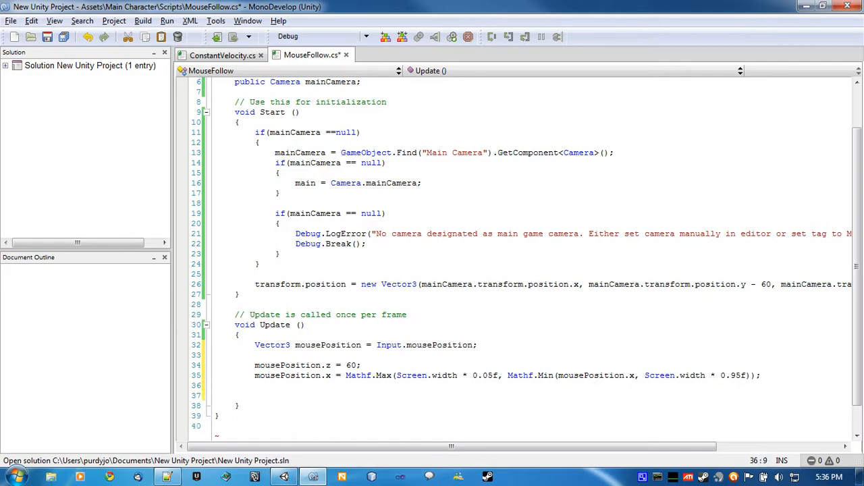
# Clamp mousePosition.y between Screen.height * 0.05f and 0.95f, then start the next assignment.
pyautogui.write('mousePosition')
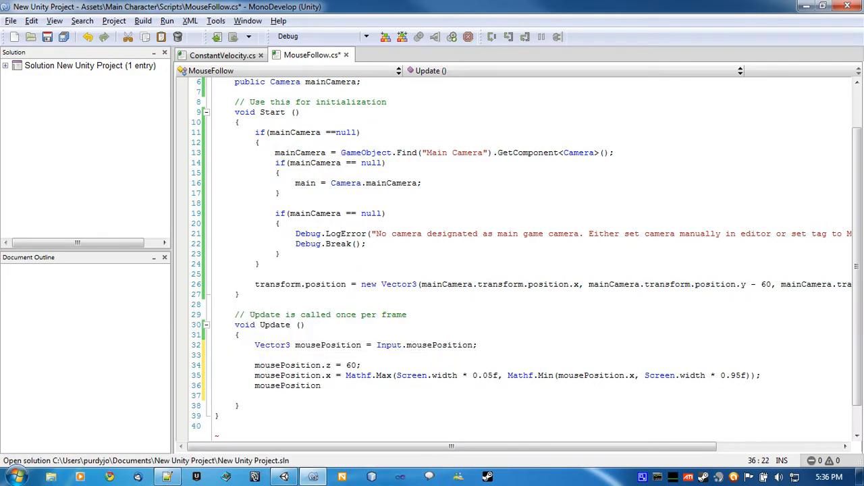
pyautogui.write('.y =')
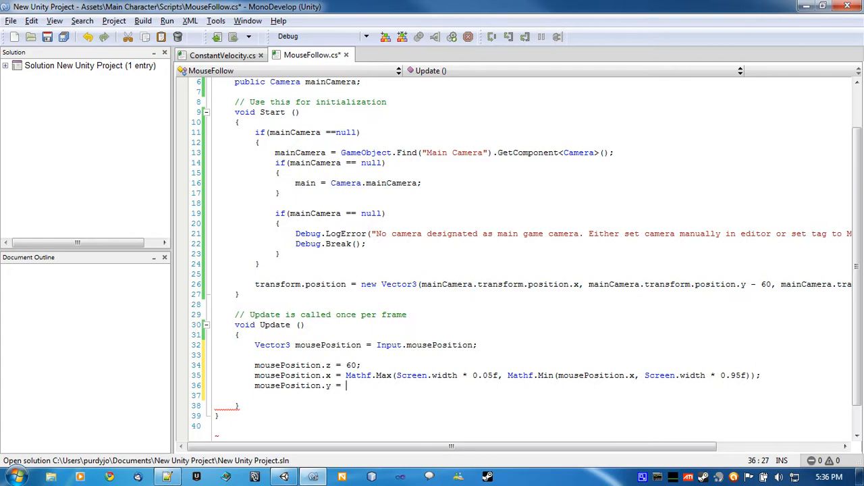
pyautogui.write('Mathf')
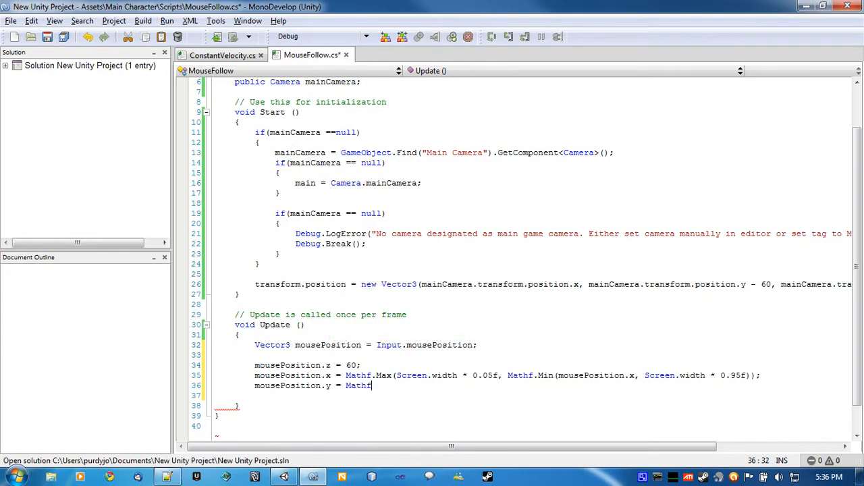
pyautogui.write('.Max(Screen.height * 0.')
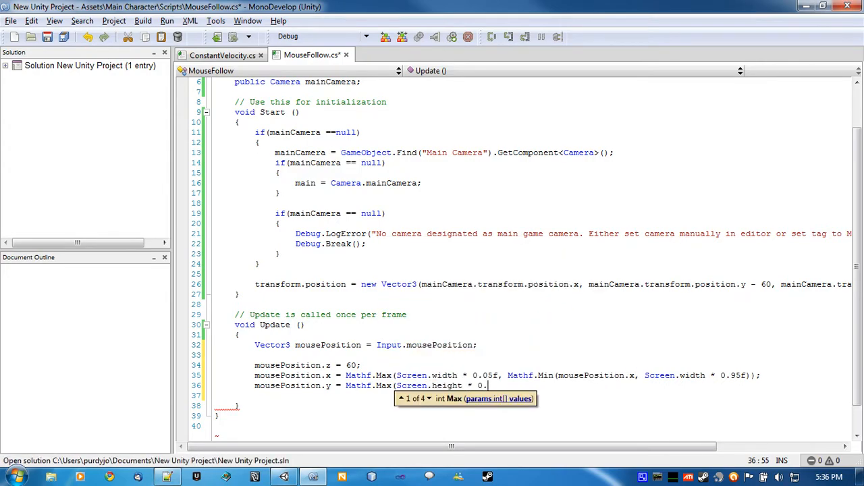
pyautogui.write('05f')
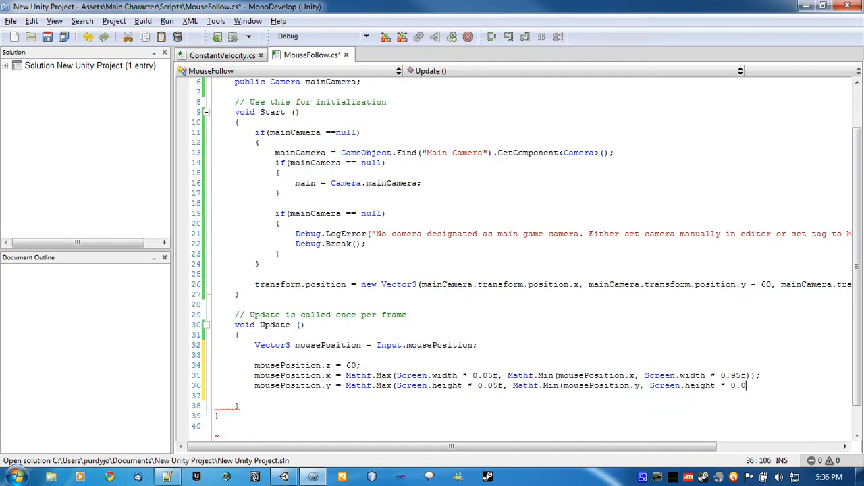
pyautogui.write('95f')
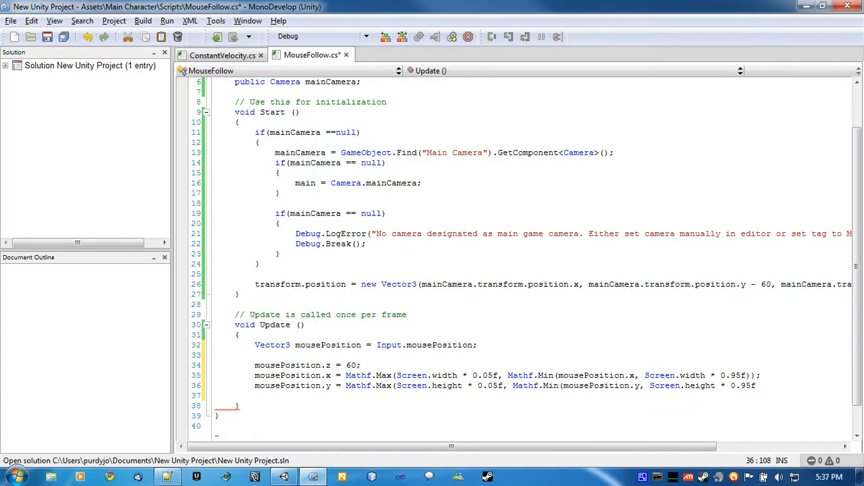
pyautogui.write(');')
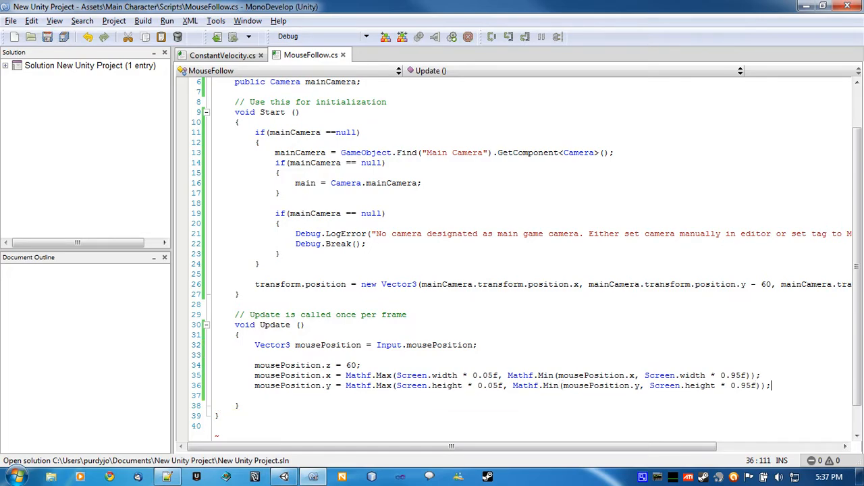
pyautogui.write('mousePosition =')
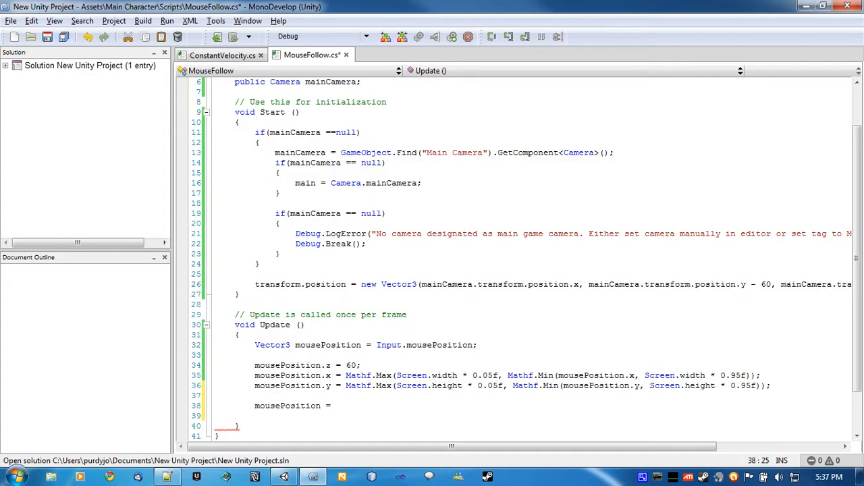
# Convert mousePosition to world space with mainCamera.ScreenToWorldPoint(mousePosition).
pyautogui.write('mainCamera')
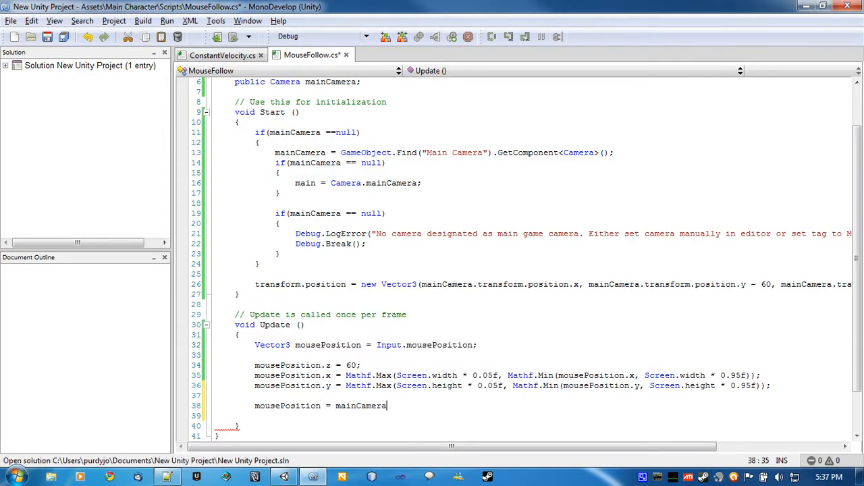
pyautogui.write('.ScreenToWorldPoint')
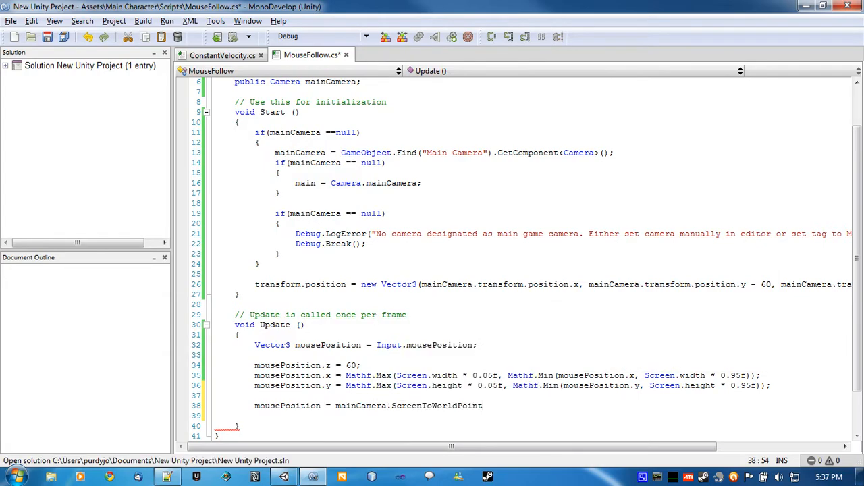
pyautogui.write('(mousePosition);')
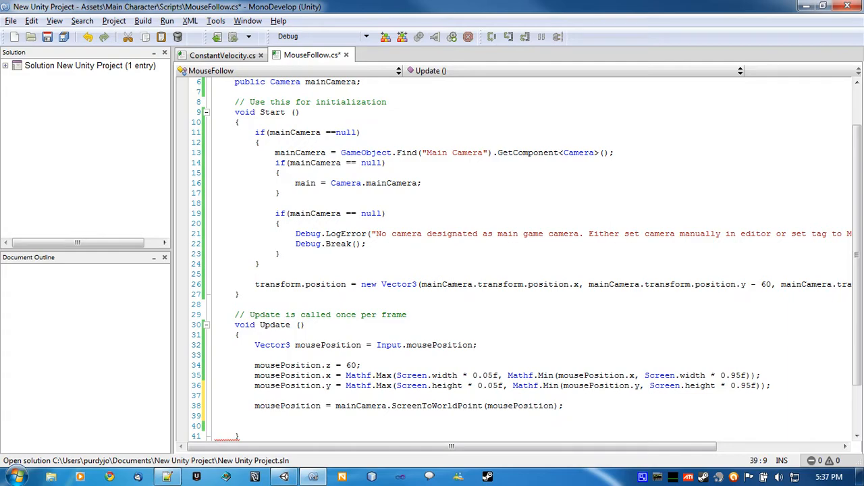
# Set transform.position = Vector3.Lerp(transform.position, mousePosition, 0.4f);.
pyautogui.write('transform.position = Vector3')
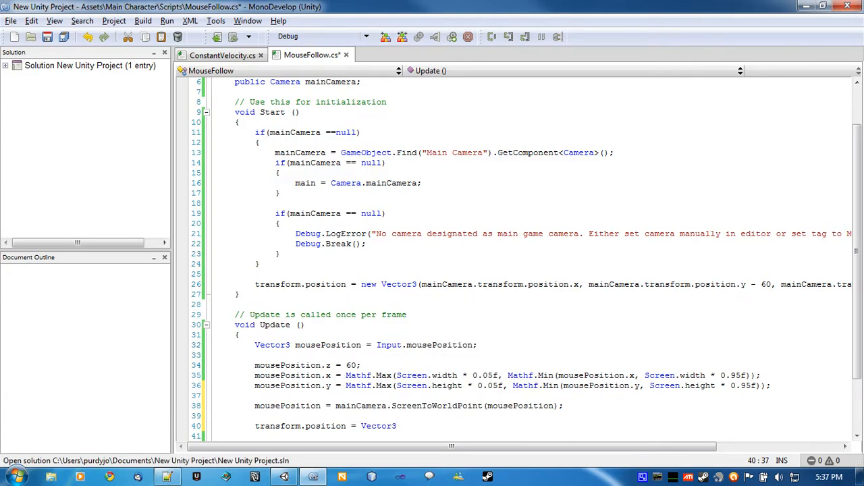
pyautogui.write('transform.position, mousePosition')
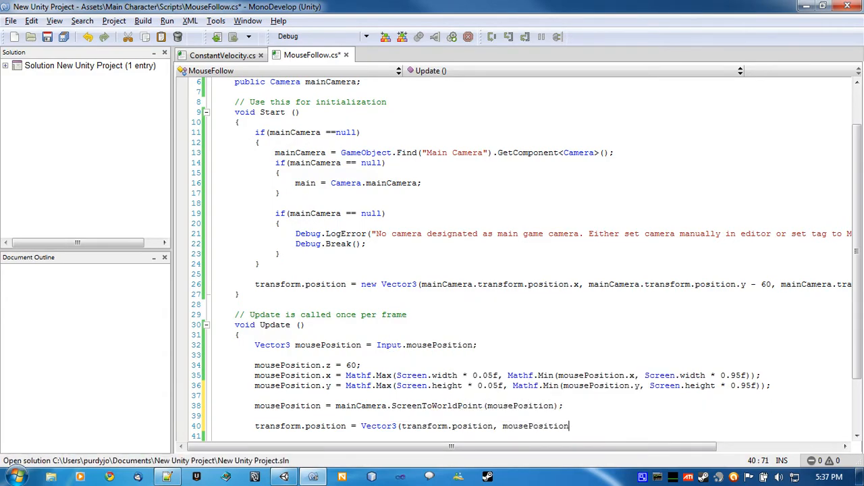
pyautogui.write('0.')
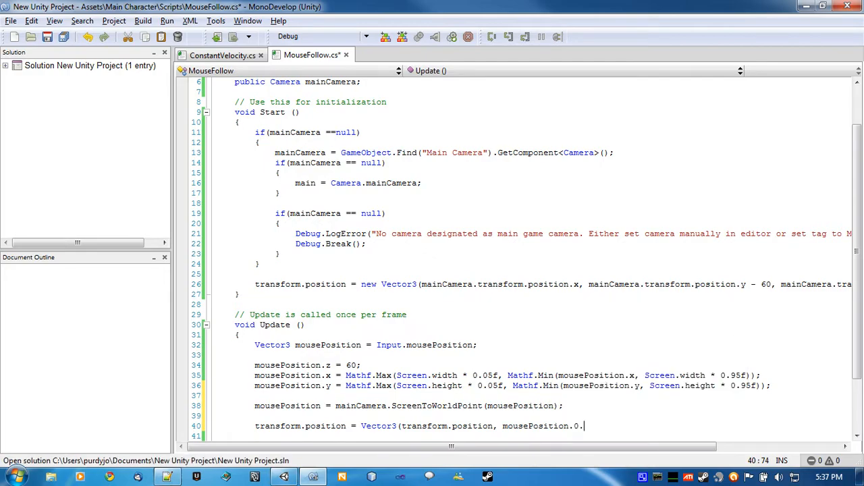
pyautogui.write('4f);')
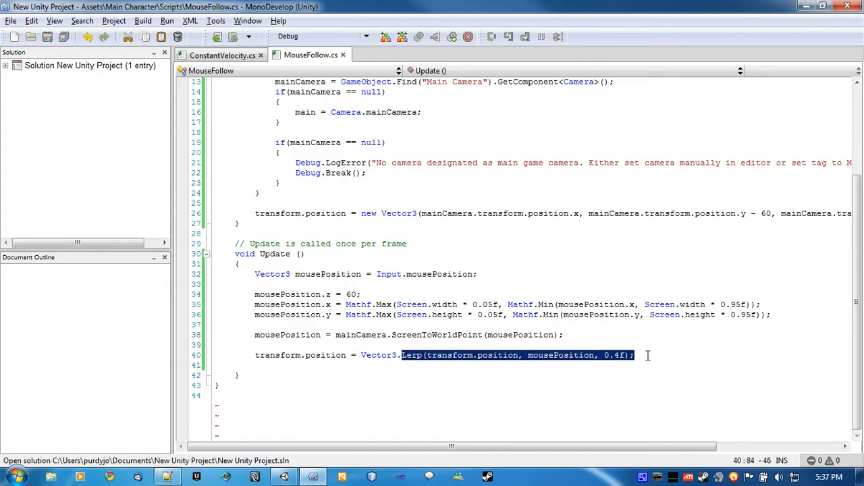
# Review the Lerp line and save MouseFollow.cs with Ctrl+S.
pyautogui.click(516, 355)
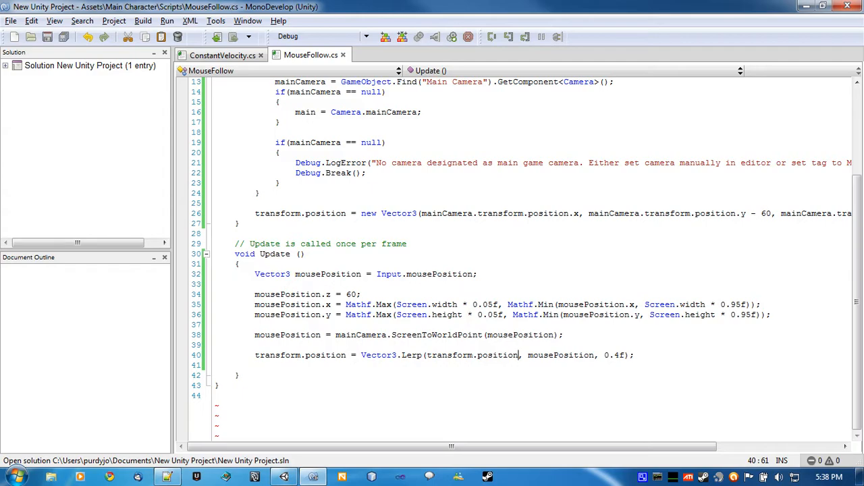
pyautogui.doubleClick(472, 356)
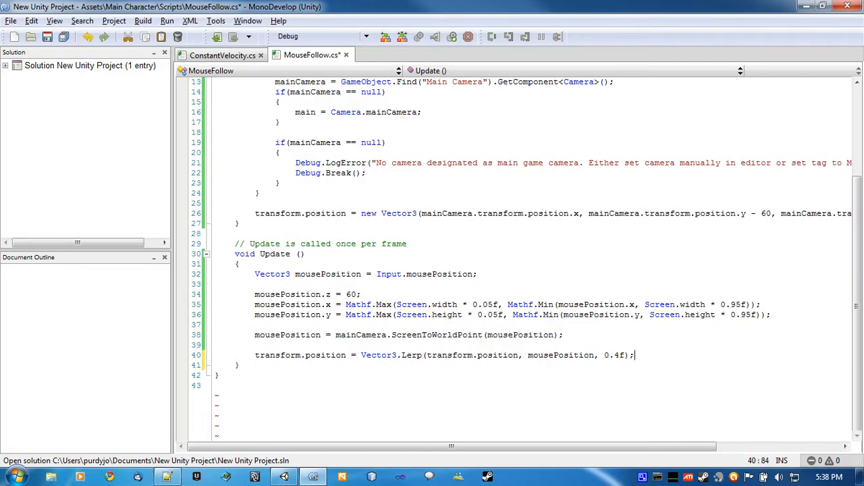
pyautogui.press('ctrl+s')
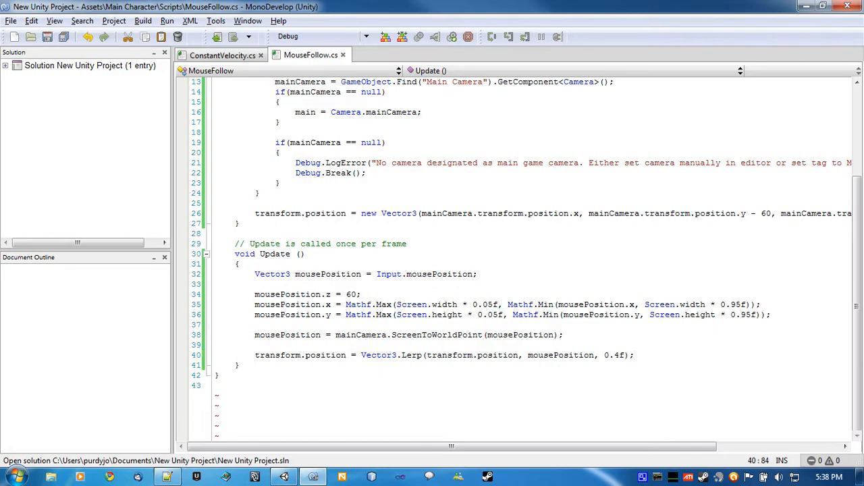
pyautogui.doubleClick(614, 355)
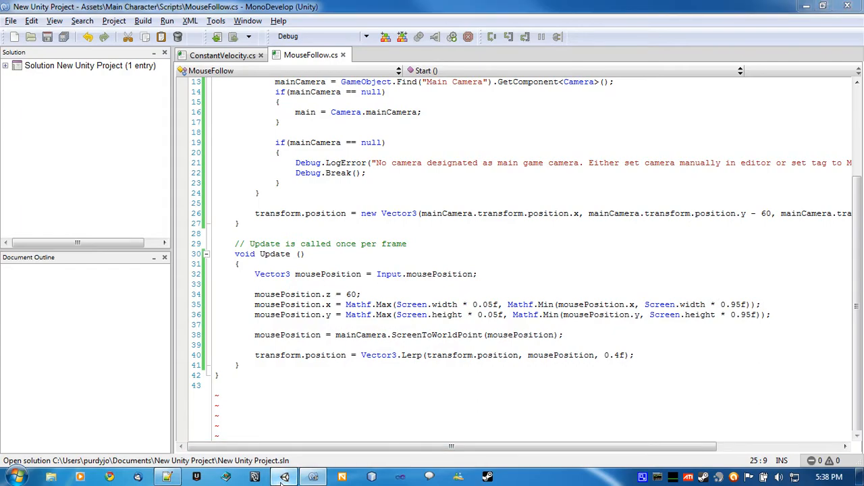
# Back in Unity, select the MainCharacter plane and jump to the script at the 'main' compile error.
pyautogui.click(284, 478)
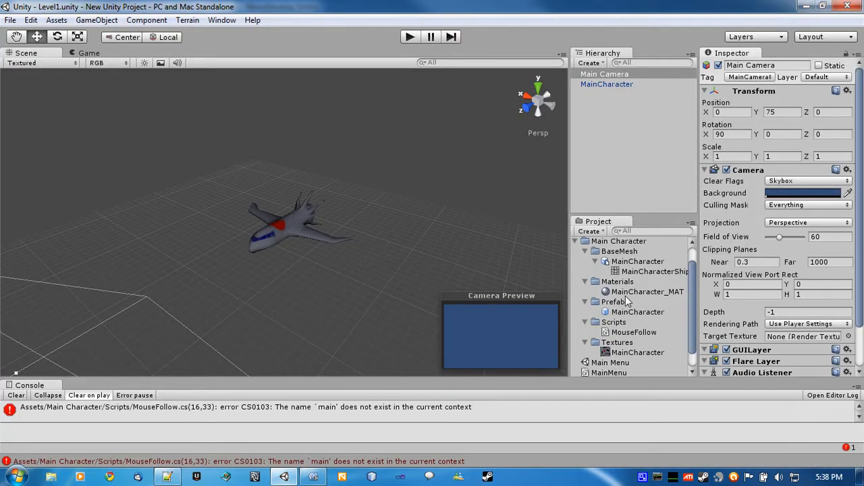
pyautogui.click(638, 311)
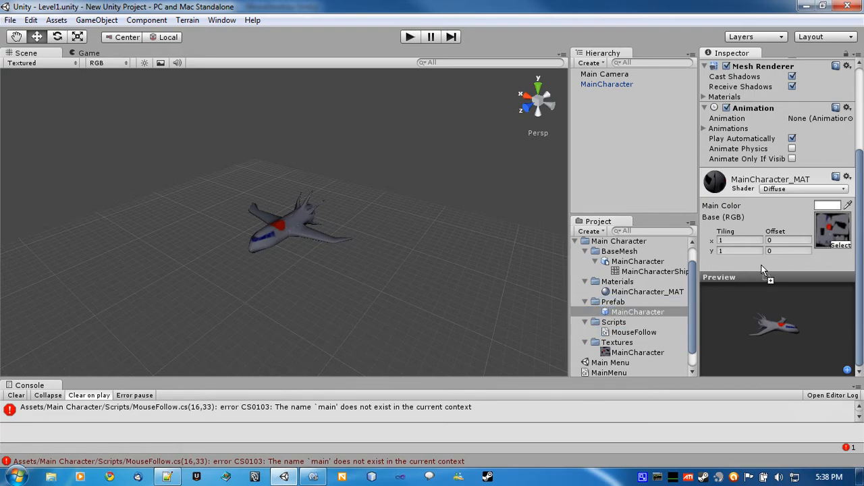
pyautogui.click(607, 84)
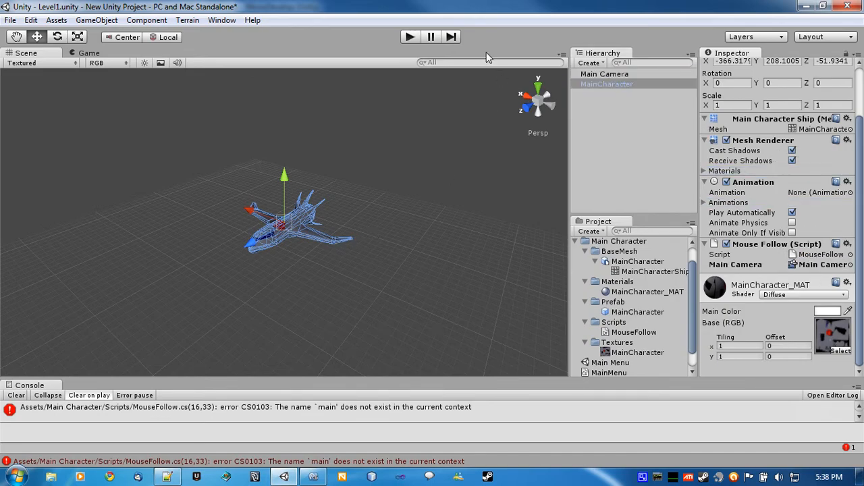
pyautogui.click(410, 37)
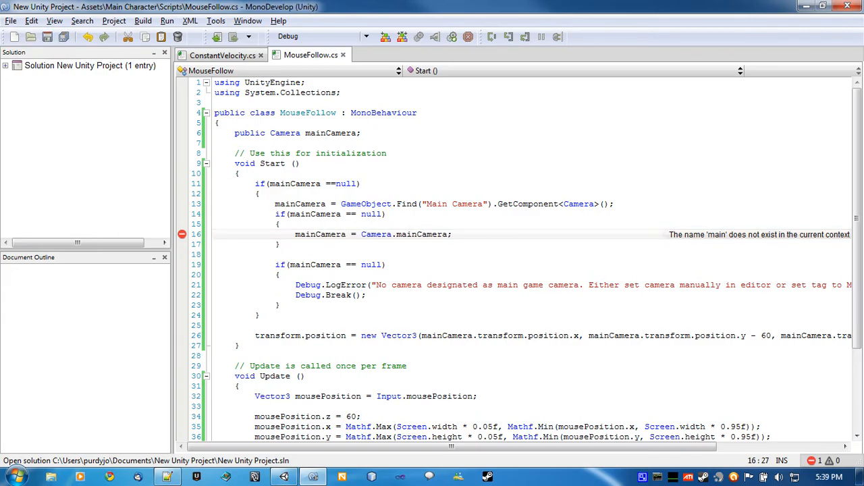
pyautogui.moveTo(283, 477)
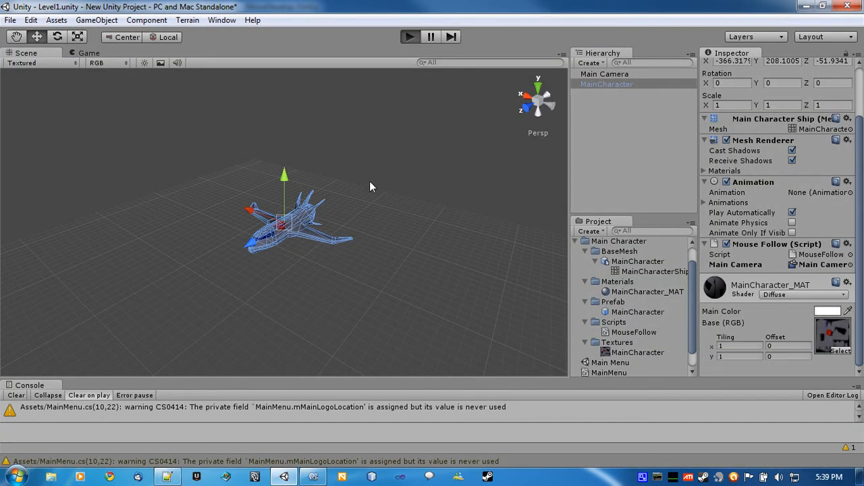
pyautogui.click(410, 36)
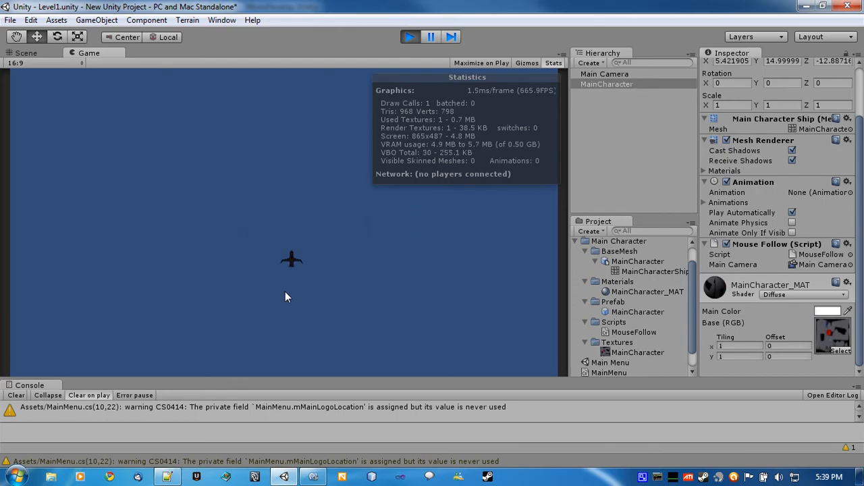
pyautogui.moveTo(432, 230)
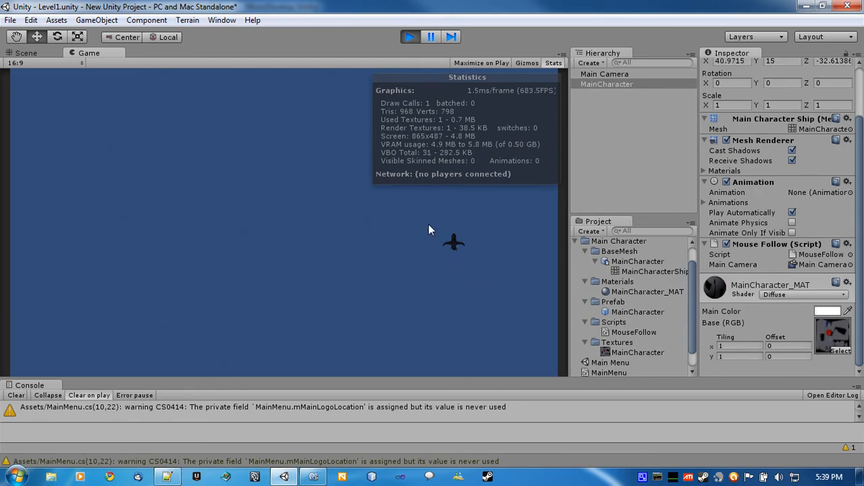
pyautogui.moveTo(155, 321)
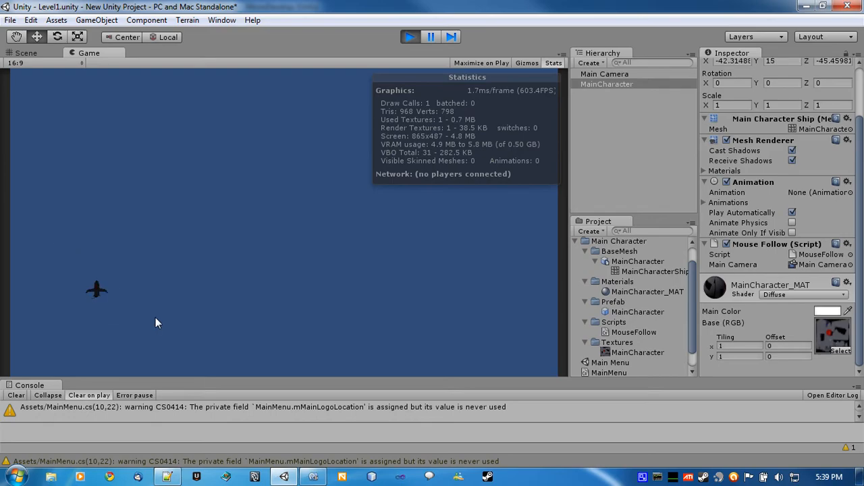
pyautogui.click(411, 37)
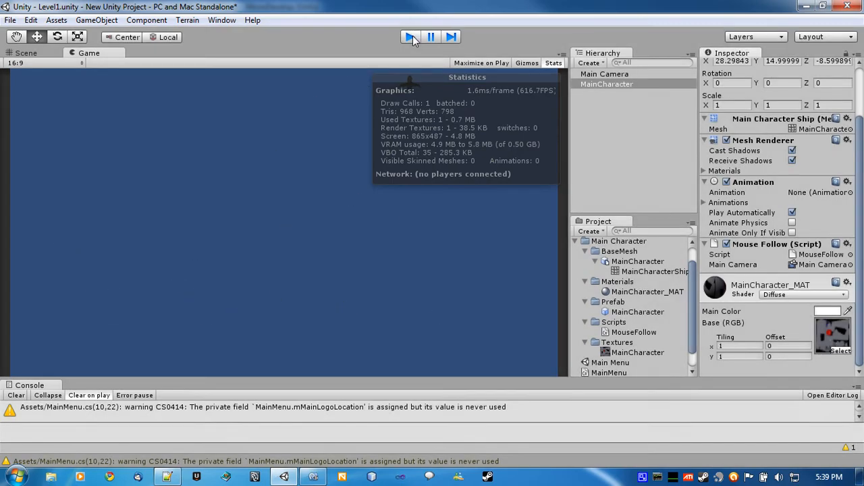
pyautogui.click(411, 37)
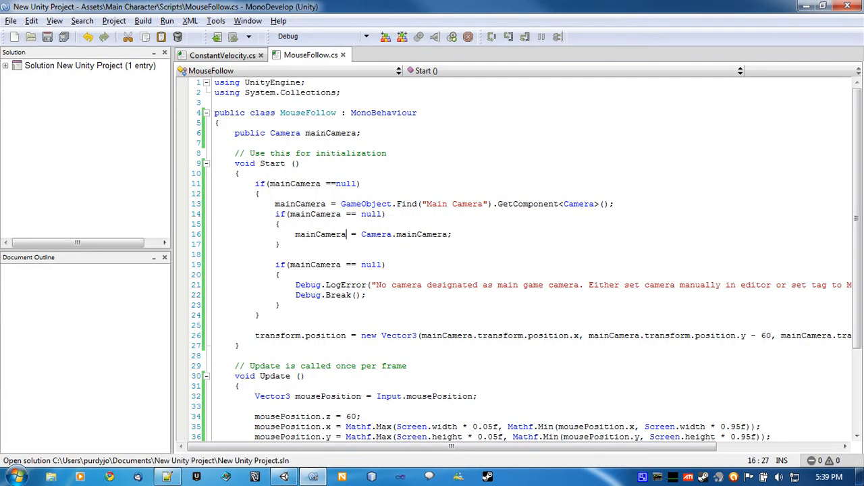
pyautogui.scroll(-3)
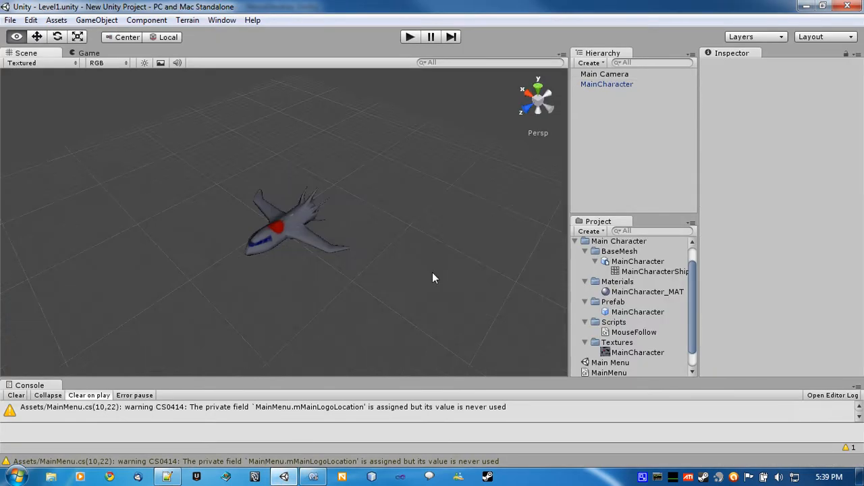
# Reset the MainCharacter's Transform position to the origin (0, 0, 0).
pyautogui.moveTo(432, 277); pyautogui.dragTo(259, 262)
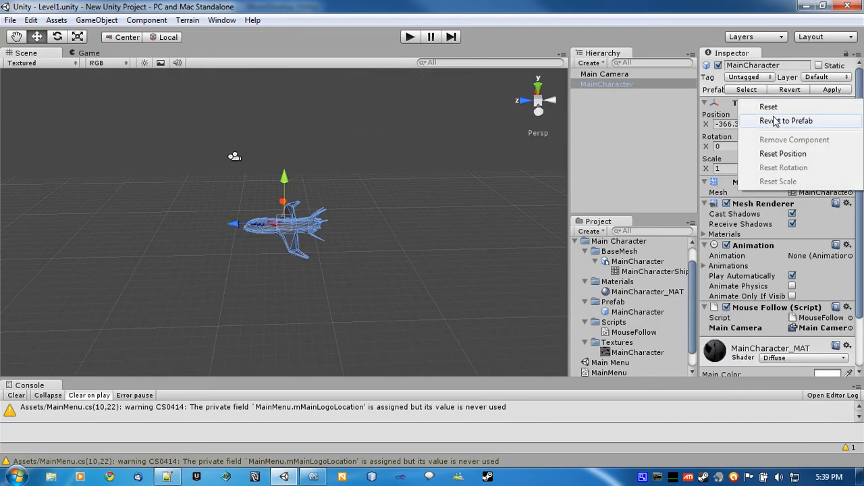
pyautogui.moveTo(783, 156)
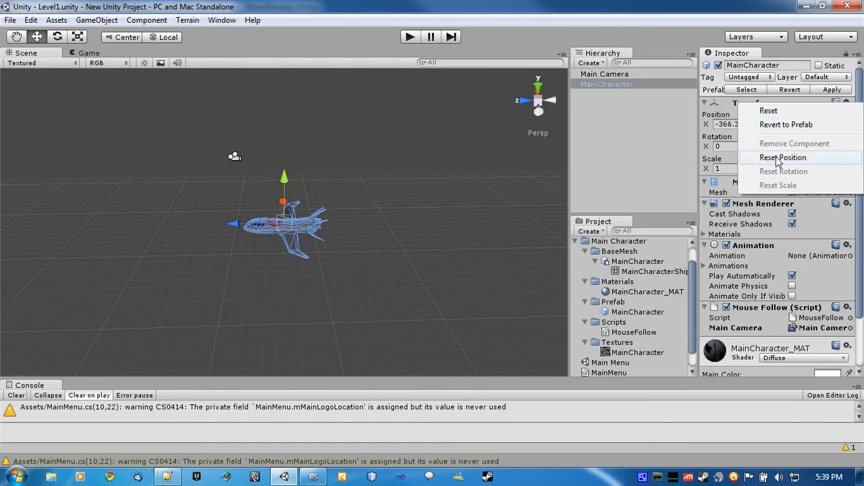
pyautogui.click(783, 156)
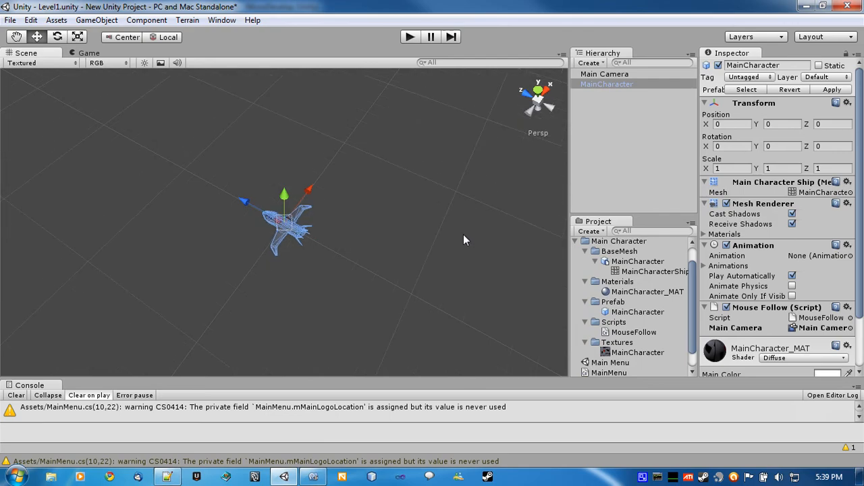
pyautogui.moveTo(457, 246)
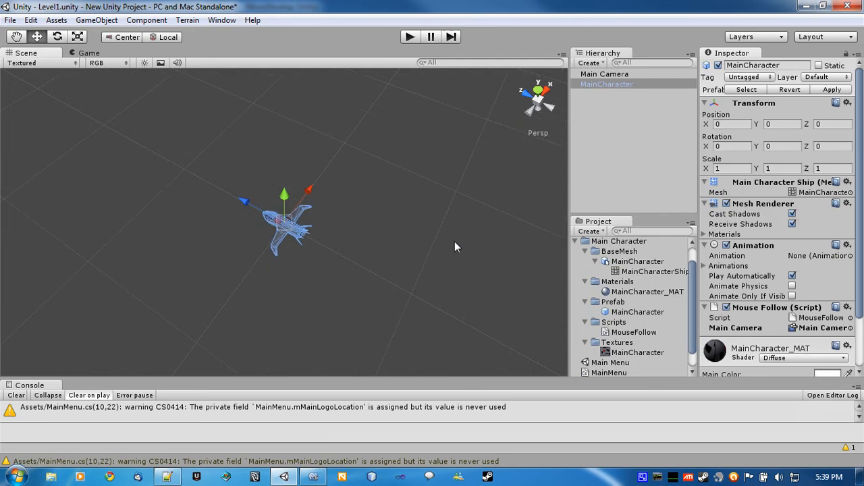